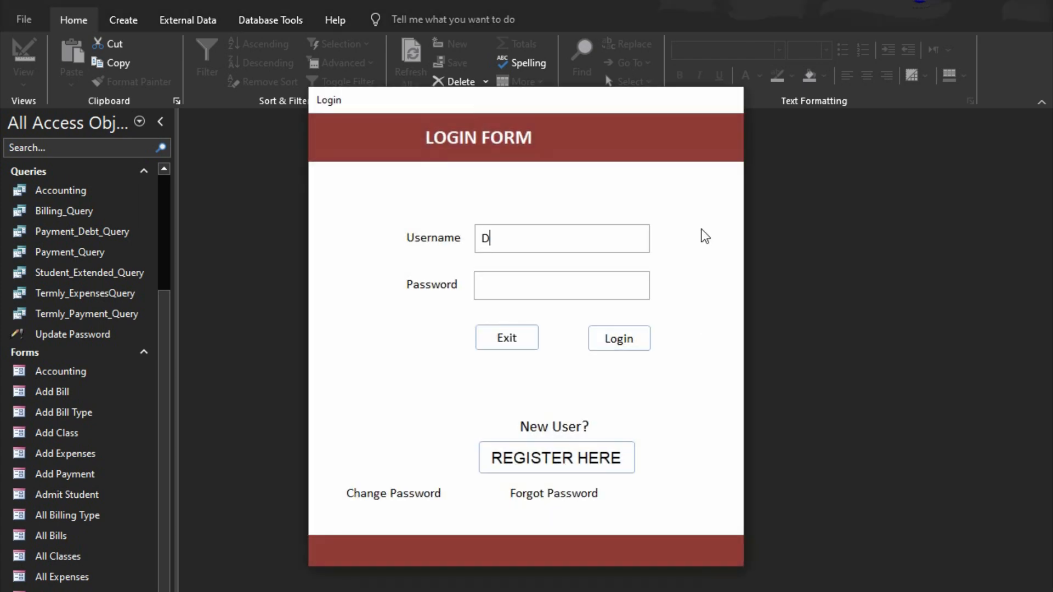
- Log in with username 'oWithM' and its password to open the Main Form
{"action": "type", "text": "oWithM"}
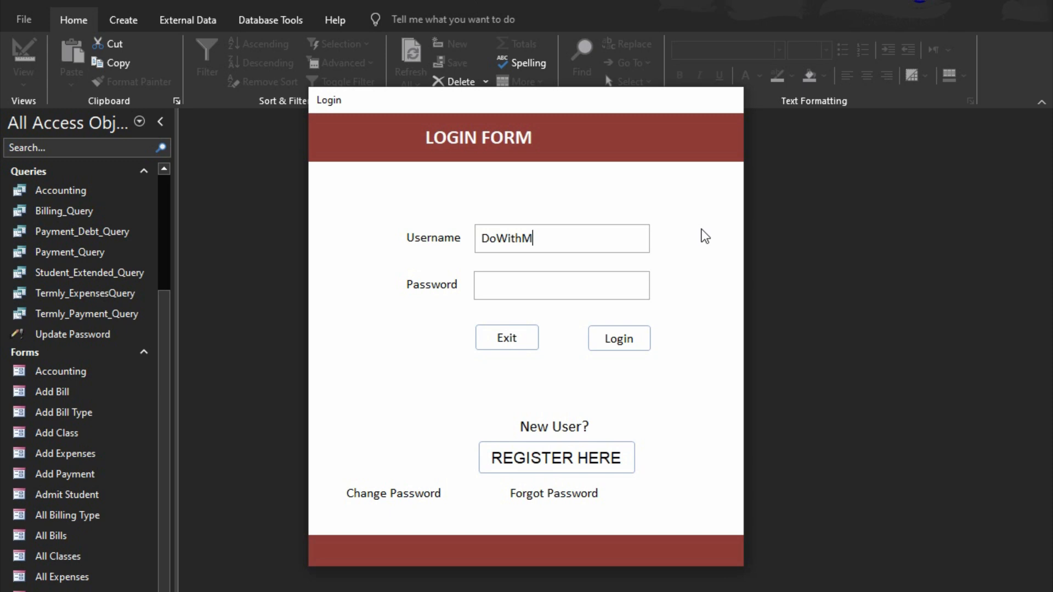
{"action": "type", "text": "**"}
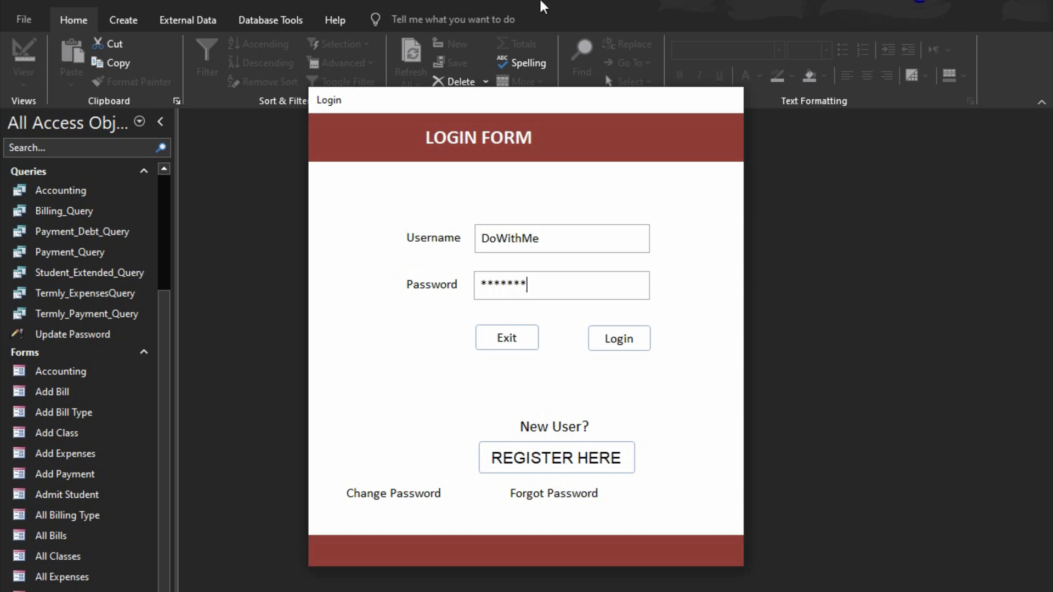
{"action": "left_click", "coordinate": [618, 338]}
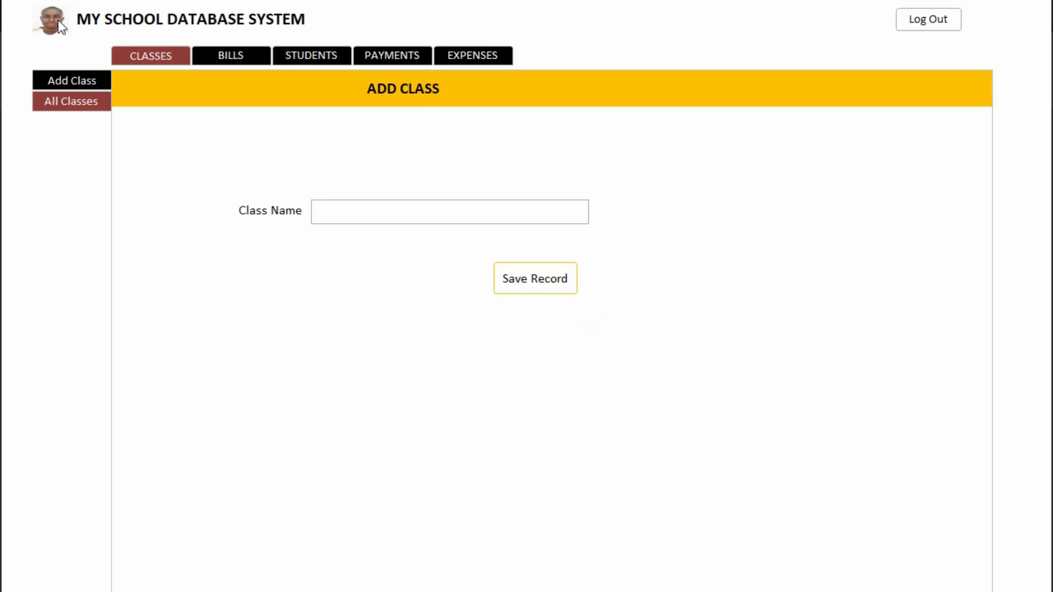
{"action": "mouse_move", "coordinate": [758, 26]}
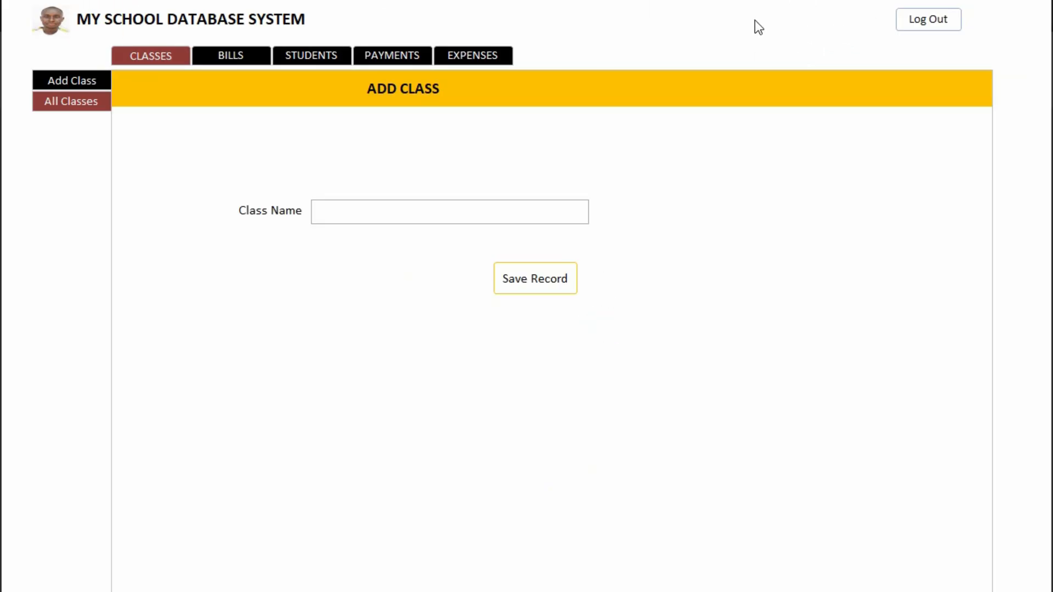
{"action": "mouse_move", "coordinate": [851, 31]}
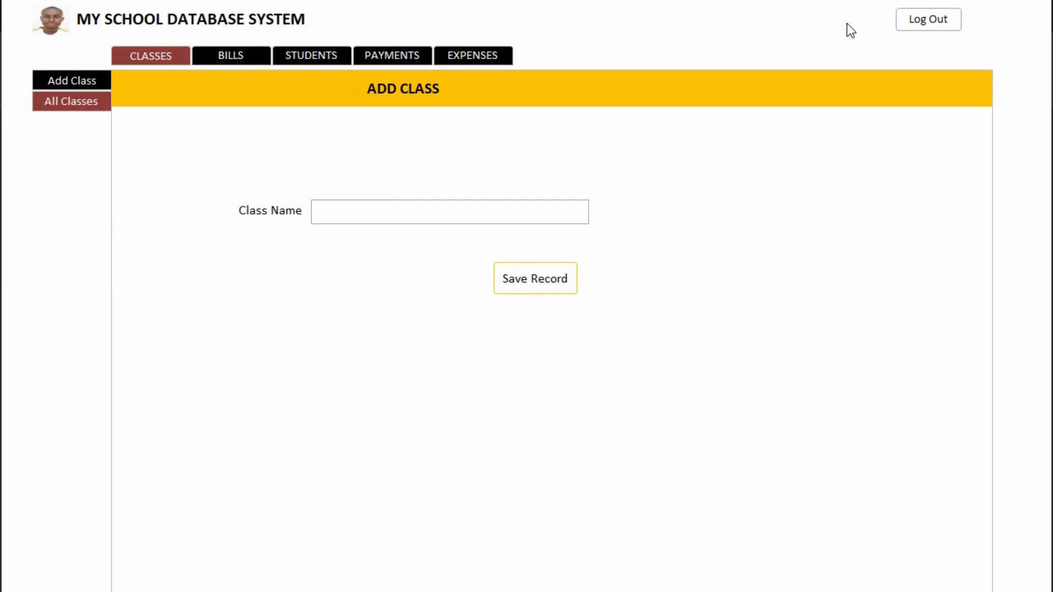
- Delete the picture from the Main Form header, then log out and save the design
{"action": "right_click", "coordinate": [816, 21]}
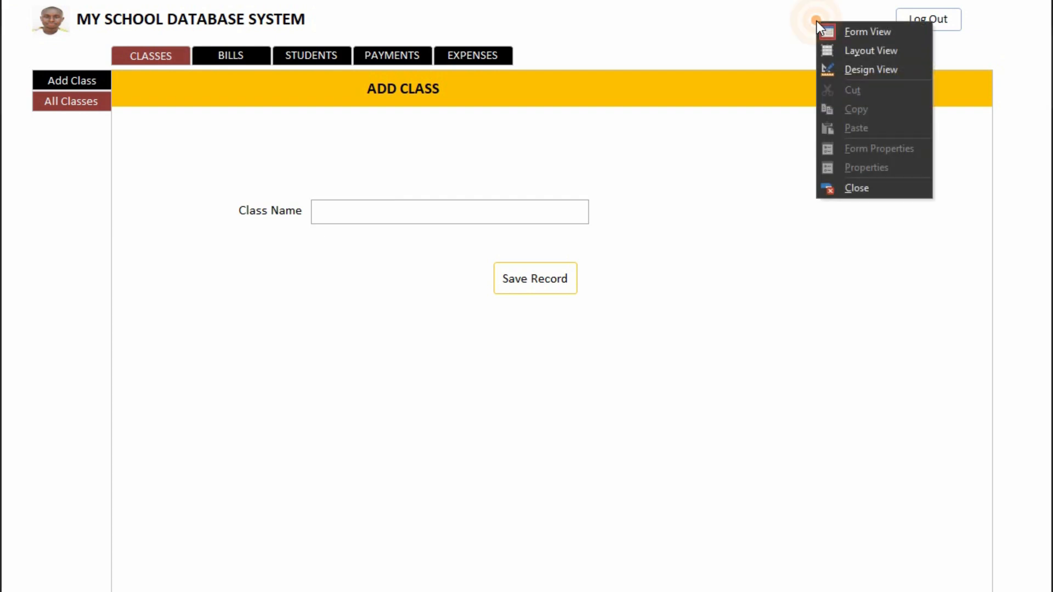
{"action": "left_click", "coordinate": [870, 69]}
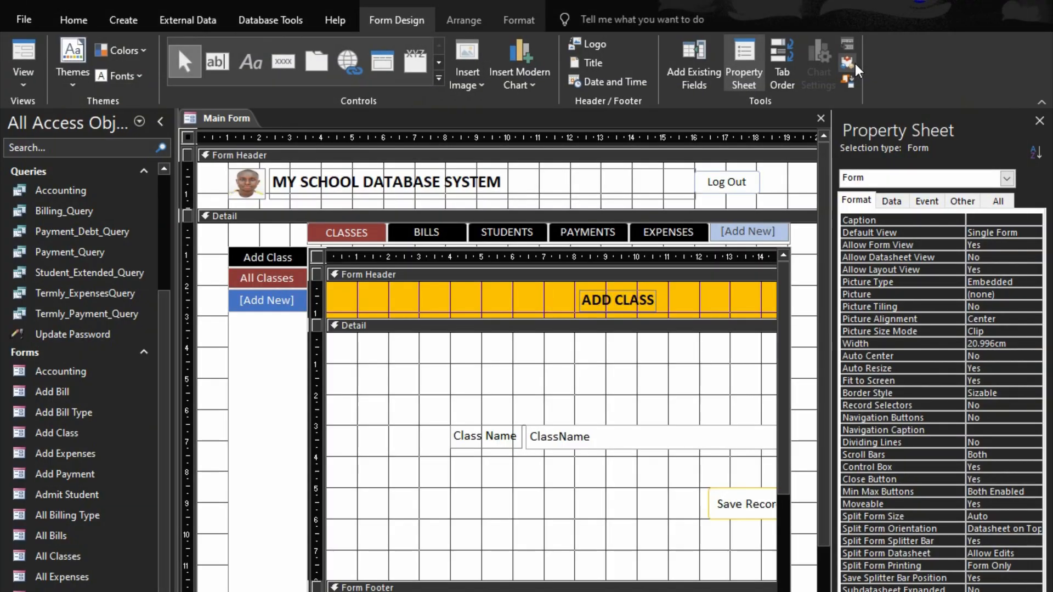
{"action": "left_click", "coordinate": [247, 182]}
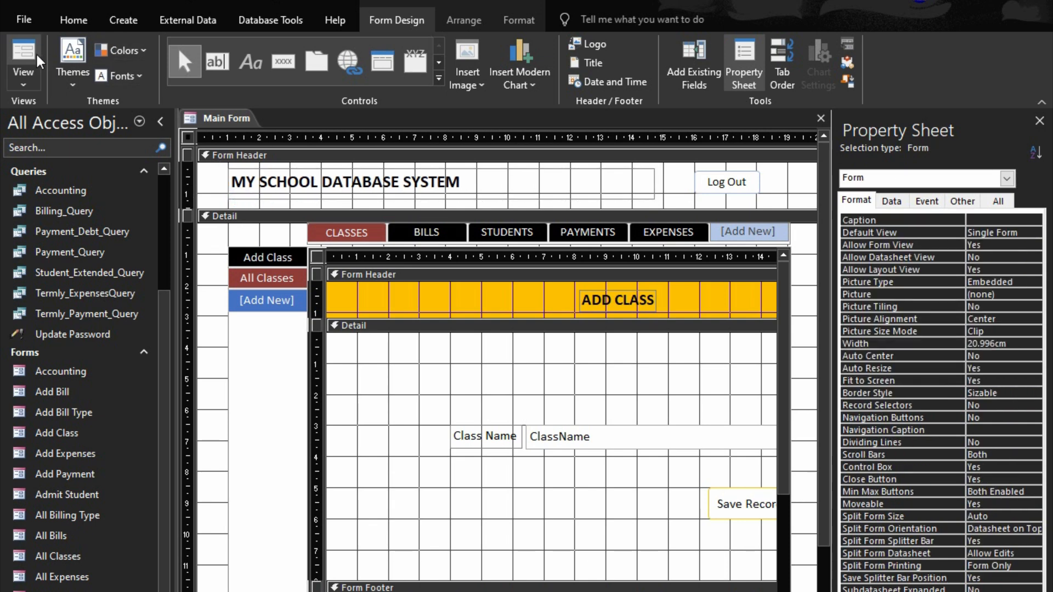
{"action": "left_click", "coordinate": [23, 60]}
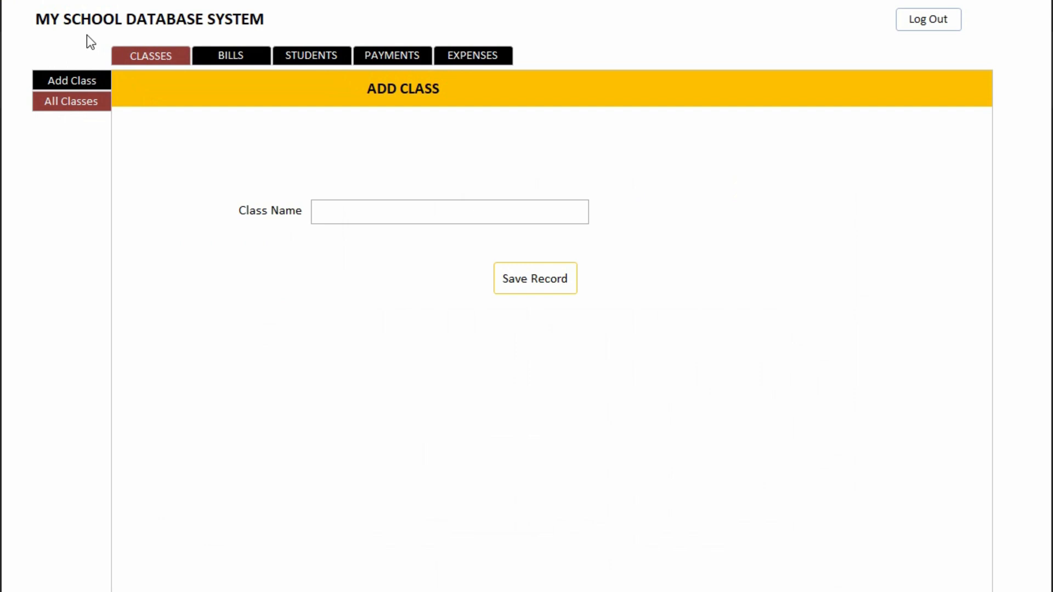
{"action": "mouse_move", "coordinate": [922, 27]}
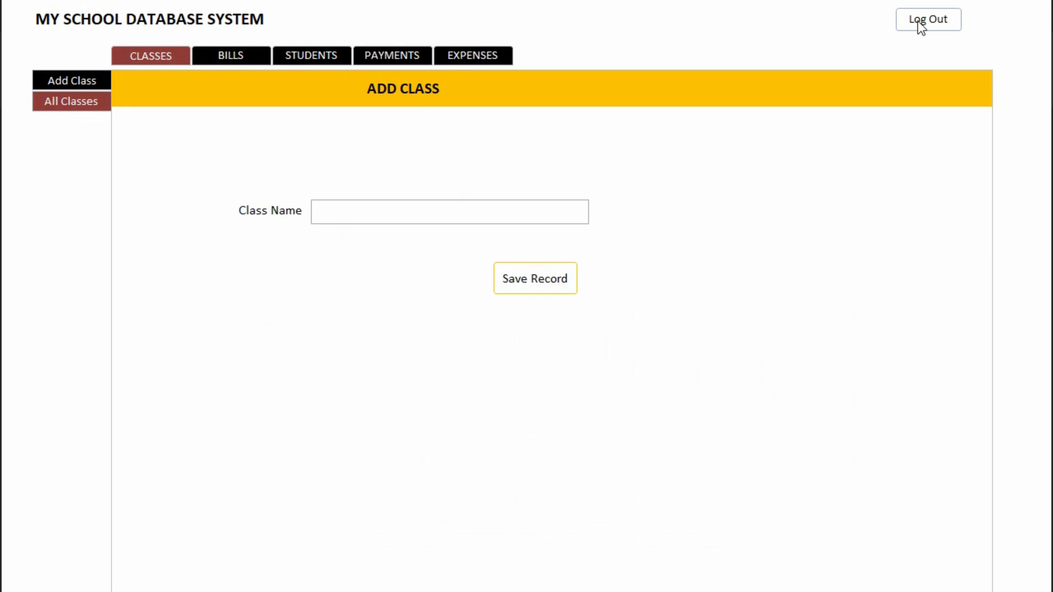
{"action": "mouse_move", "coordinate": [849, 32]}
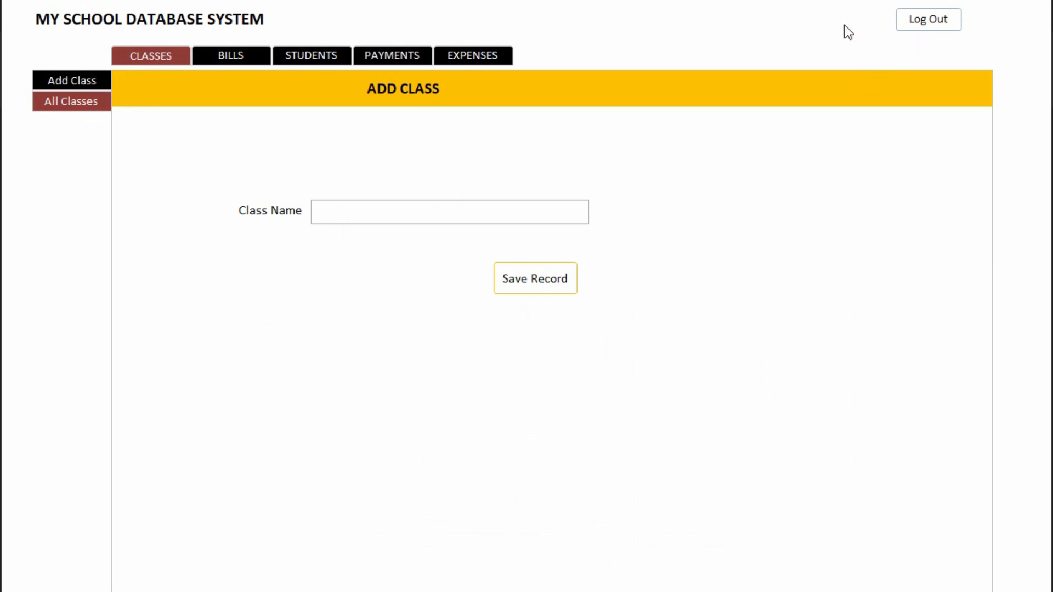
{"action": "mouse_move", "coordinate": [862, 34]}
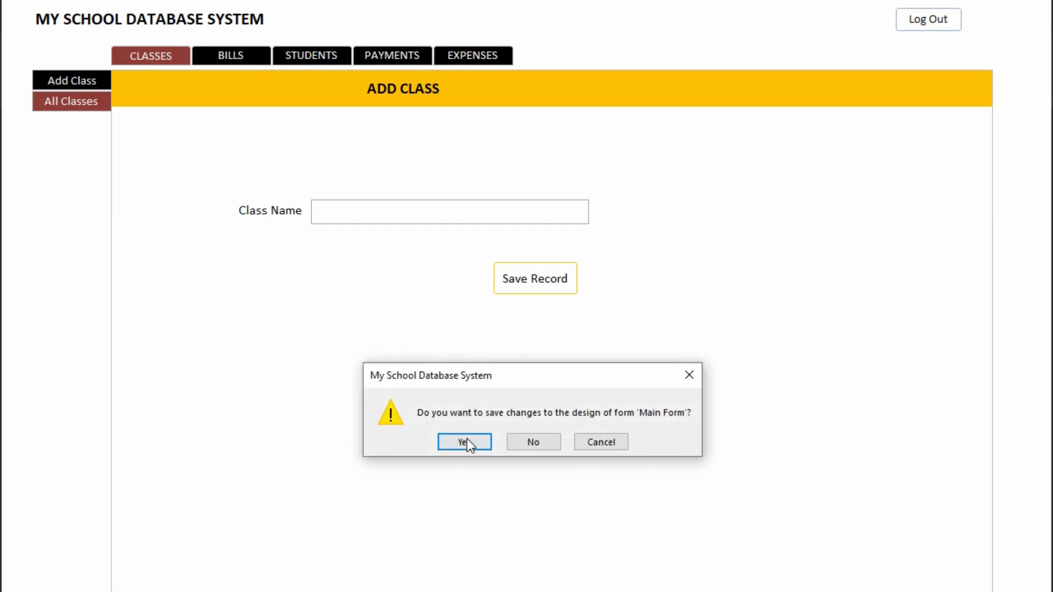
{"action": "left_click", "coordinate": [464, 442]}
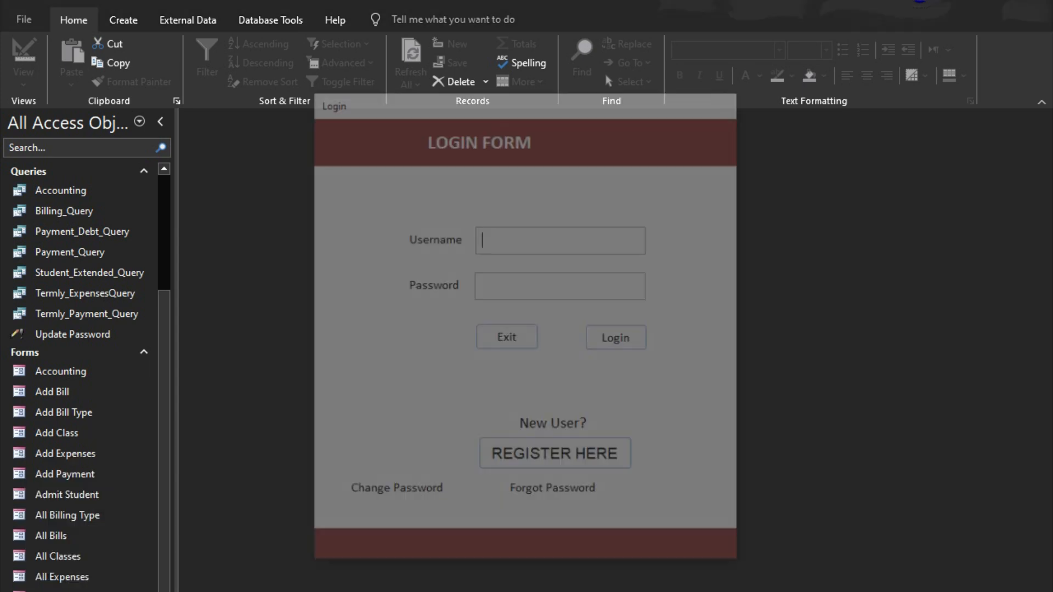
- Open the Login form in Design View and build the Login button's click event
{"action": "right_click", "coordinate": [524, 269]}
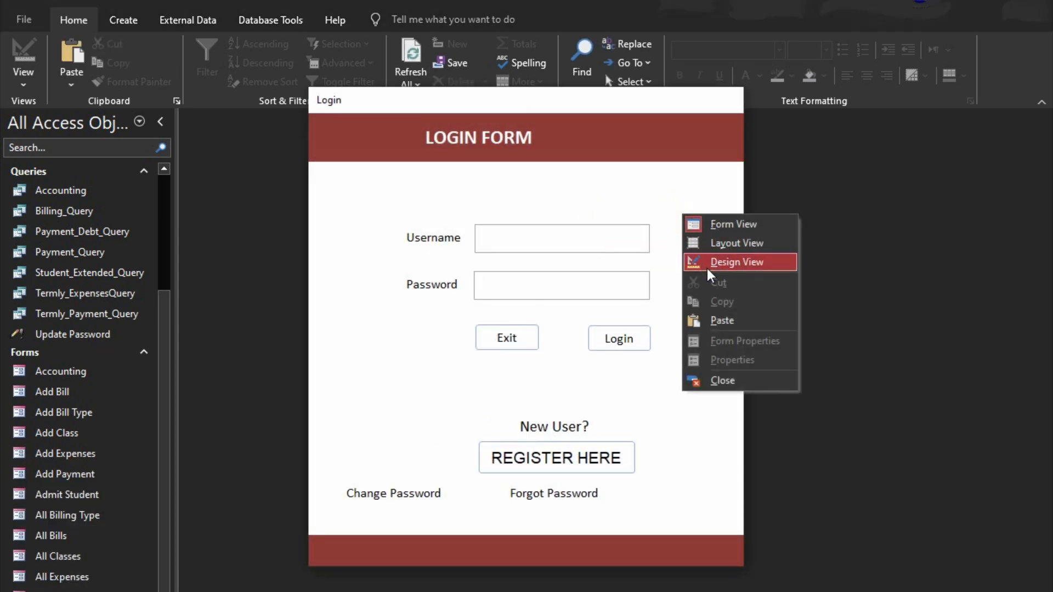
{"action": "left_click", "coordinate": [737, 262]}
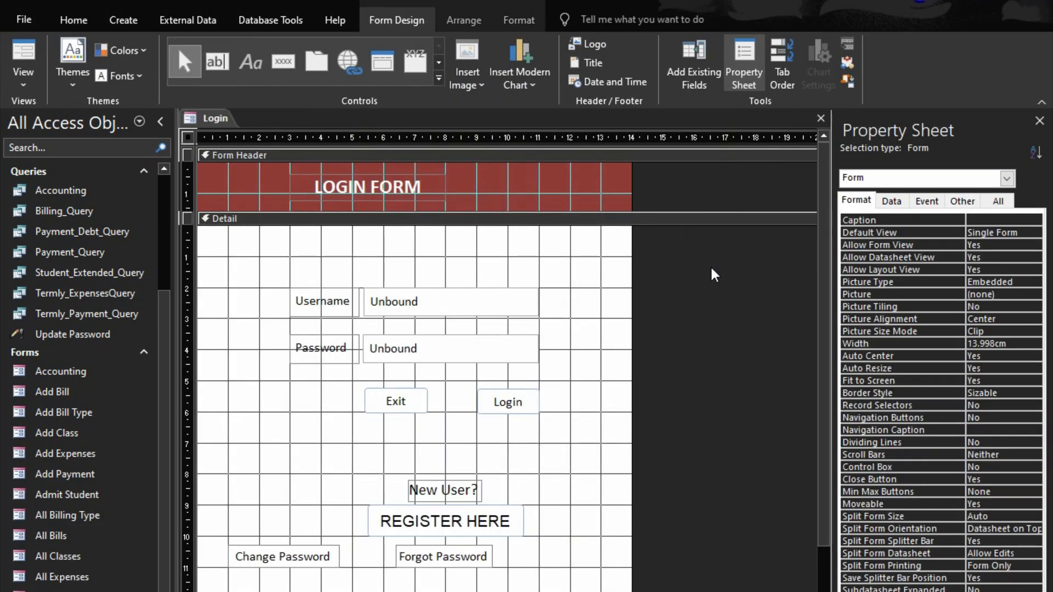
{"action": "right_click", "coordinate": [507, 401]}
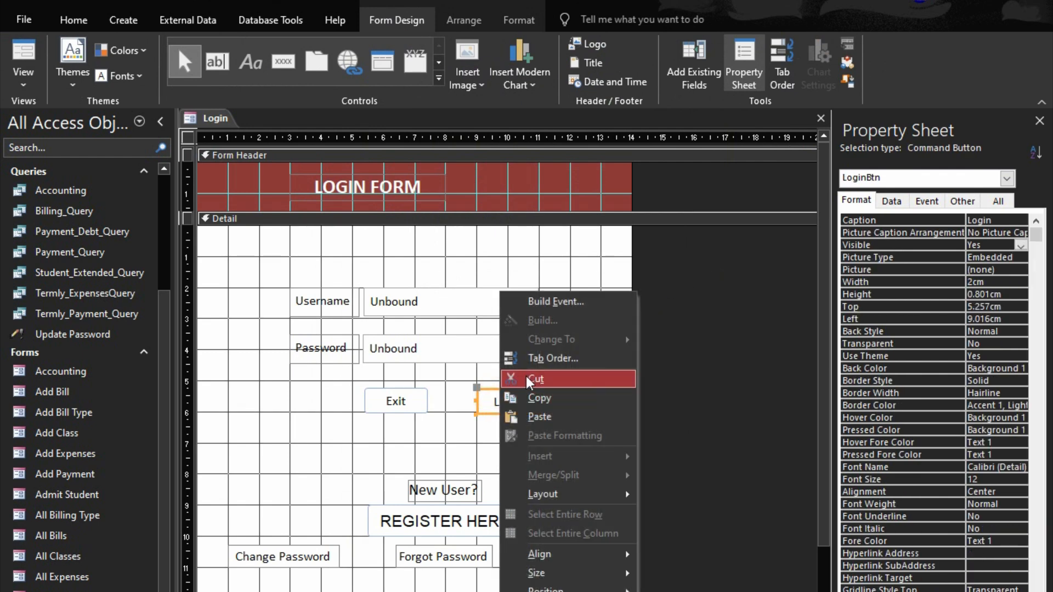
{"action": "left_click", "coordinate": [556, 301]}
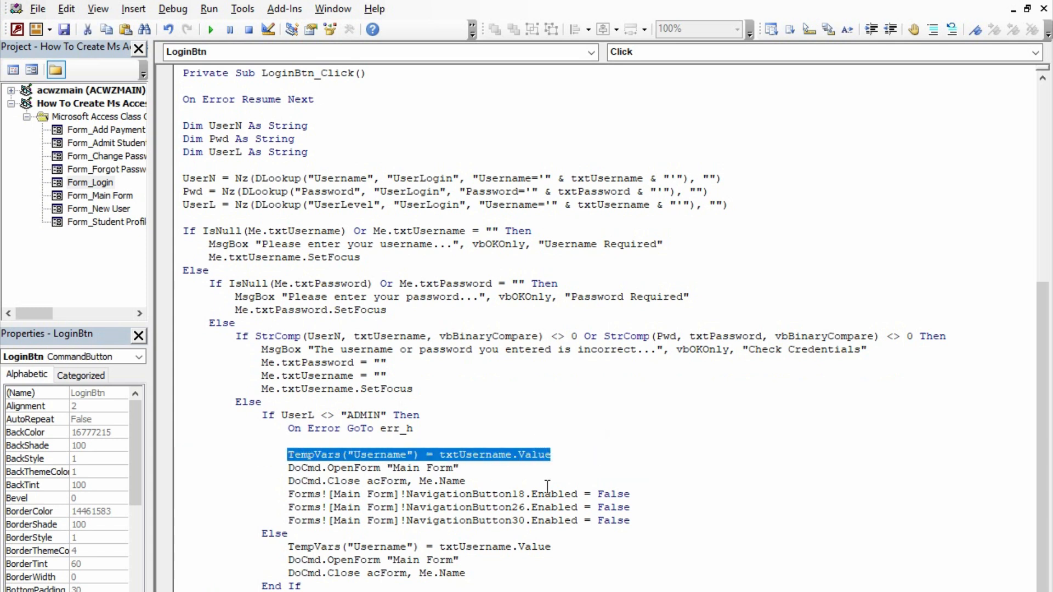
{"action": "mouse_move", "coordinate": [602, 477]}
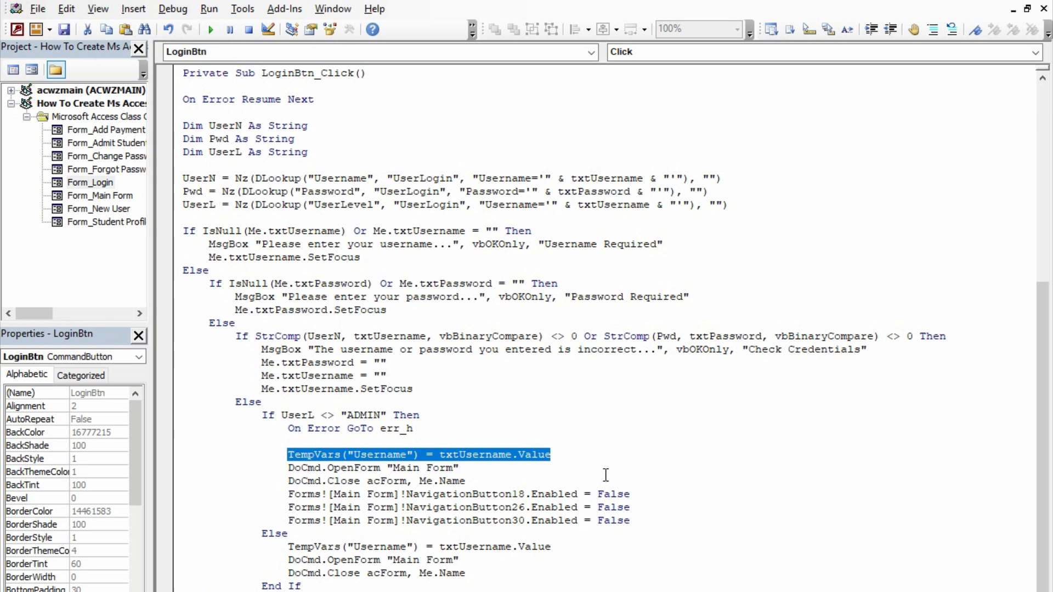
{"action": "mouse_move", "coordinate": [605, 466]}
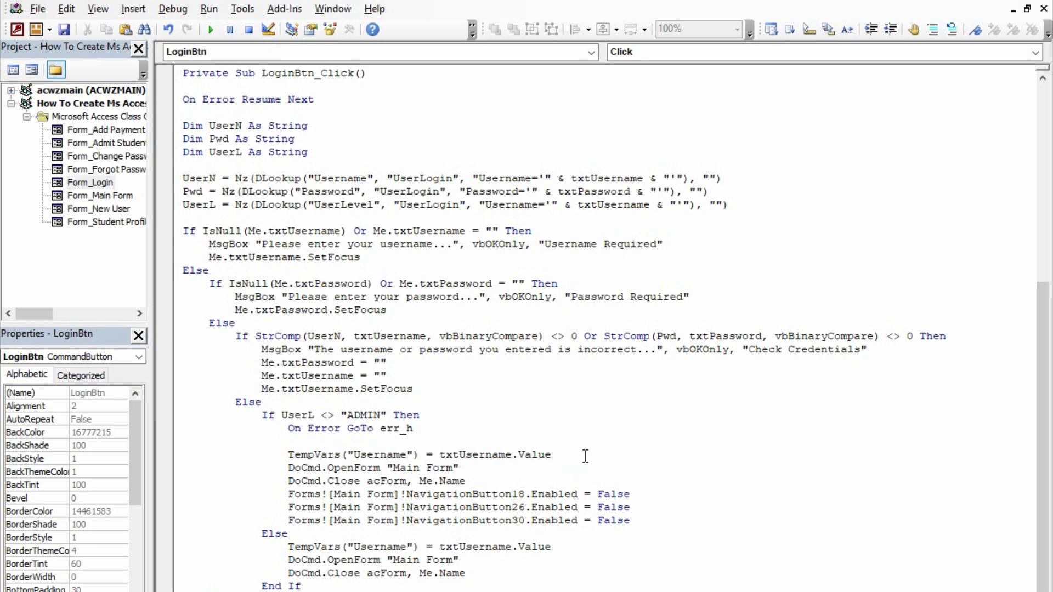
{"action": "mouse_move", "coordinate": [389, 454]}
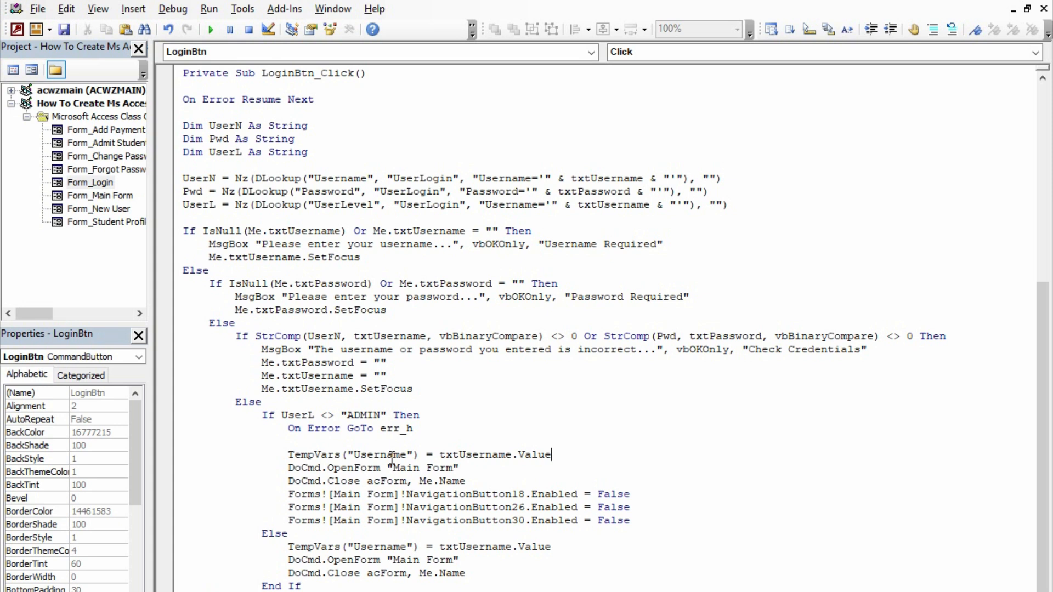
{"action": "mouse_move", "coordinate": [438, 461]}
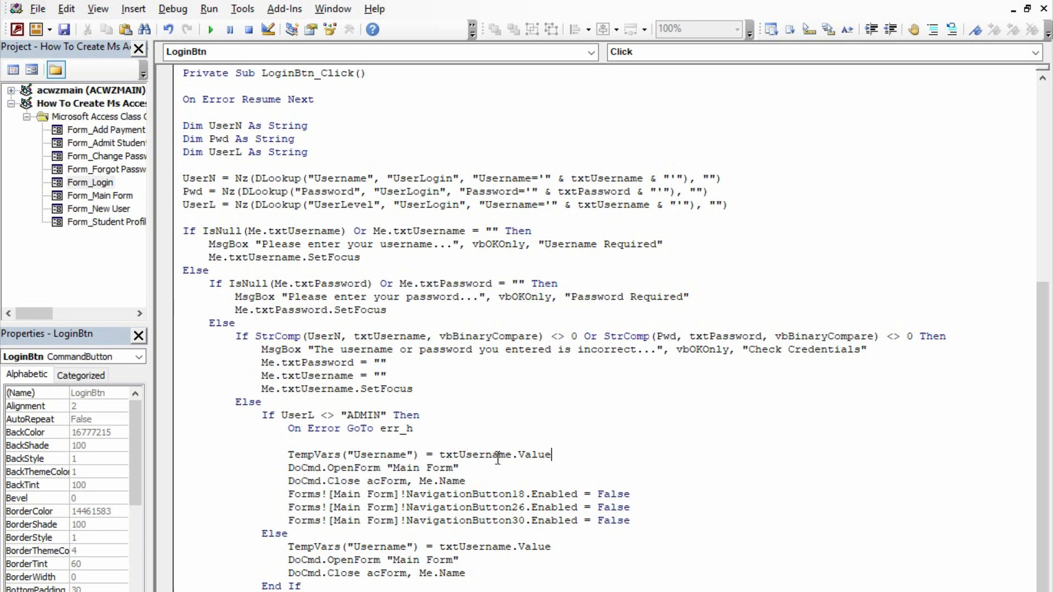
{"action": "mouse_move", "coordinate": [509, 458]}
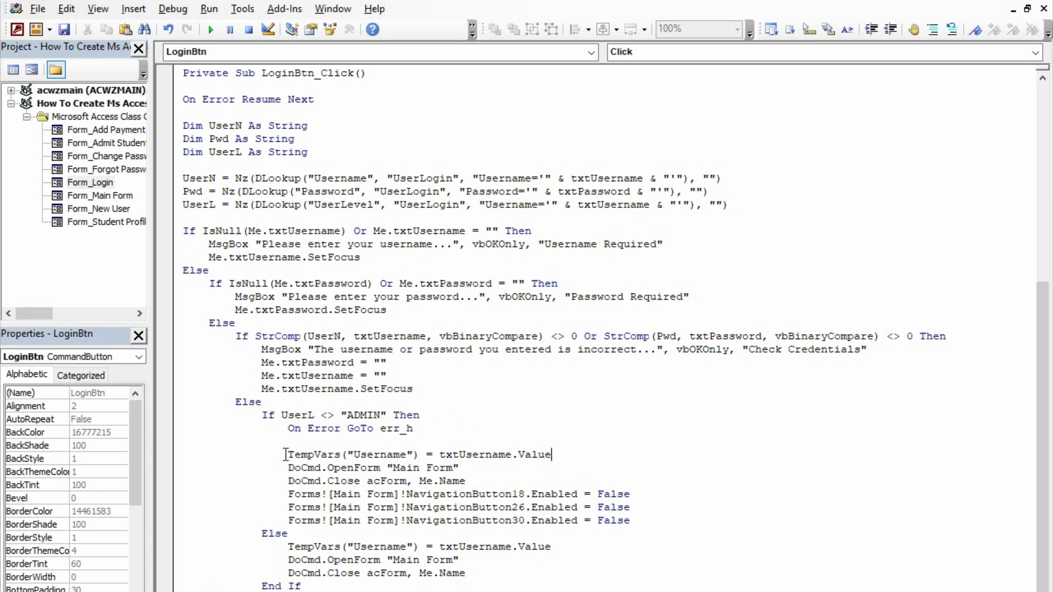
- Store TempVars("Username") = txtUsername.Value in both LoginBtn_Click branches and close the editor
{"action": "left_click_drag", "start_coordinate": [283, 455], "coordinate": [551, 455]}
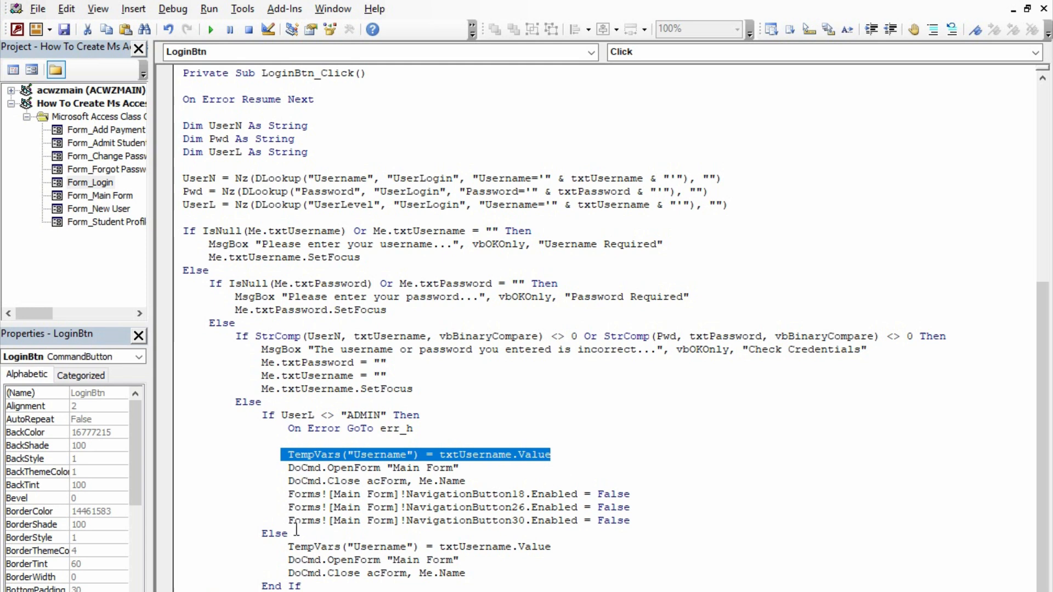
{"action": "left_click", "coordinate": [289, 547]}
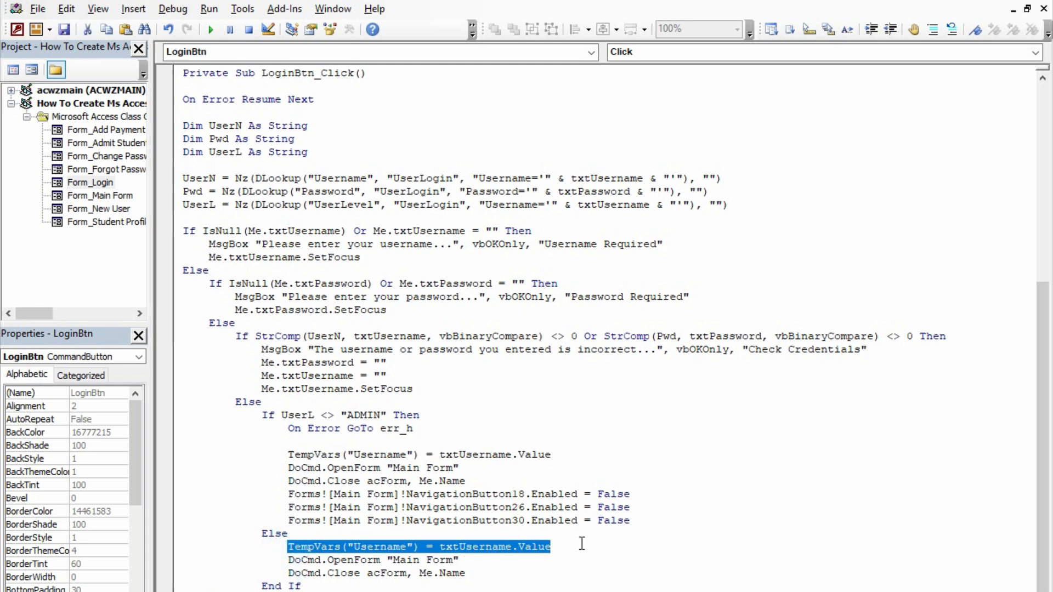
{"action": "mouse_move", "coordinate": [554, 535]}
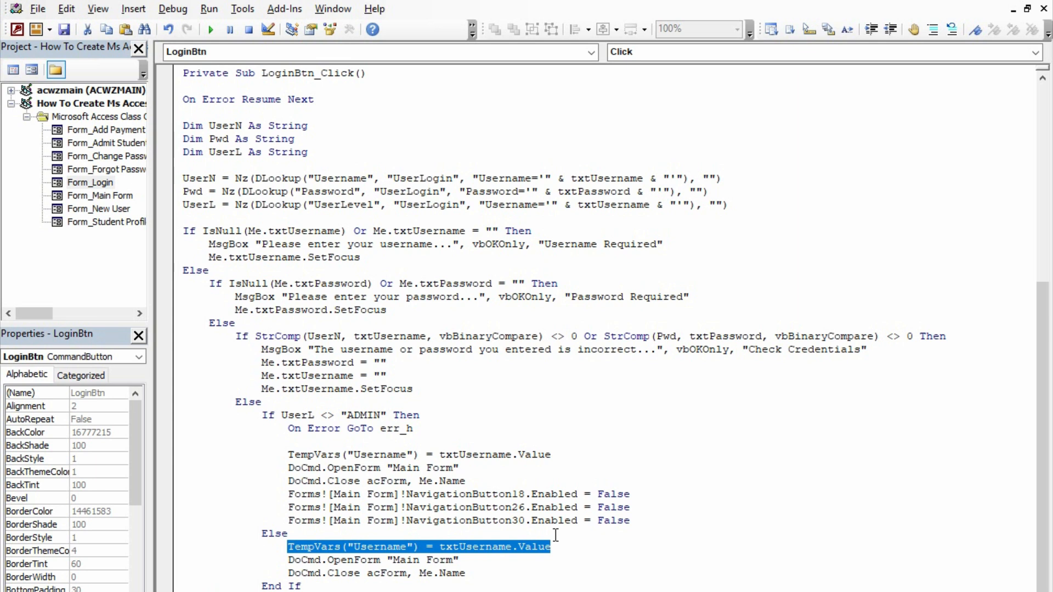
{"action": "mouse_move", "coordinate": [360, 454]}
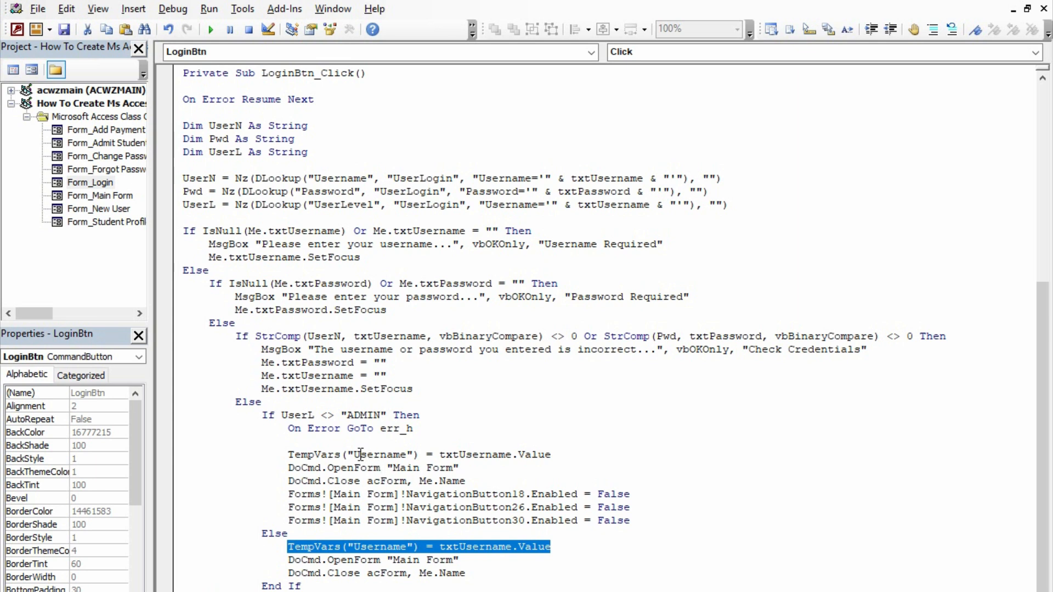
{"action": "mouse_move", "coordinate": [328, 556]}
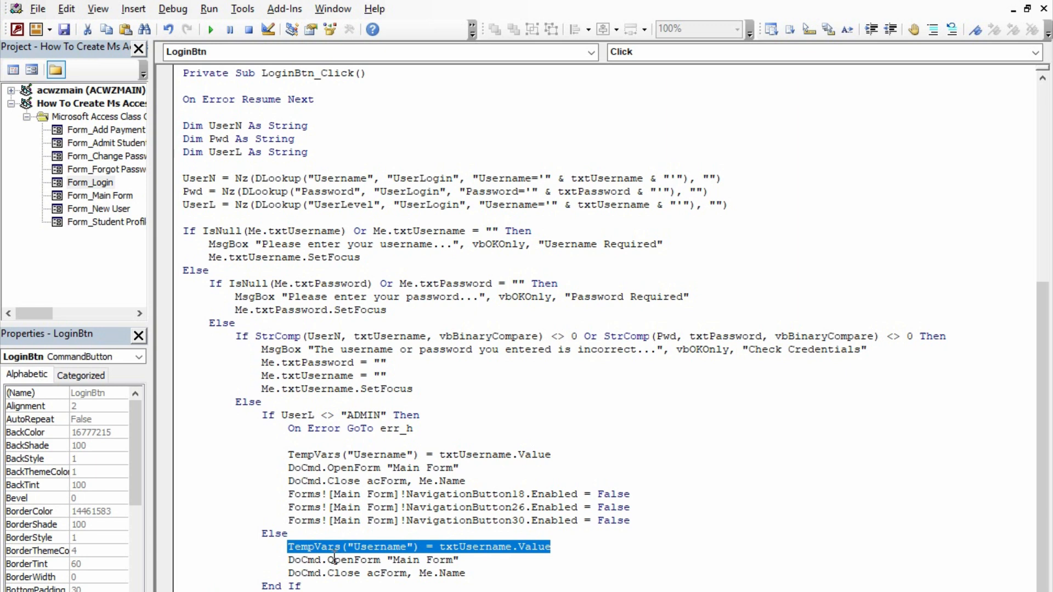
{"action": "left_click", "coordinate": [420, 559]}
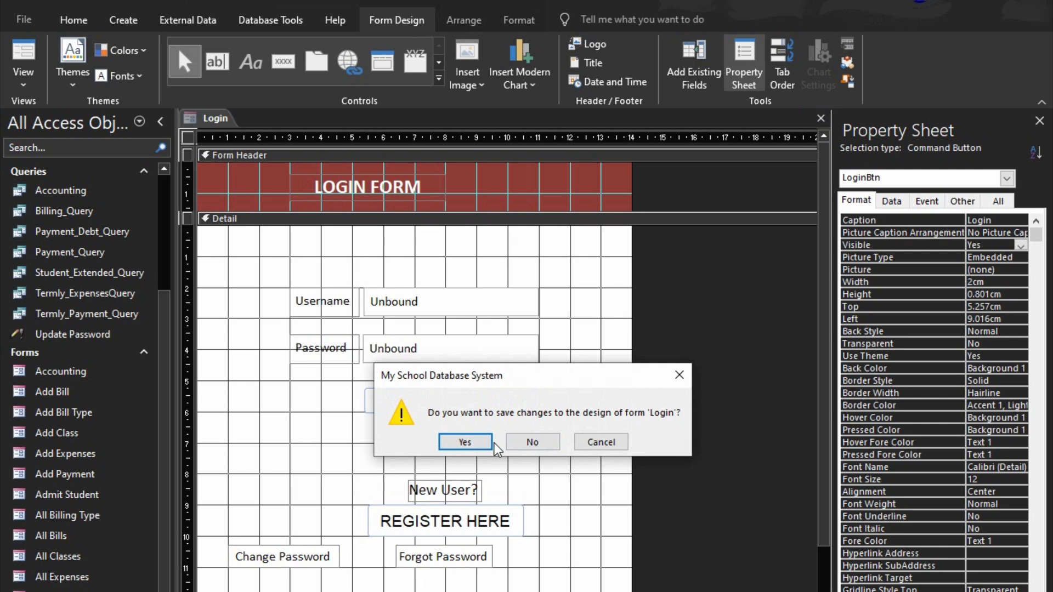
- Save the Login form, open Main Form in Design View and widen it
{"action": "left_click", "coordinate": [464, 443]}
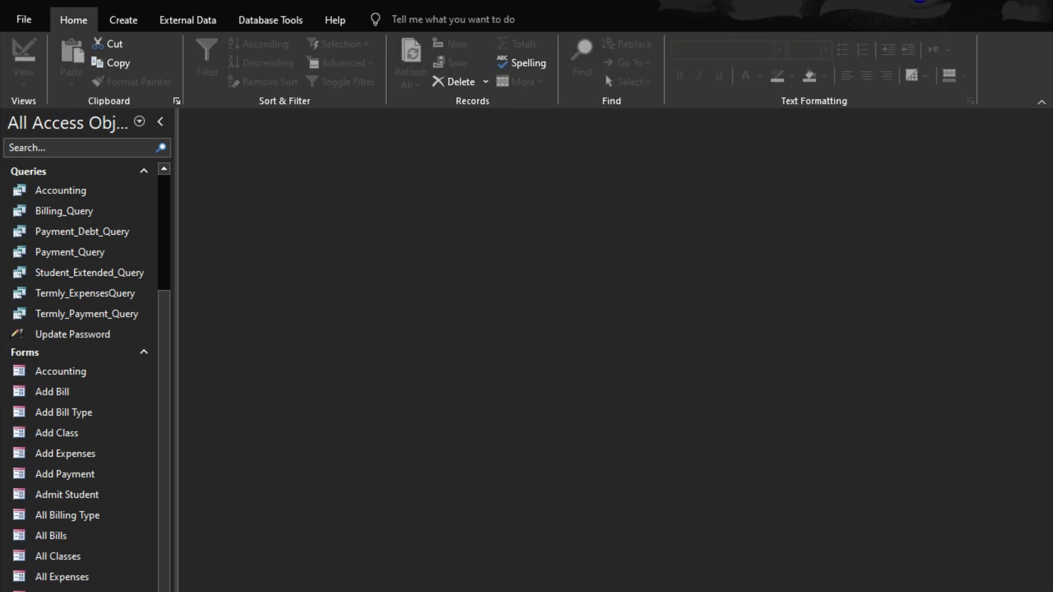
{"action": "right_click", "coordinate": [66, 494]}
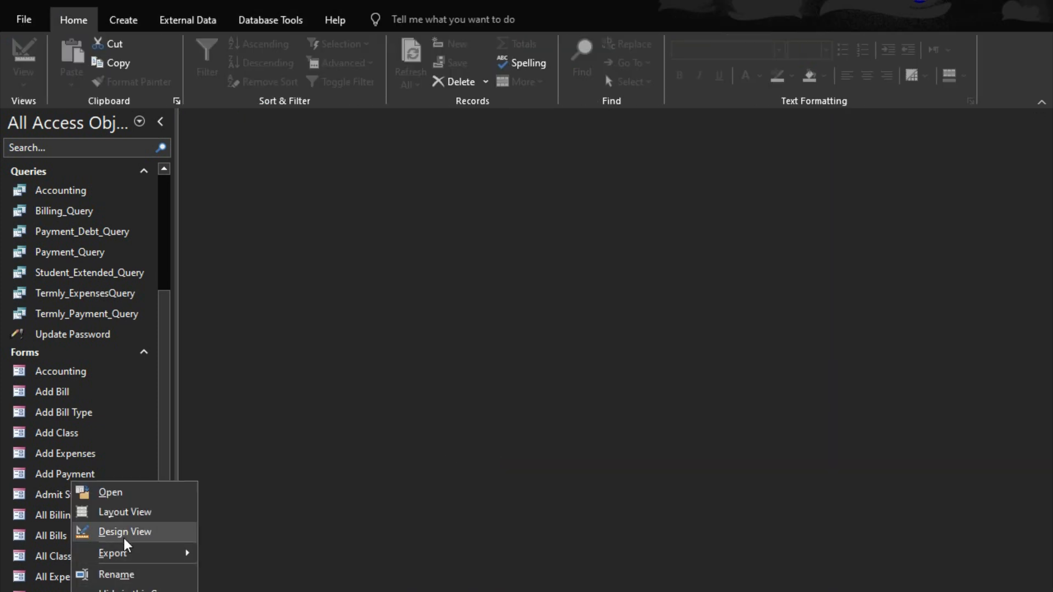
{"action": "left_click", "coordinate": [124, 531]}
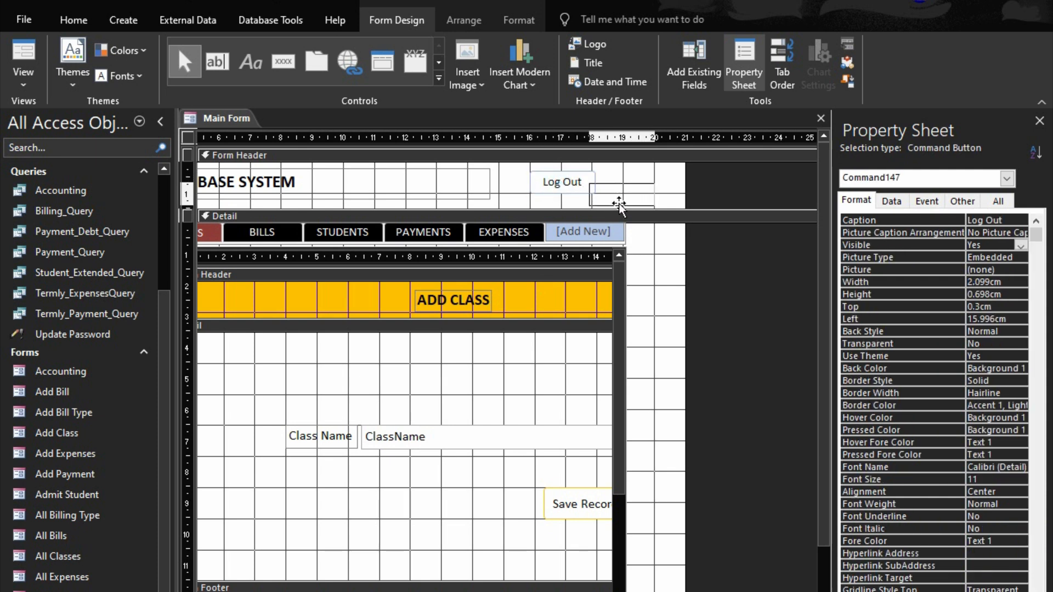
{"action": "left_click_drag", "start_coordinate": [604, 201], "coordinate": [616, 185]}
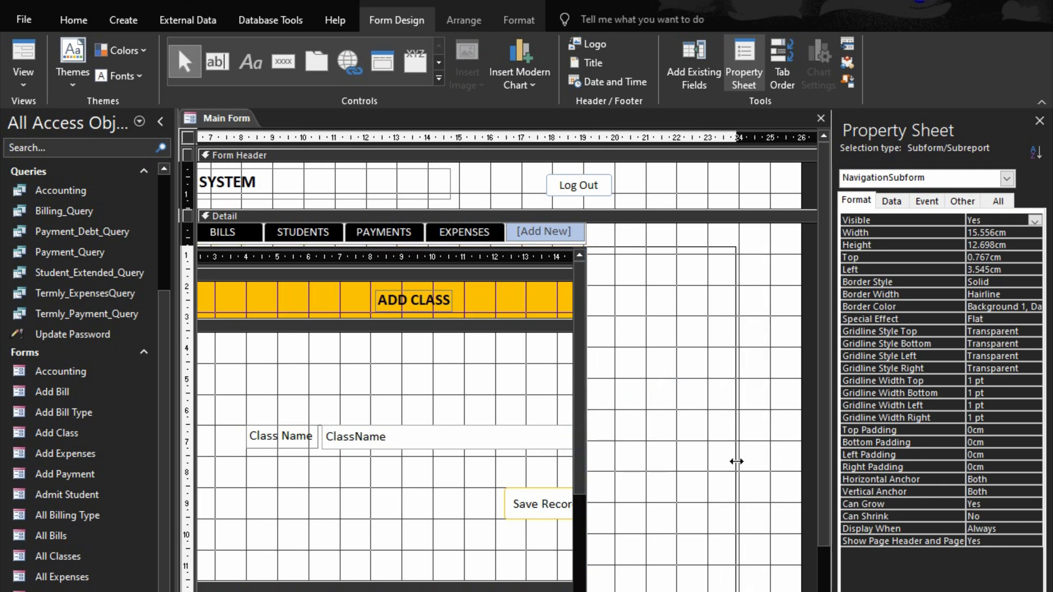
- Move the Log Out button to the right side of the header
{"action": "left_click", "coordinate": [577, 185]}
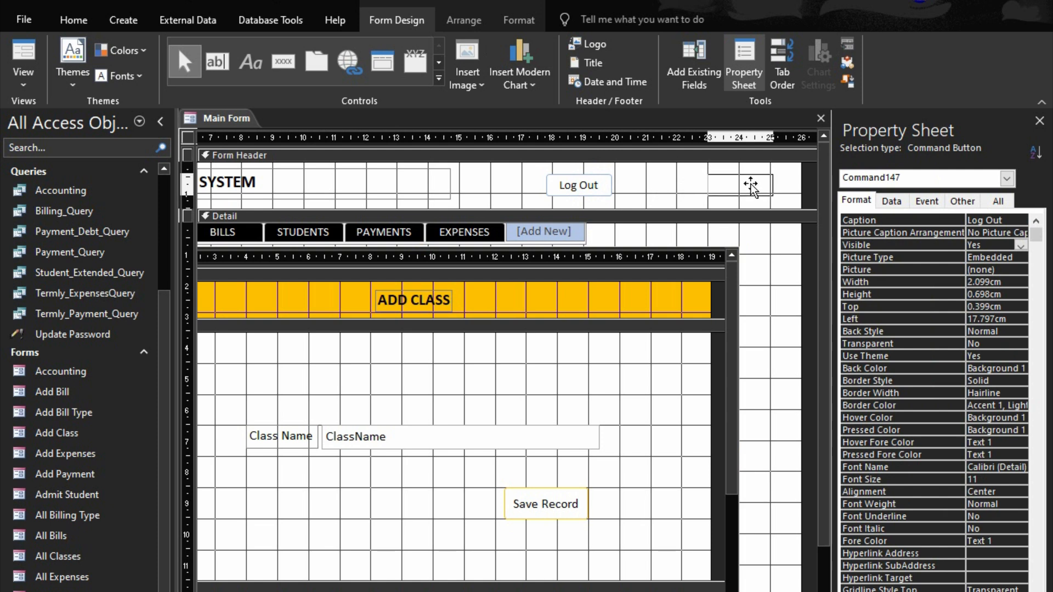
{"action": "left_click_drag", "start_coordinate": [578, 184], "coordinate": [736, 185]}
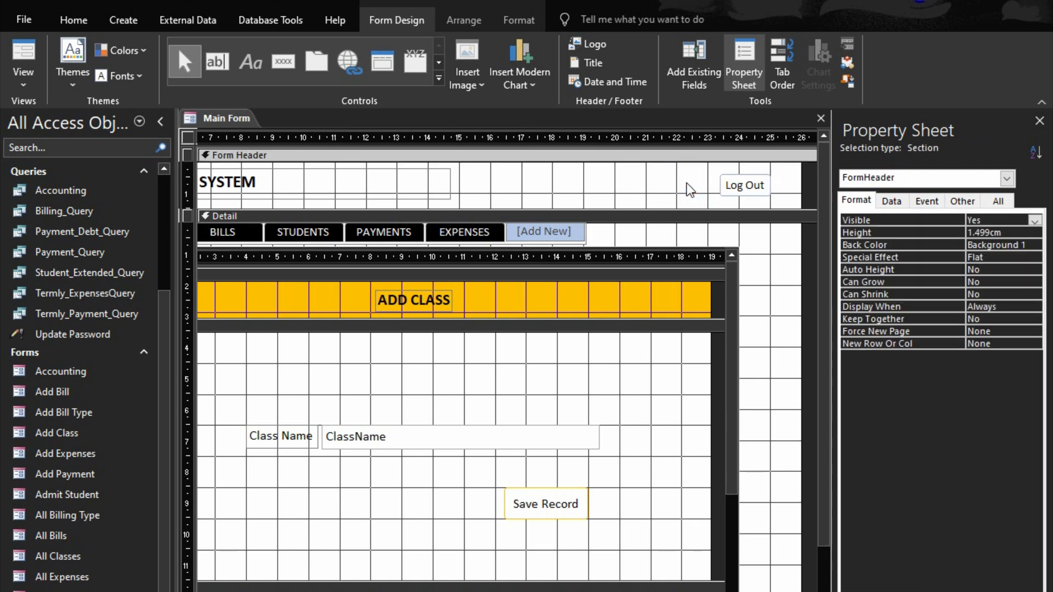
{"action": "mouse_move", "coordinate": [649, 191]}
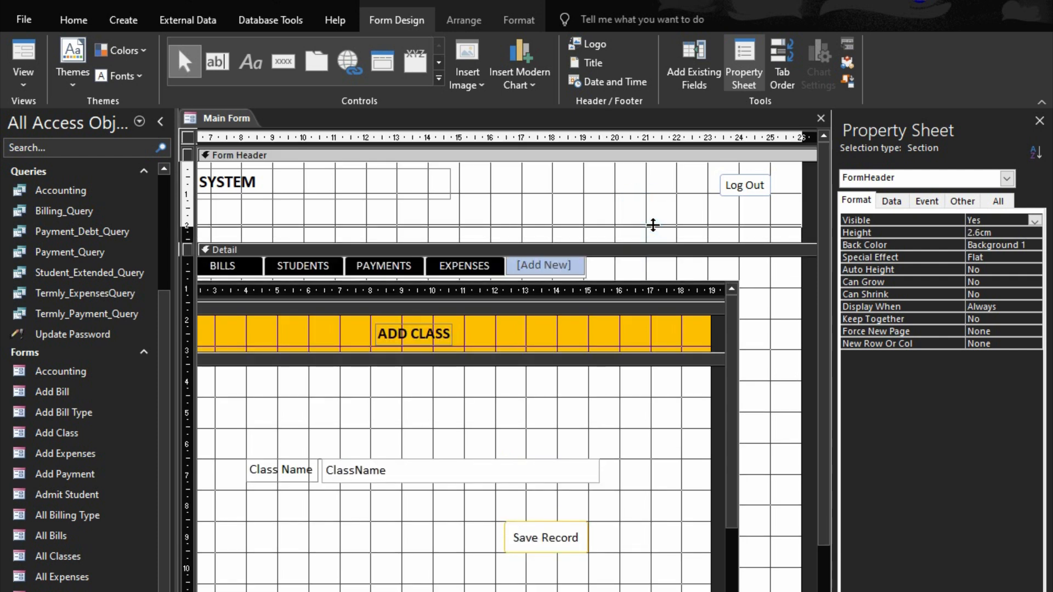
{"action": "left_click", "coordinate": [744, 186]}
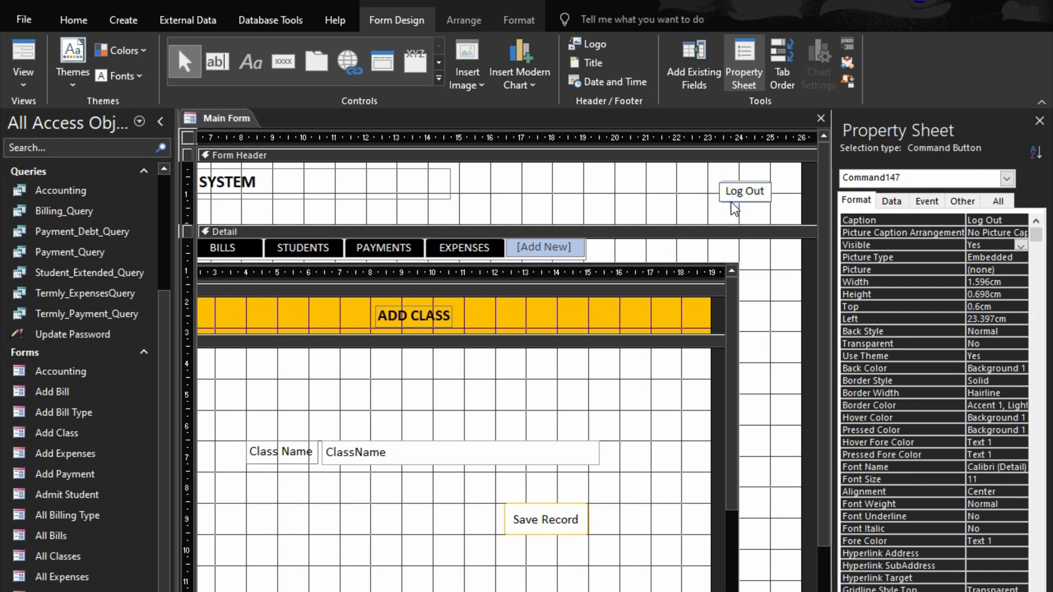
- Insert a header text box with Text 1 fore color, bold and right-aligned
{"action": "left_click", "coordinate": [745, 192]}
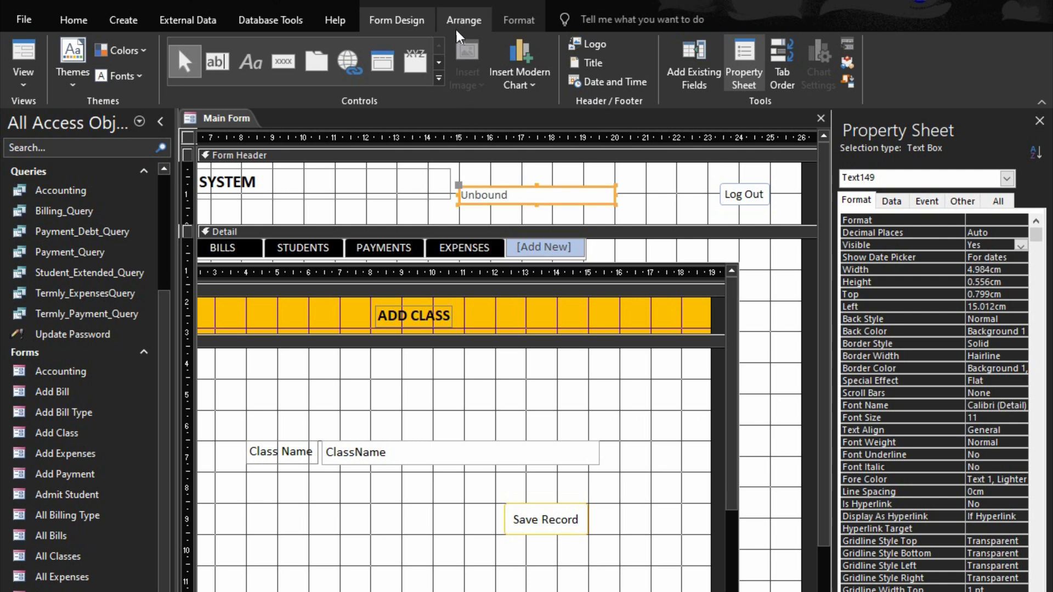
{"action": "left_click", "coordinate": [518, 19]}
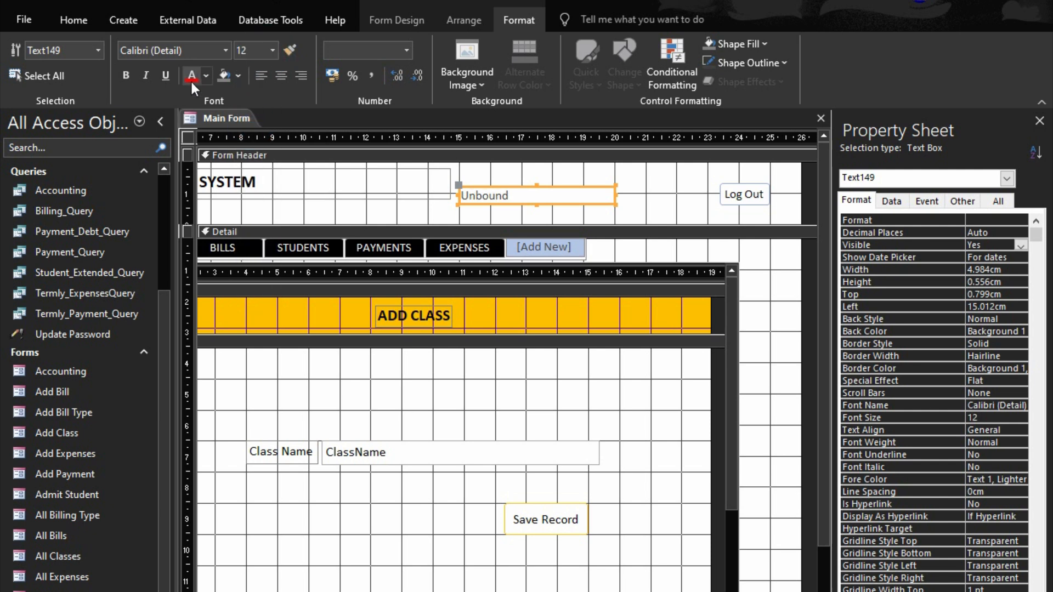
{"action": "left_click", "coordinate": [192, 76]}
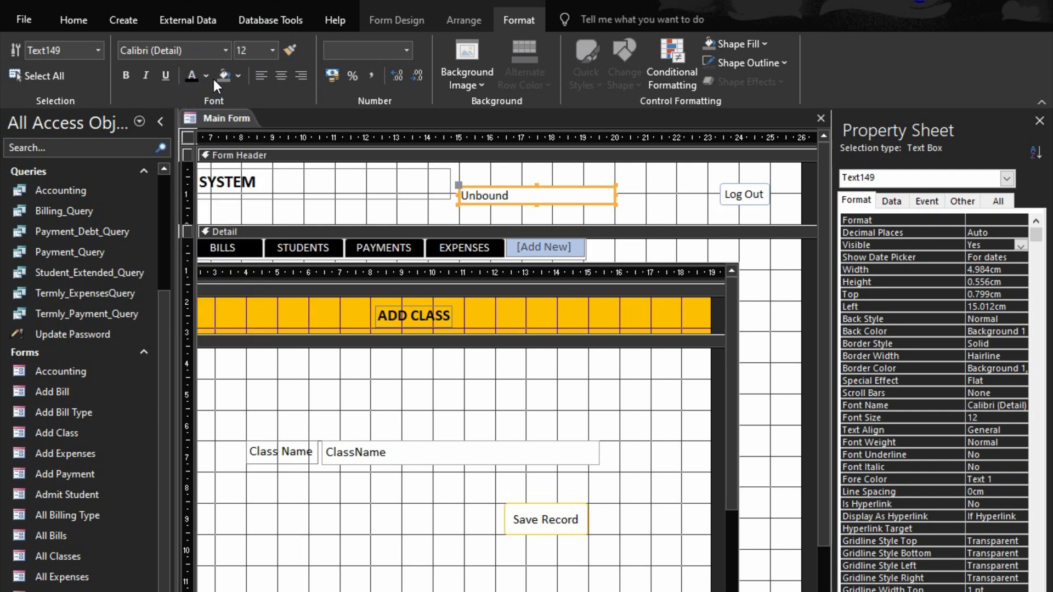
{"action": "left_click", "coordinate": [126, 75]}
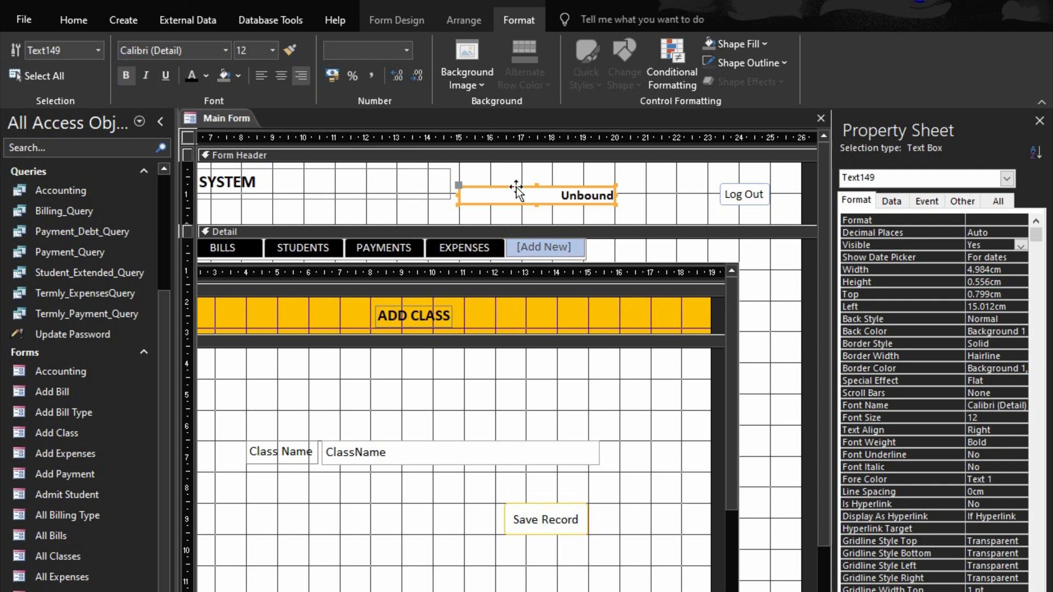
- Name the new text box txtUser on the Other tab
{"action": "right_click", "coordinate": [516, 195]}
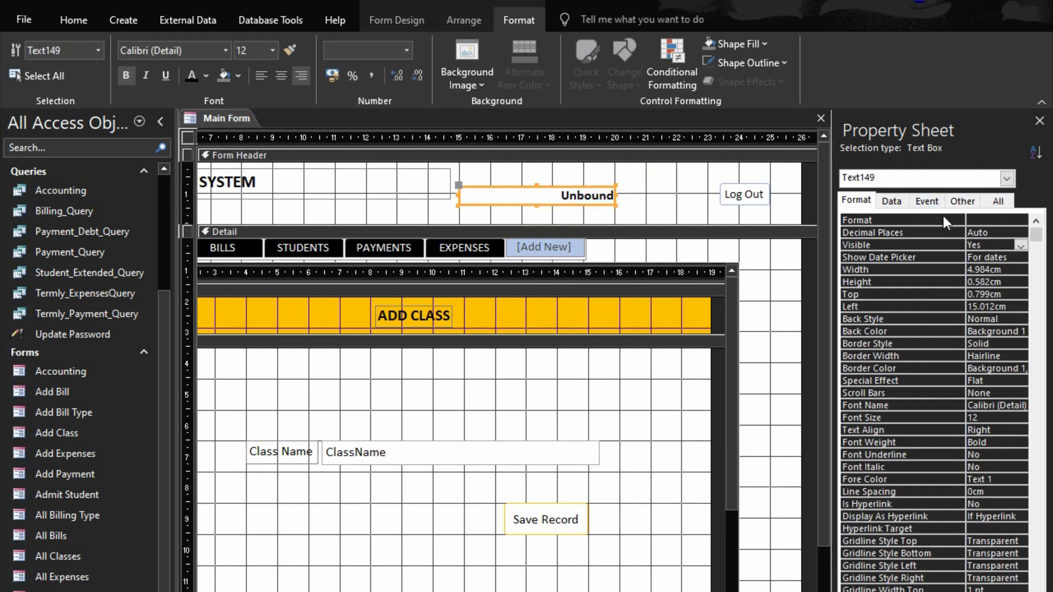
{"action": "left_click", "coordinate": [961, 200]}
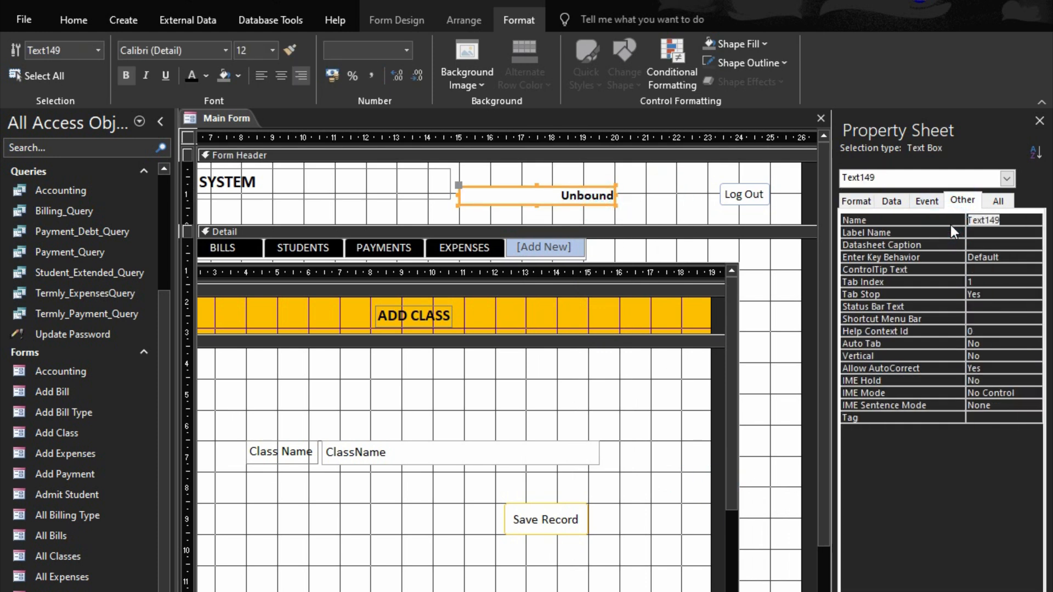
{"action": "type", "text": "txtUser"}
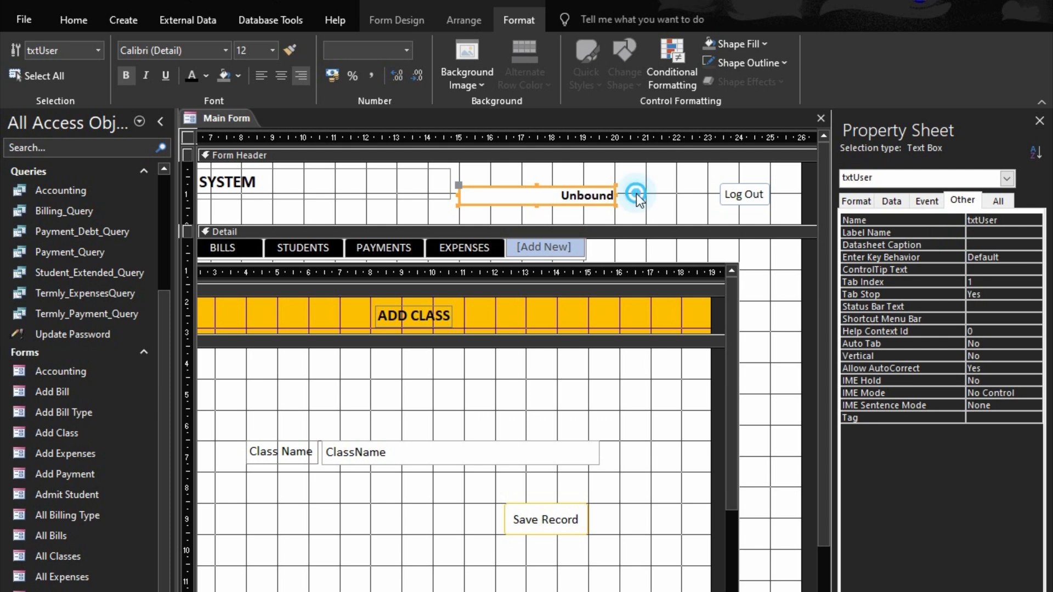
{"action": "left_click", "coordinate": [396, 20]}
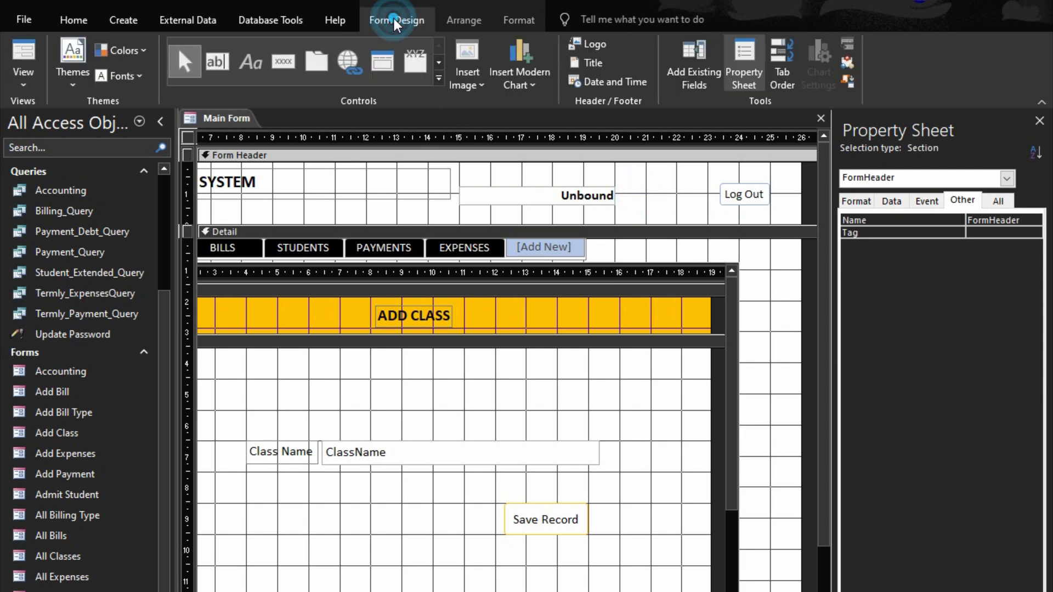
- Draw an image control in the header beside Log Out and select txtUser to reposition it
{"action": "left_click", "coordinate": [437, 79]}
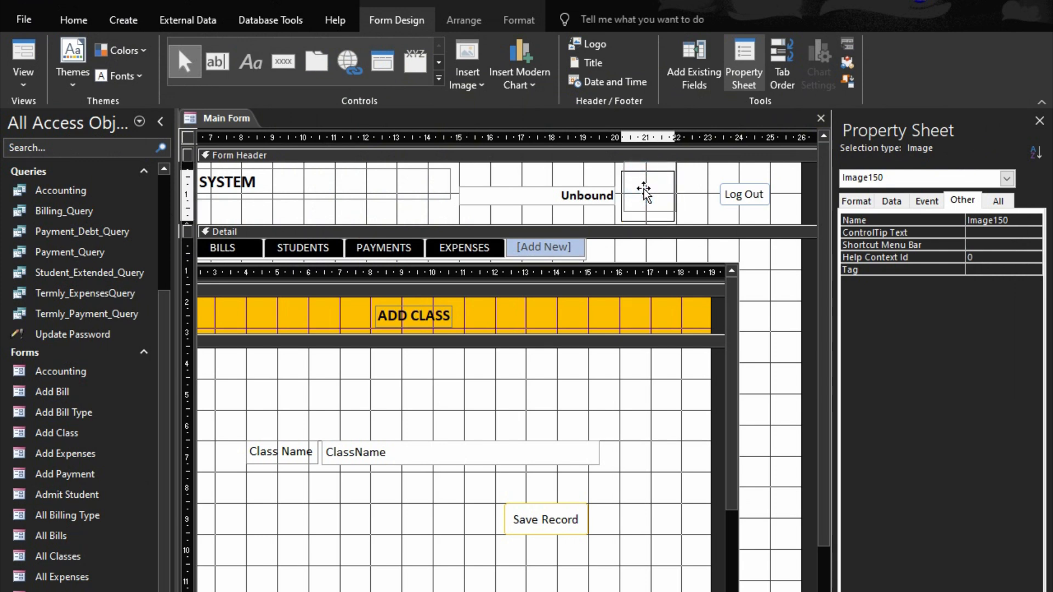
{"action": "left_click_drag", "start_coordinate": [645, 195], "coordinate": [679, 195]}
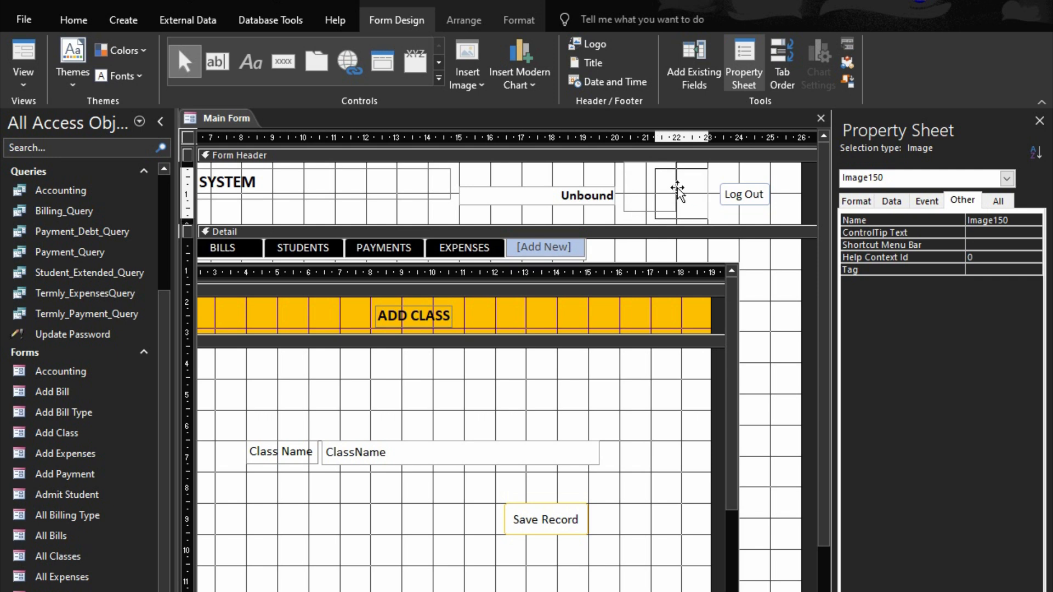
{"action": "mouse_move", "coordinate": [679, 189]}
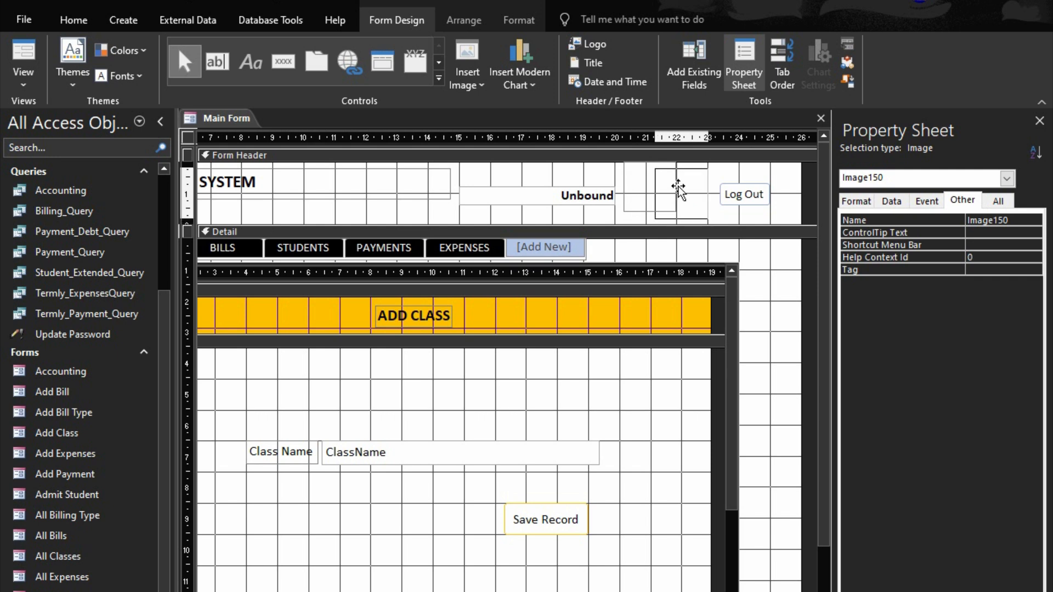
{"action": "left_click", "coordinate": [586, 195]}
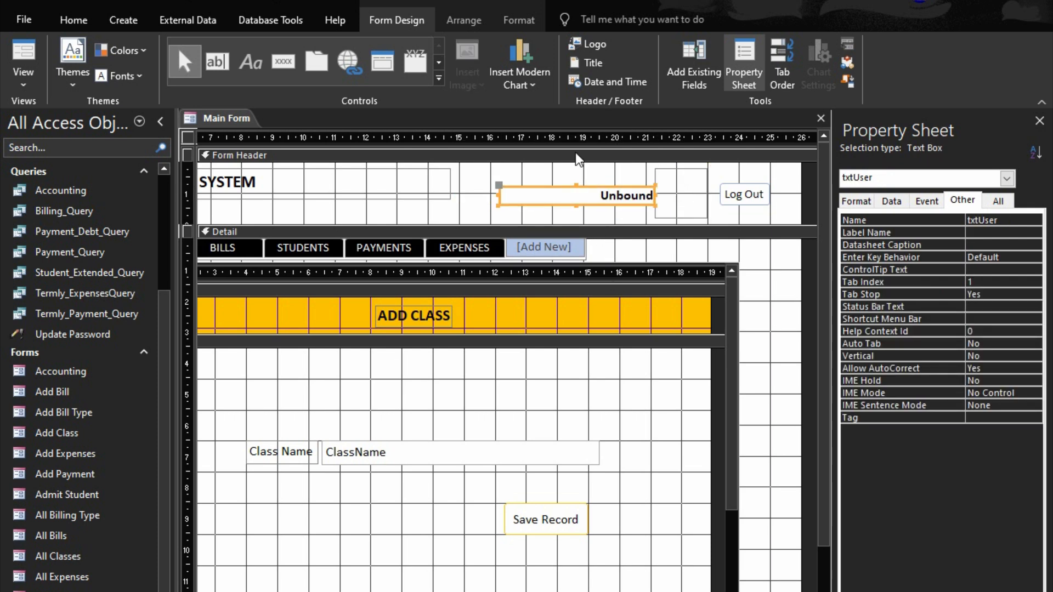
- Review Image150's Other and Format properties with the header controls, then view the form
{"action": "left_click", "coordinate": [672, 194]}
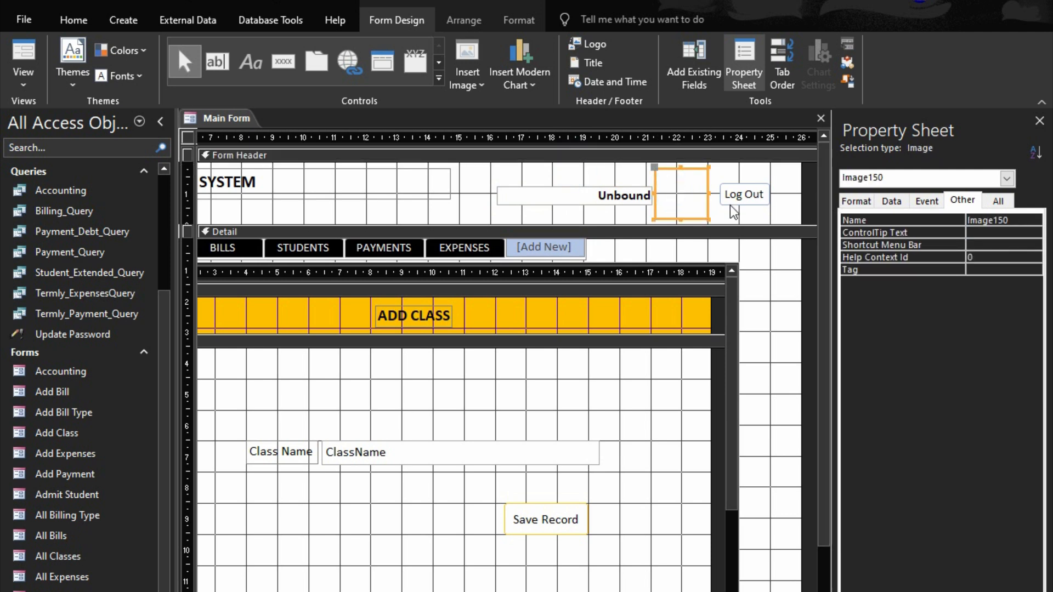
{"action": "left_click", "coordinate": [744, 194]}
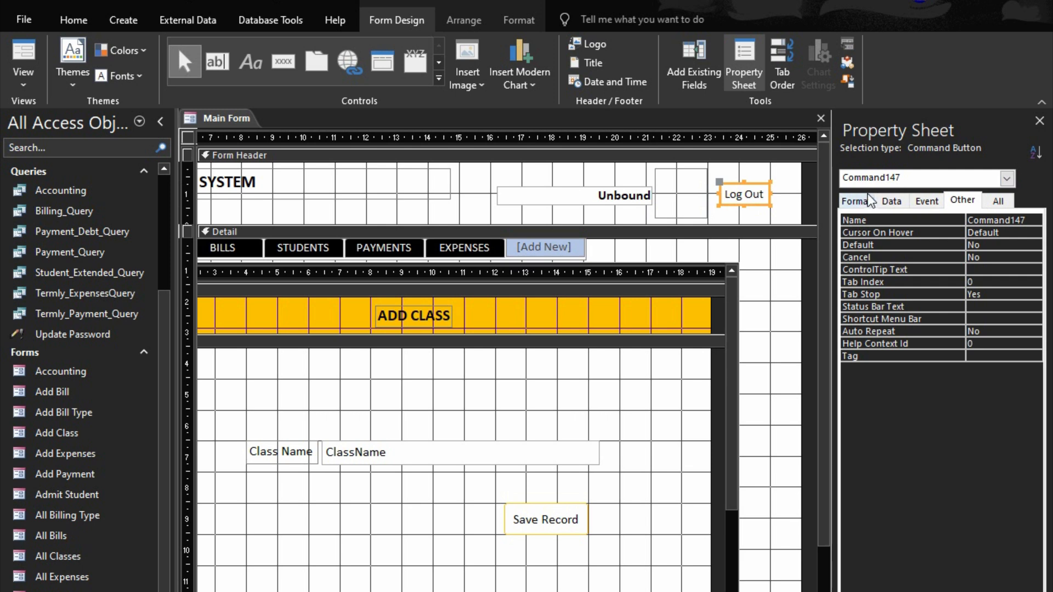
{"action": "mouse_move", "coordinate": [506, 240]}
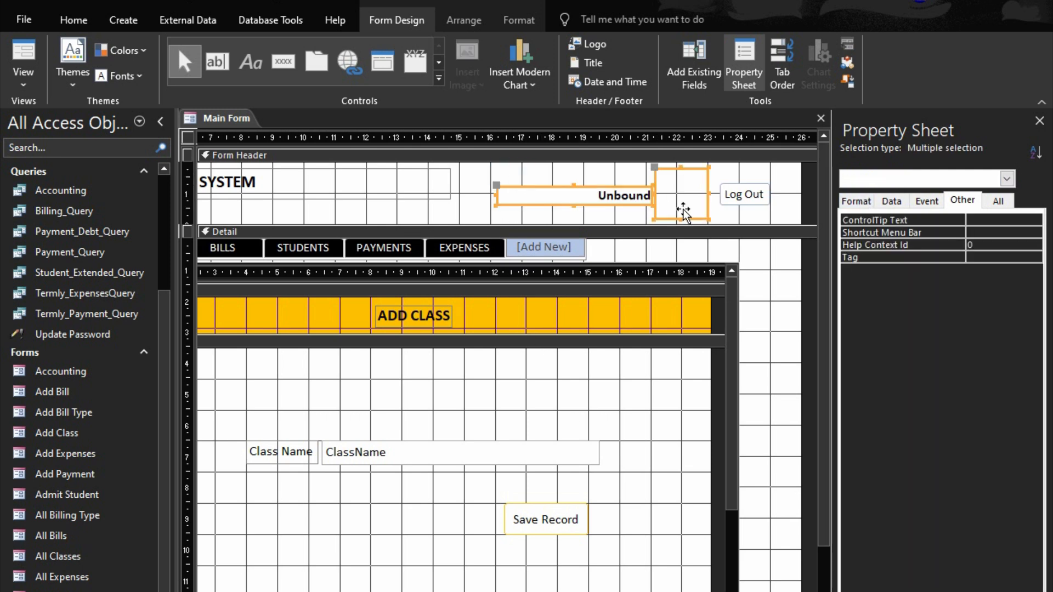
{"action": "right_click", "coordinate": [684, 214]}
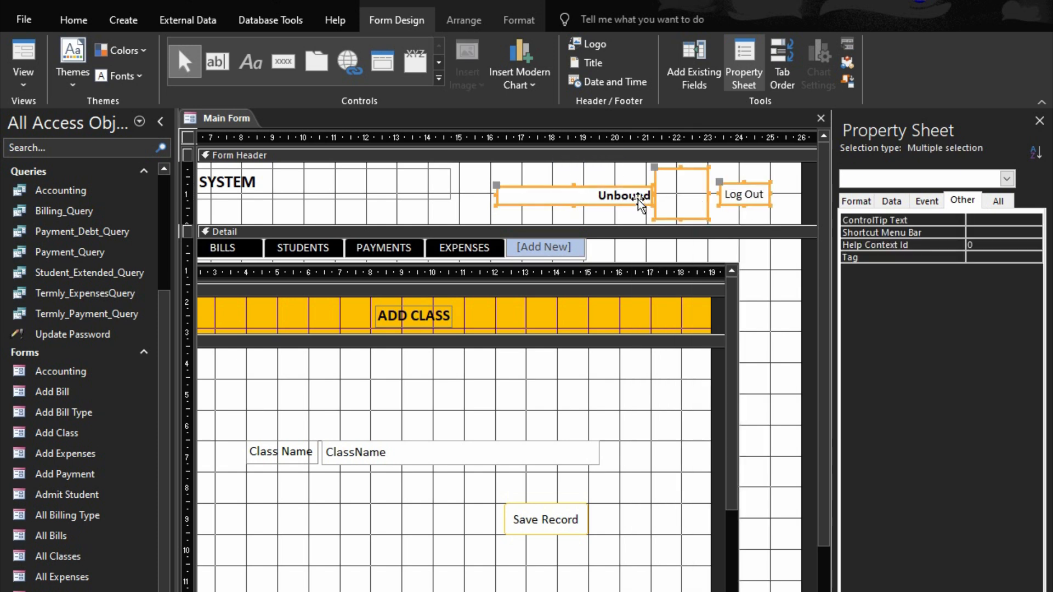
{"action": "right_click", "coordinate": [624, 196]}
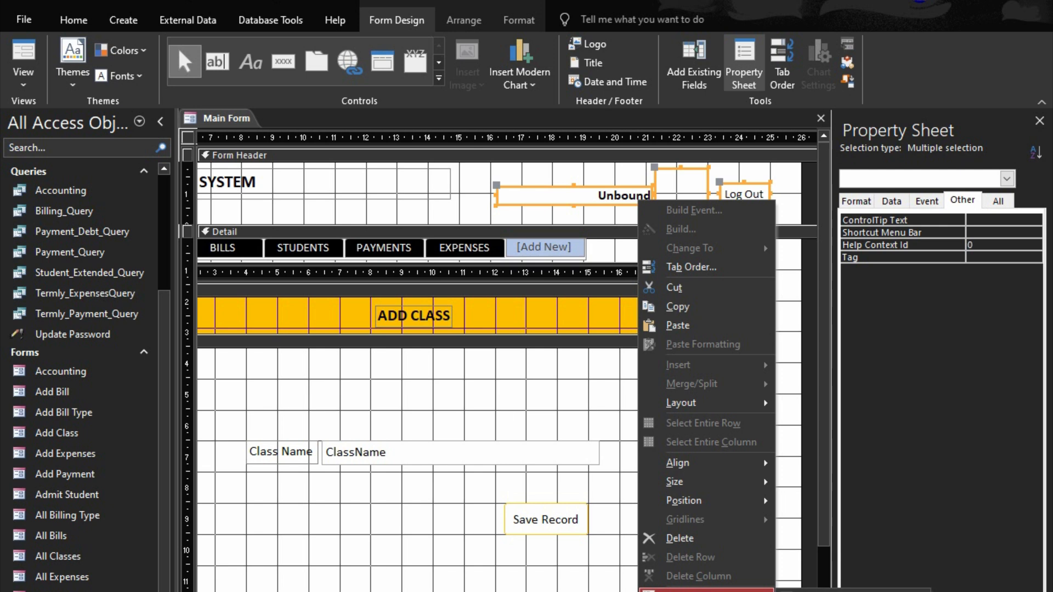
{"action": "left_click", "coordinate": [467, 208]}
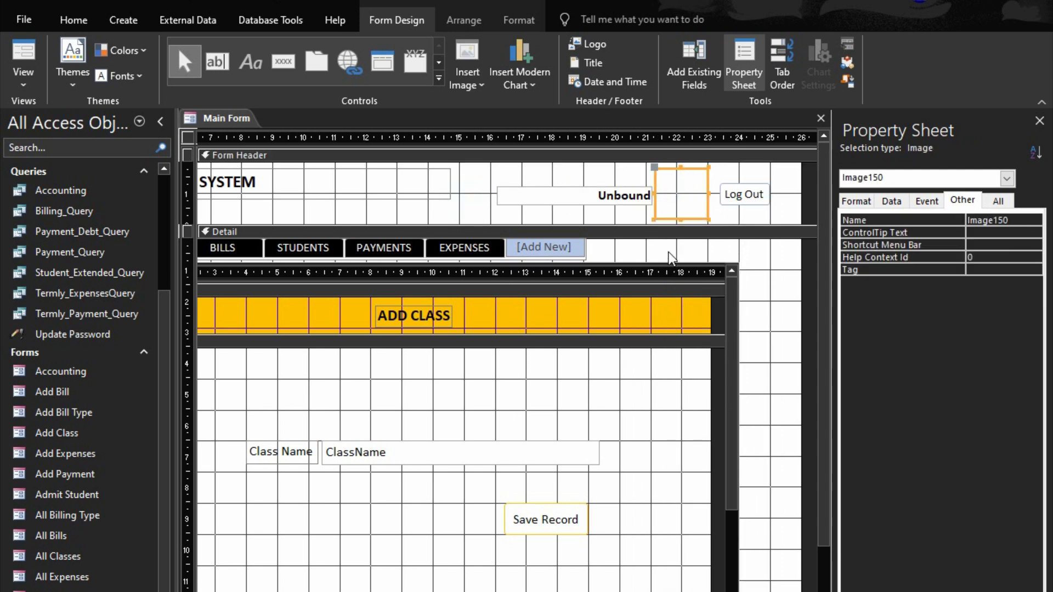
{"action": "left_click", "coordinate": [856, 201]}
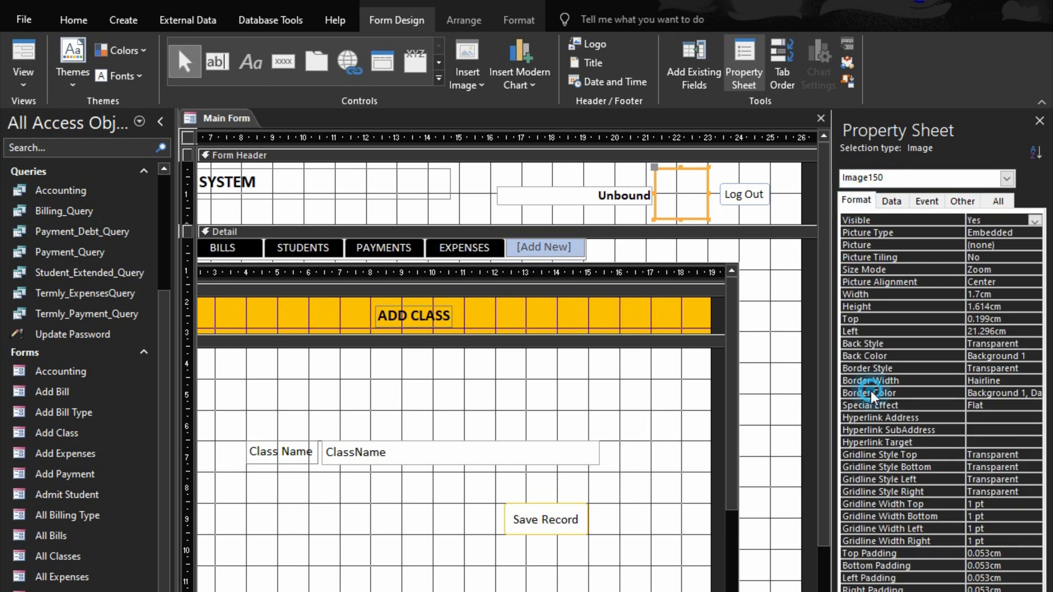
{"action": "left_click", "coordinate": [1021, 392]}
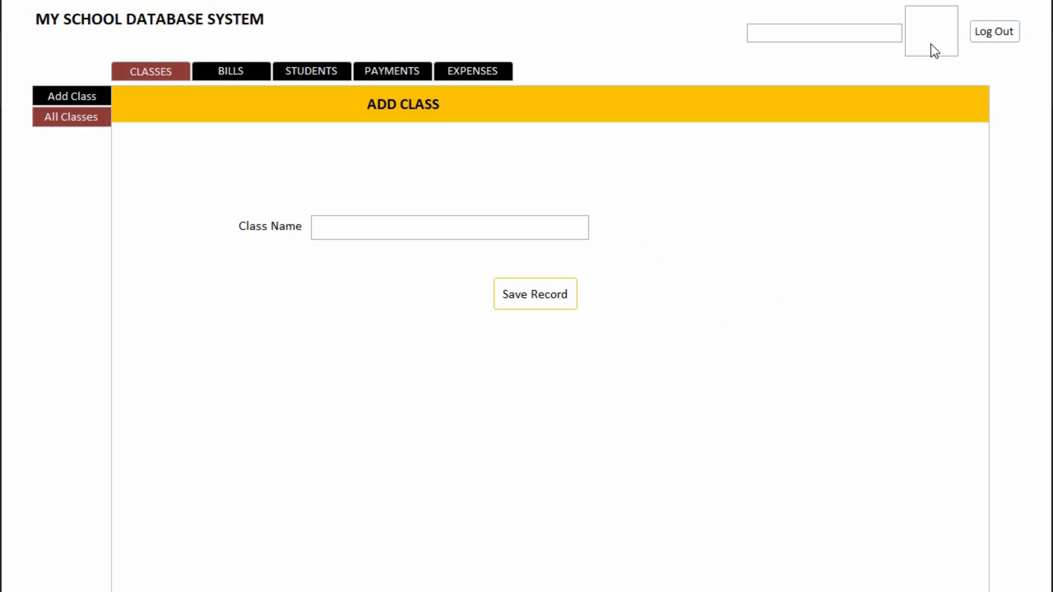
{"action": "mouse_move", "coordinate": [901, 53]}
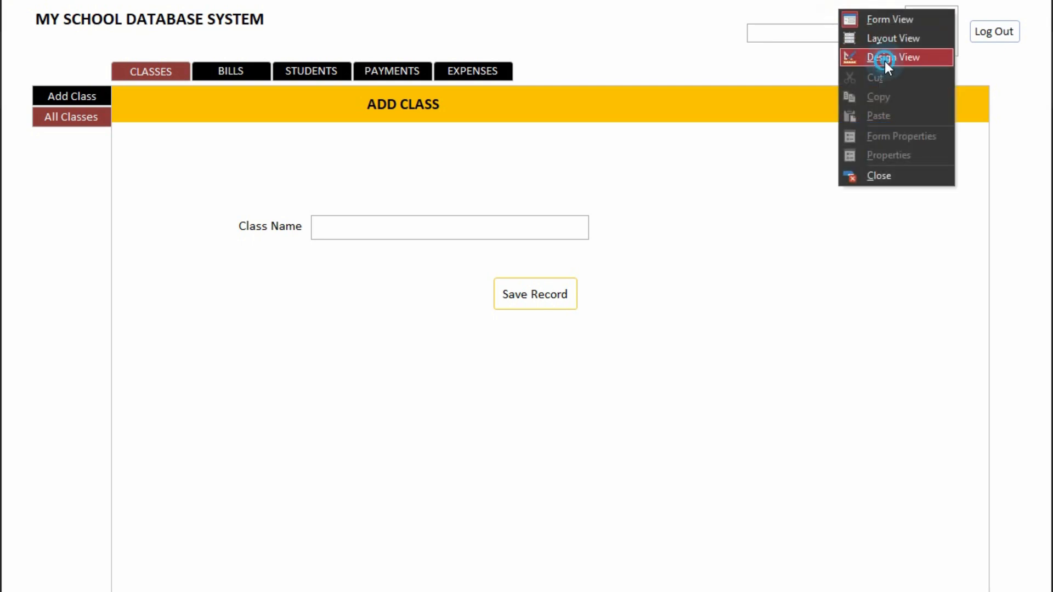
- Return the Main Form from Form View to Design View
{"action": "left_click", "coordinate": [894, 57]}
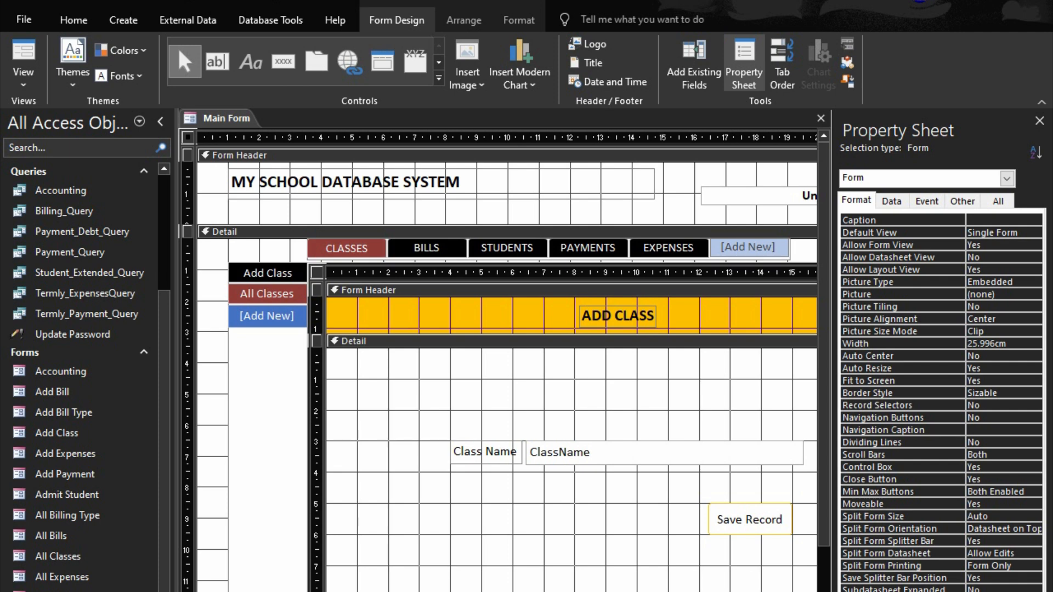
- Confirm the header text box is named txtUser, then open the form's On Load code
{"action": "scroll", "scroll_direction": "right", "scroll_amount": 3}
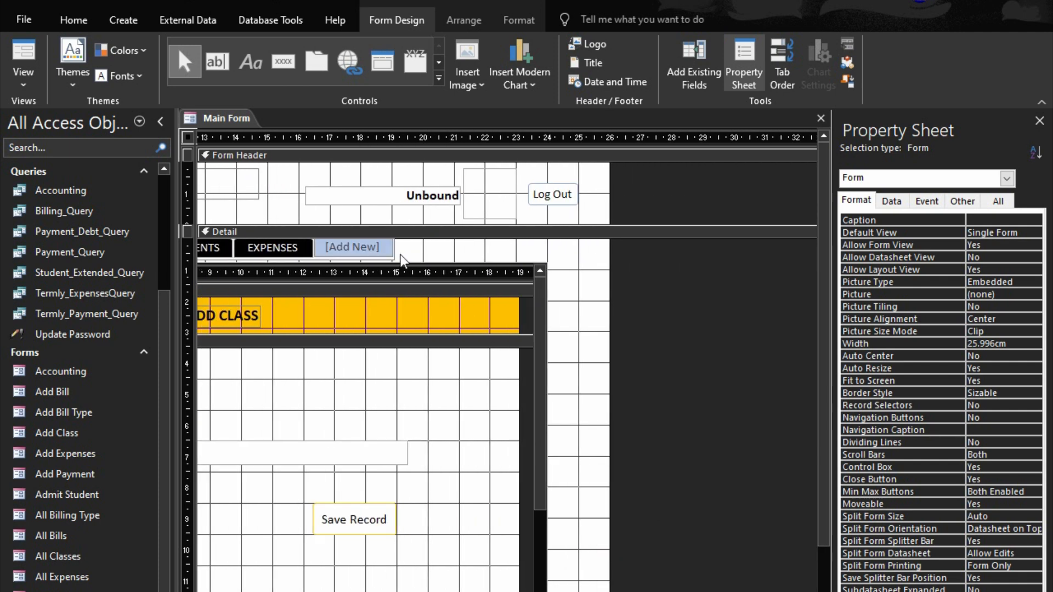
{"action": "left_click", "coordinate": [379, 195]}
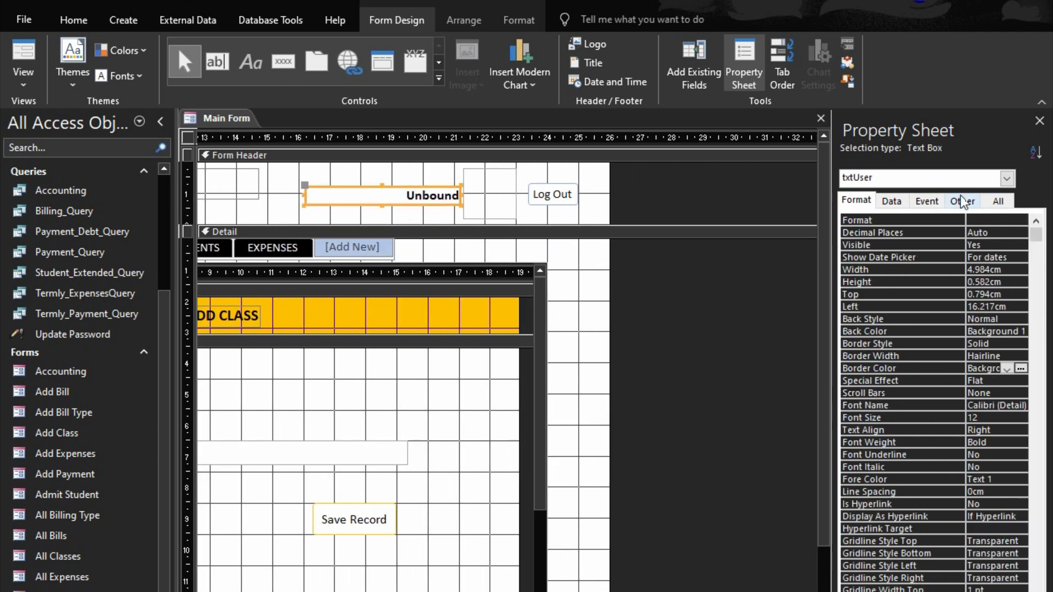
{"action": "left_click", "coordinate": [926, 201]}
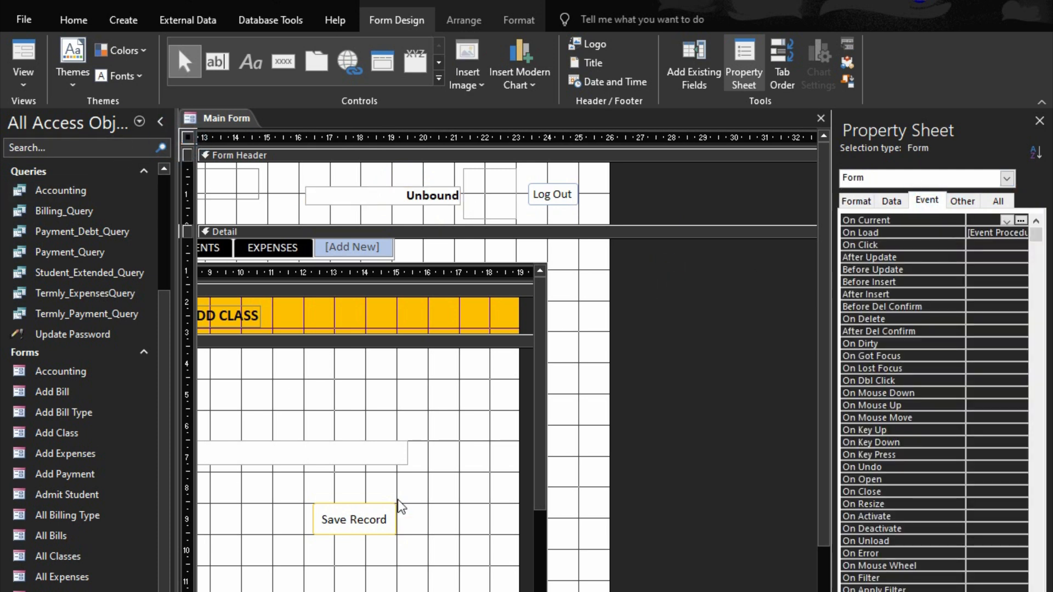
{"action": "mouse_move", "coordinate": [934, 242]}
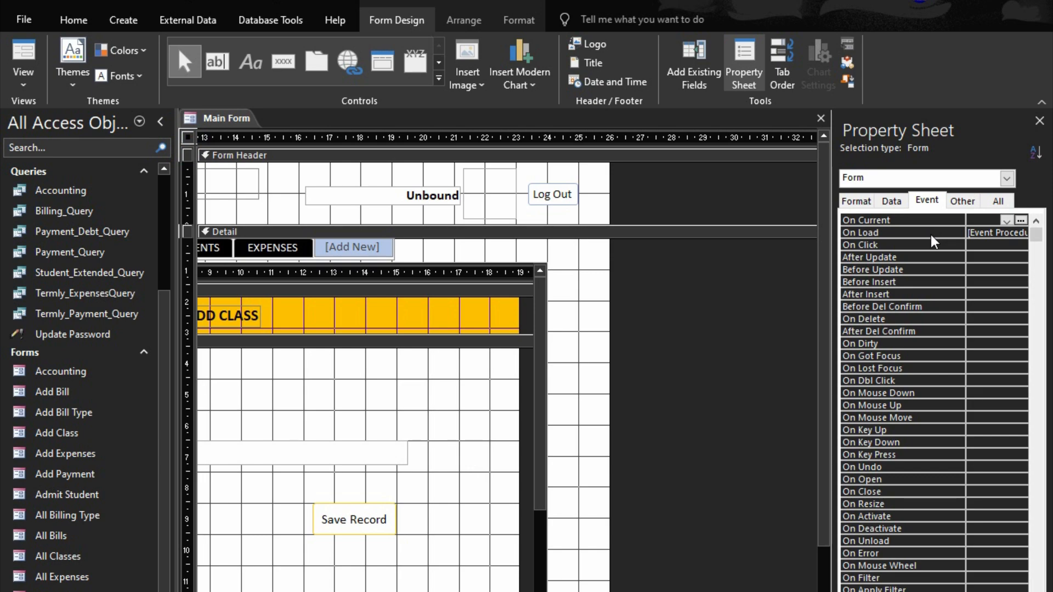
{"action": "left_click", "coordinate": [1021, 219]}
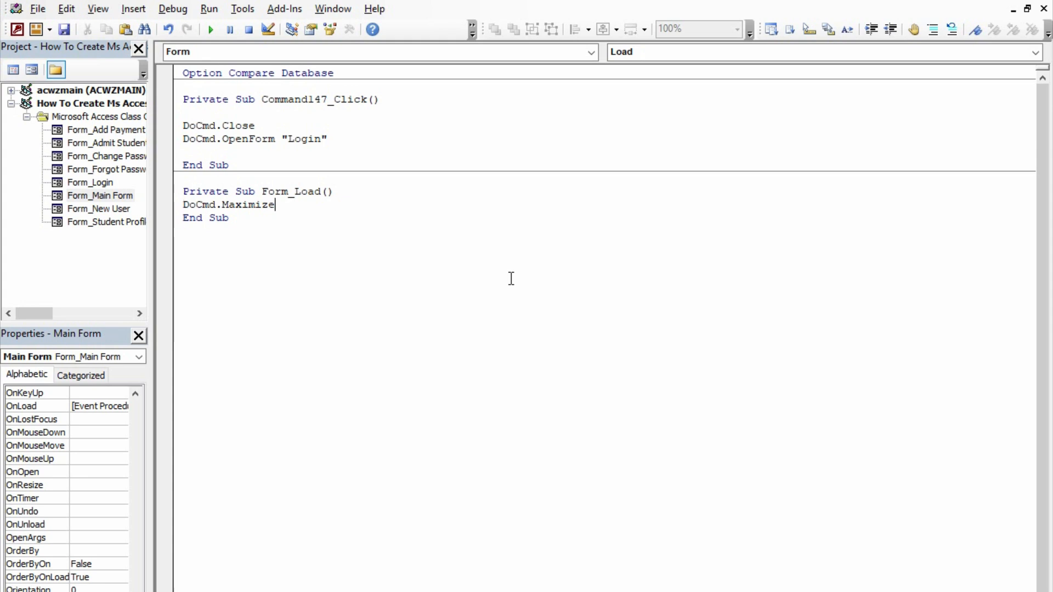
- Add the line Me.txtUser = TempVars("Username") after the maximize line in Form_Load
{"action": "key", "text": "enter"}
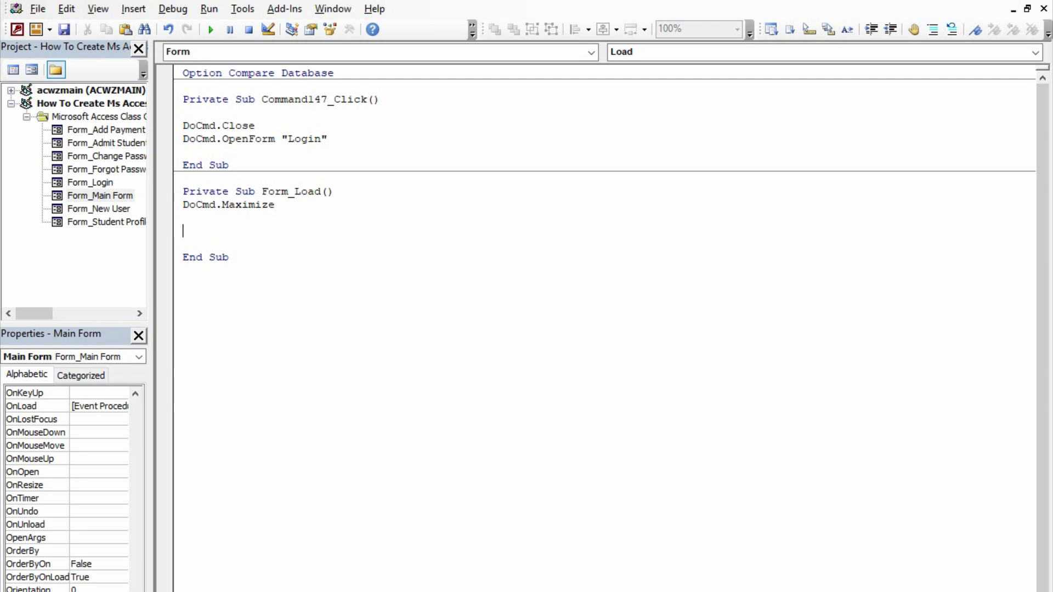
{"action": "type", "text": "me ."}
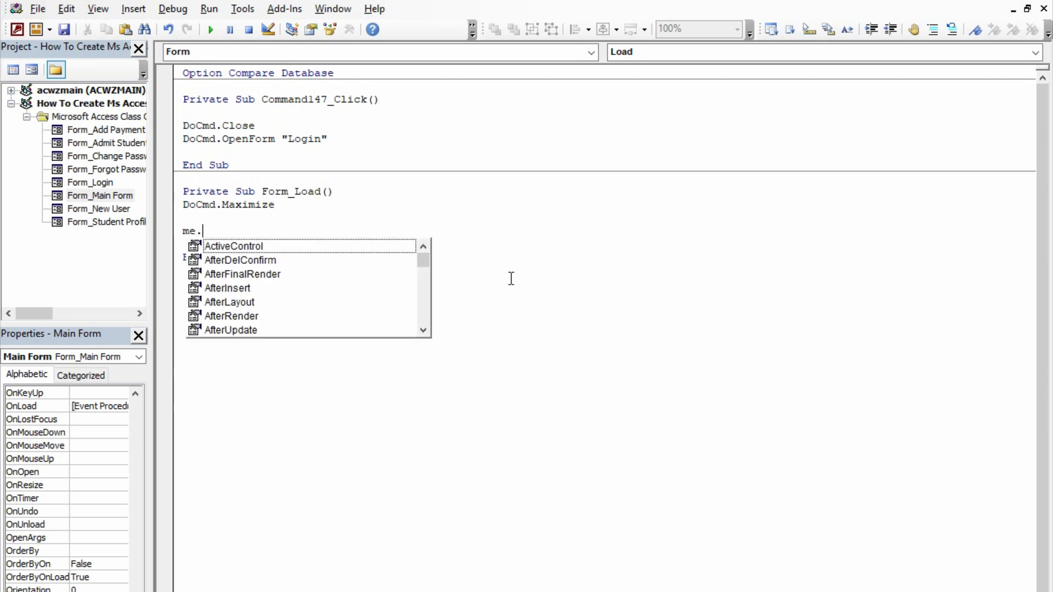
{"action": "type", "text": "txtUser"}
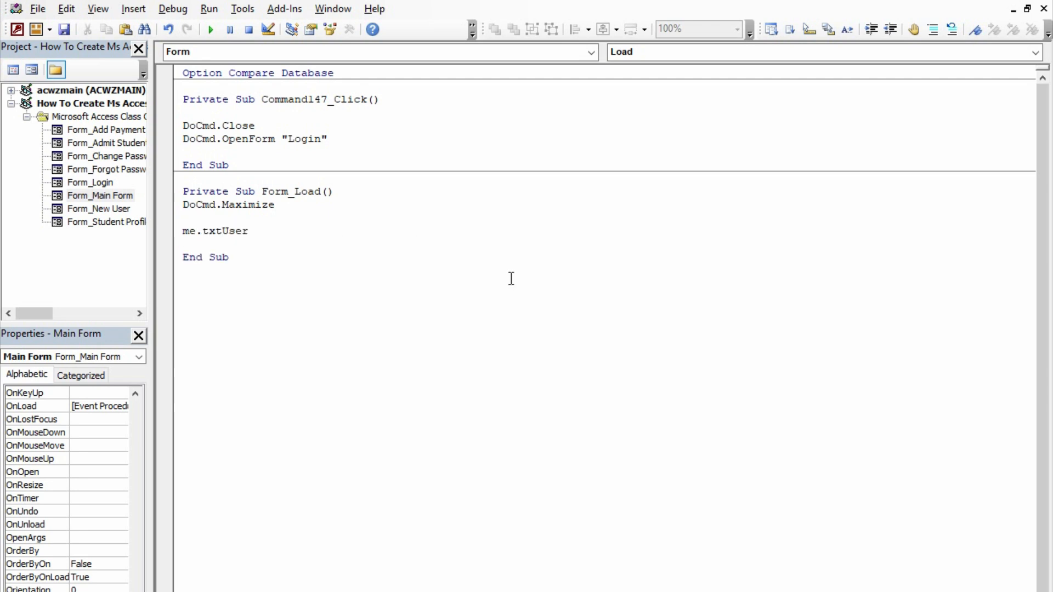
{"action": "type", "text": "=t"}
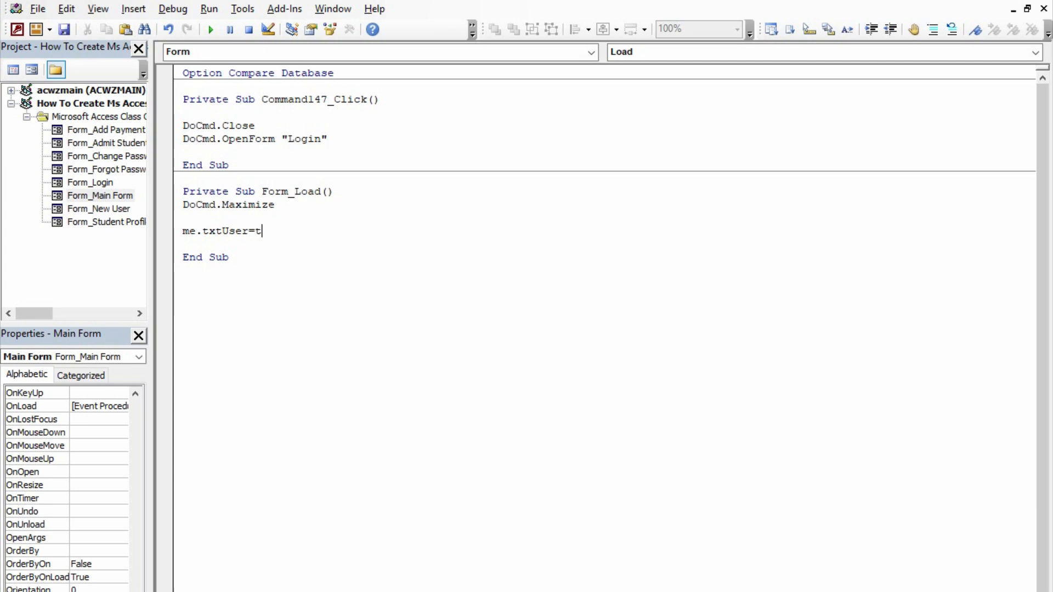
{"action": "type", "text": "emp"}
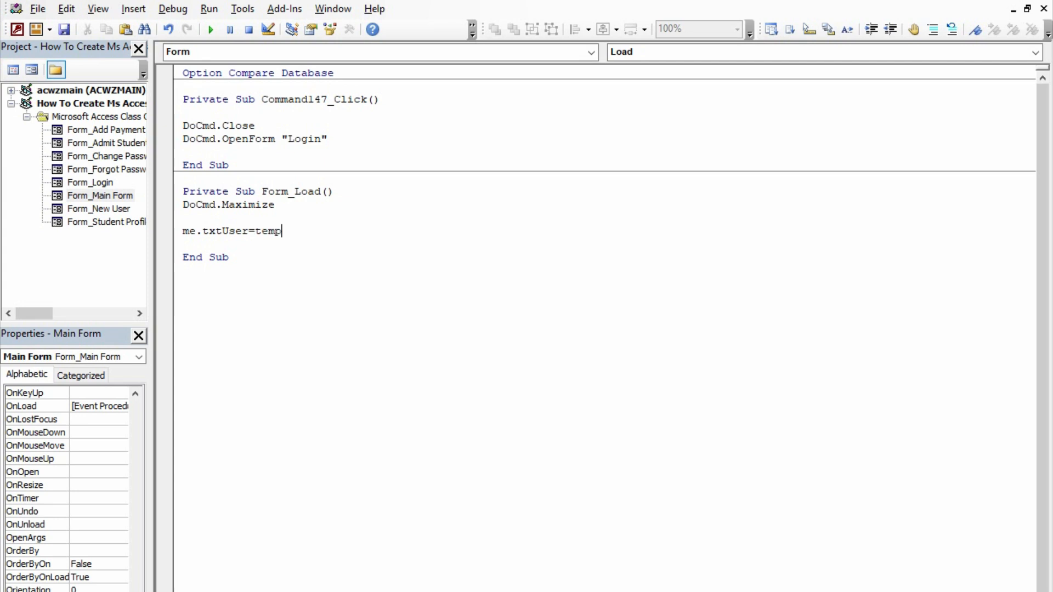
{"action": "type", "text": "vars("}
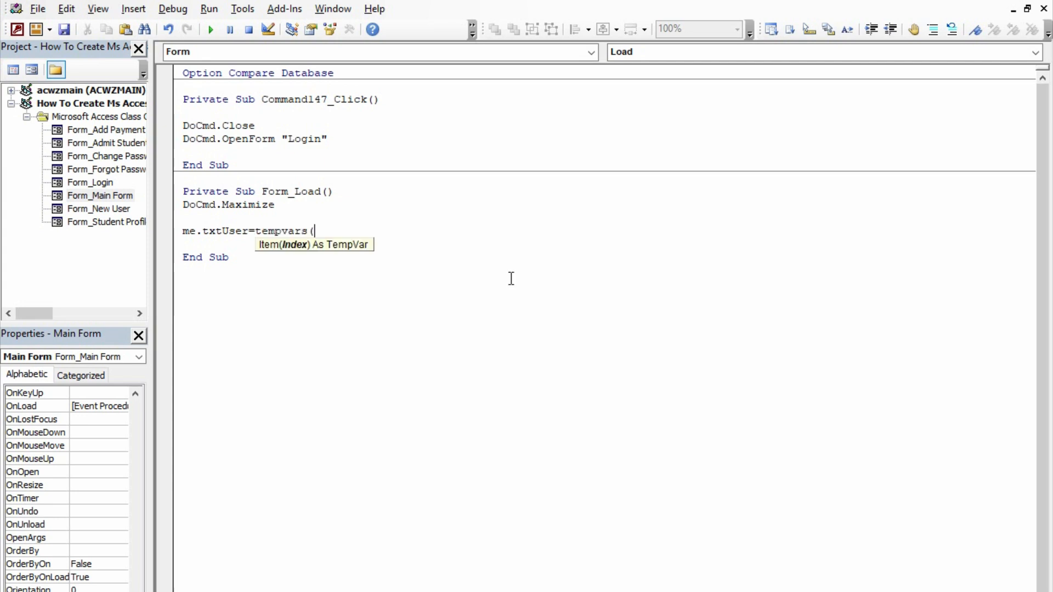
{"action": "type", "text": "\"U"}
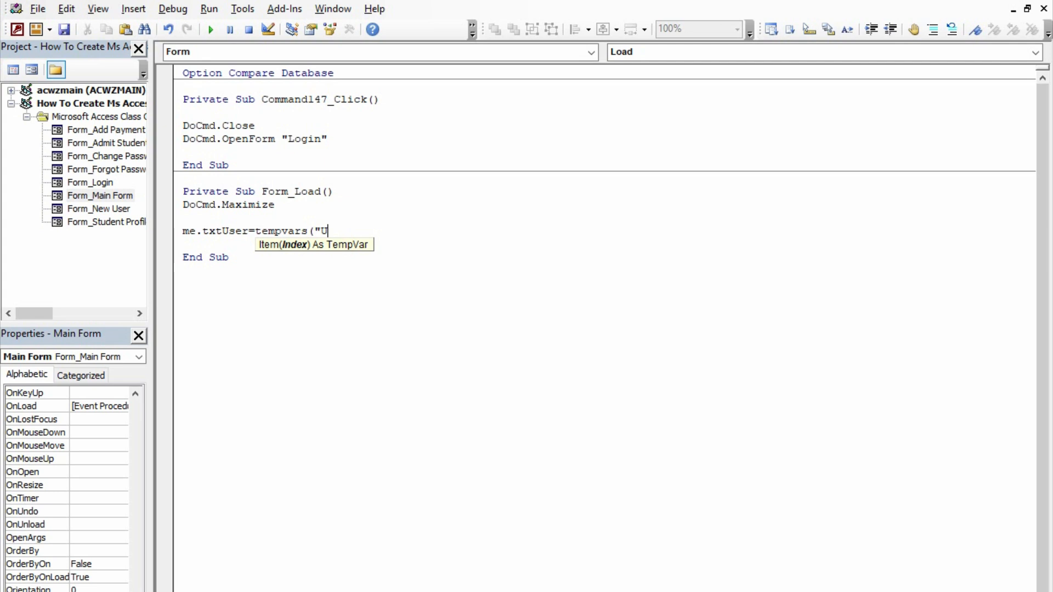
{"action": "type", "text": "sername"}
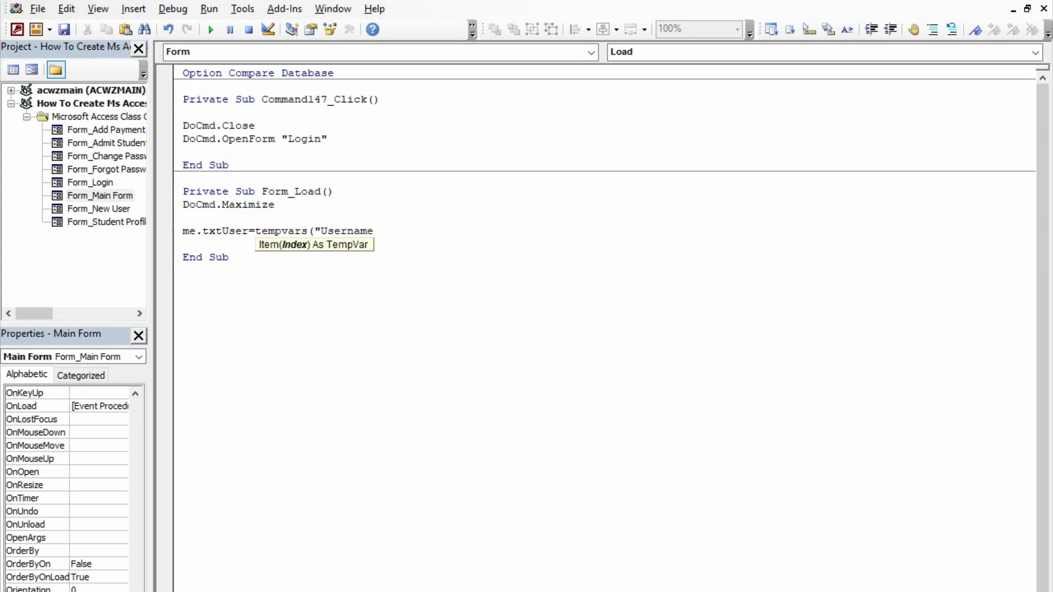
{"action": "type", "text": "\""}
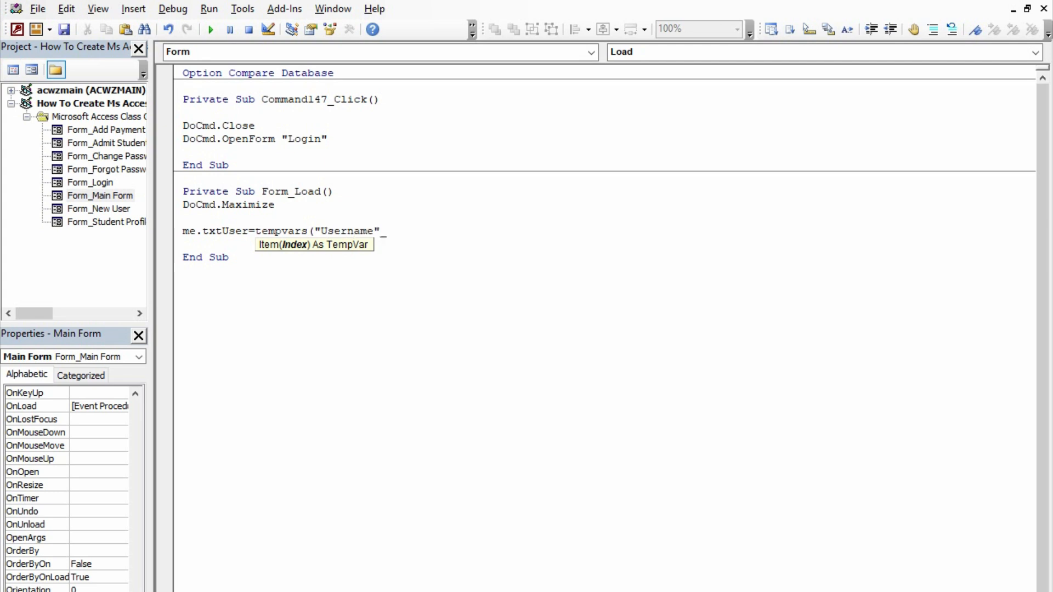
{"action": "type", "text": "\")"}
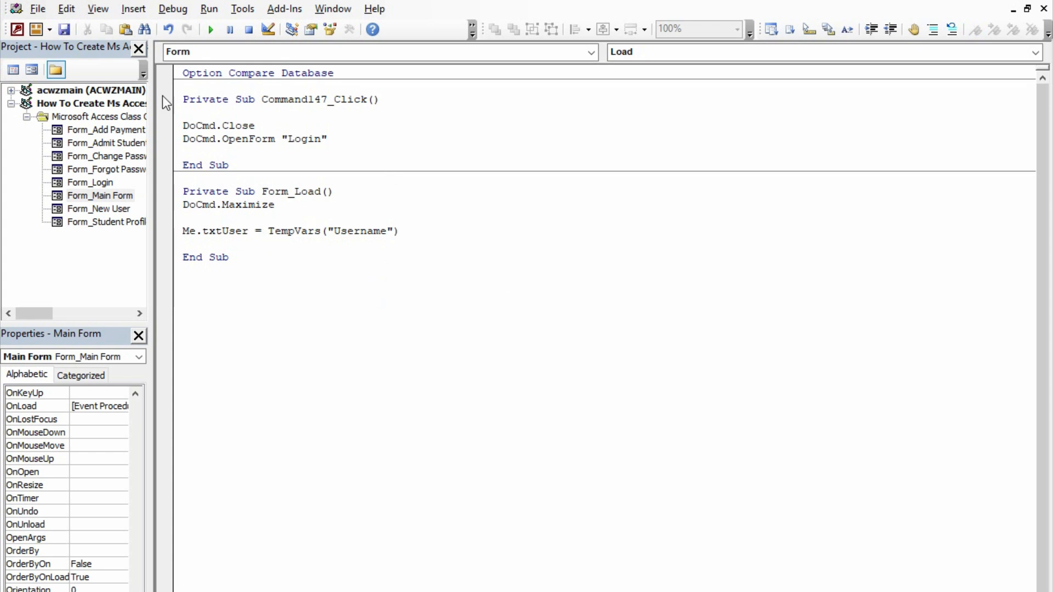
{"action": "mouse_move", "coordinate": [173, 80]}
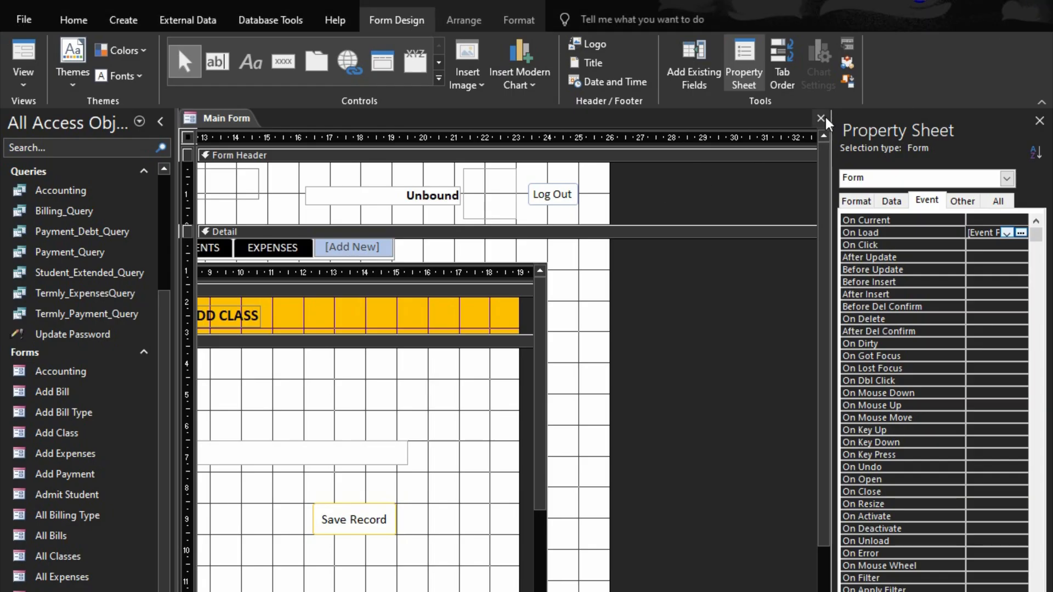
{"action": "left_click", "coordinate": [820, 118]}
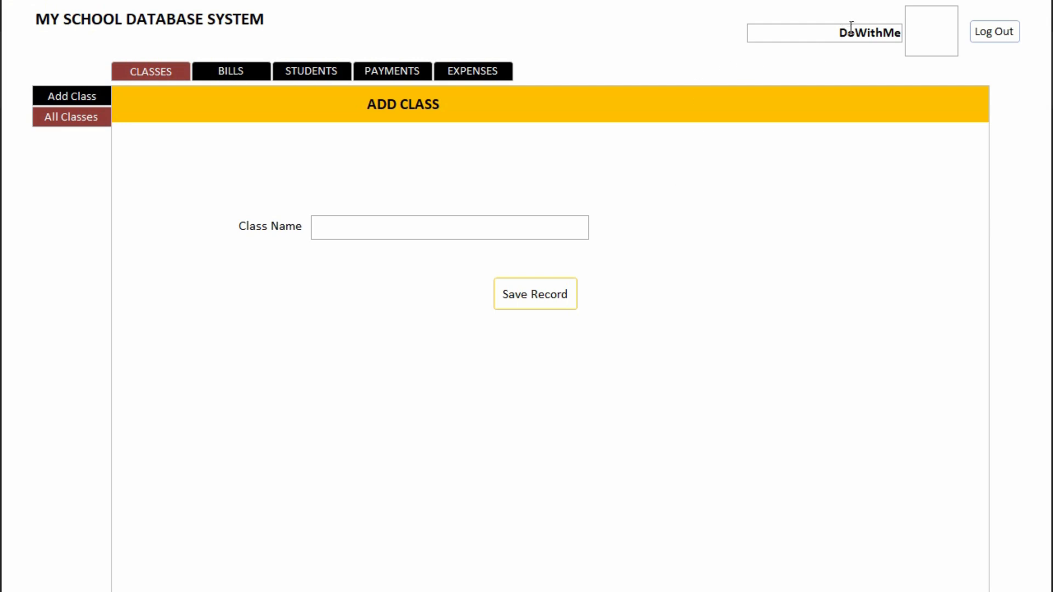
{"action": "mouse_move", "coordinate": [852, 57]}
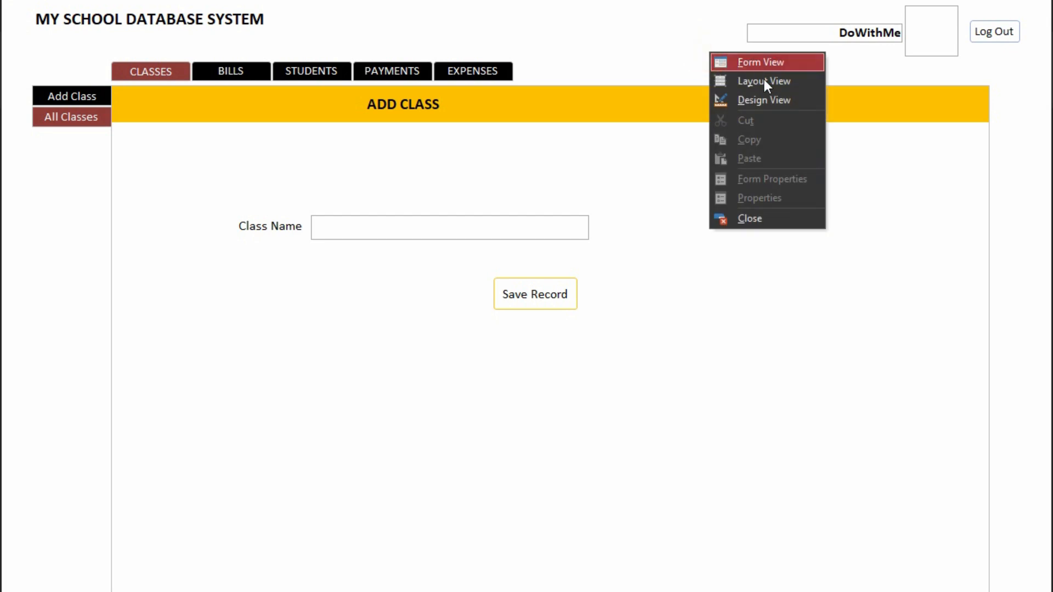
{"action": "left_click", "coordinate": [764, 99]}
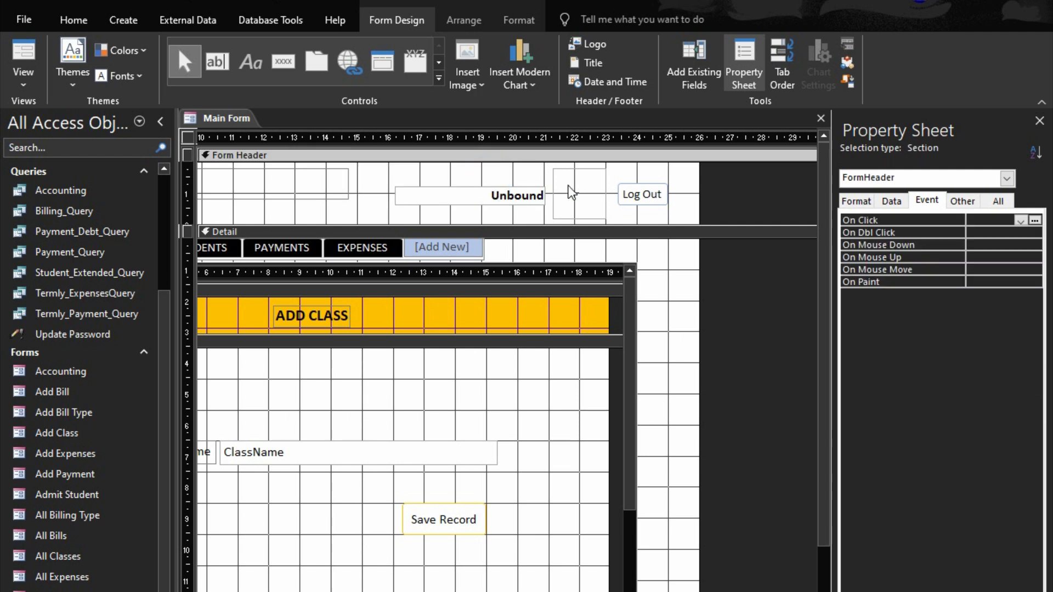
- Set the header image frame's Size Mode to Stretch, then view its Data properties
{"action": "left_click", "coordinate": [579, 193]}
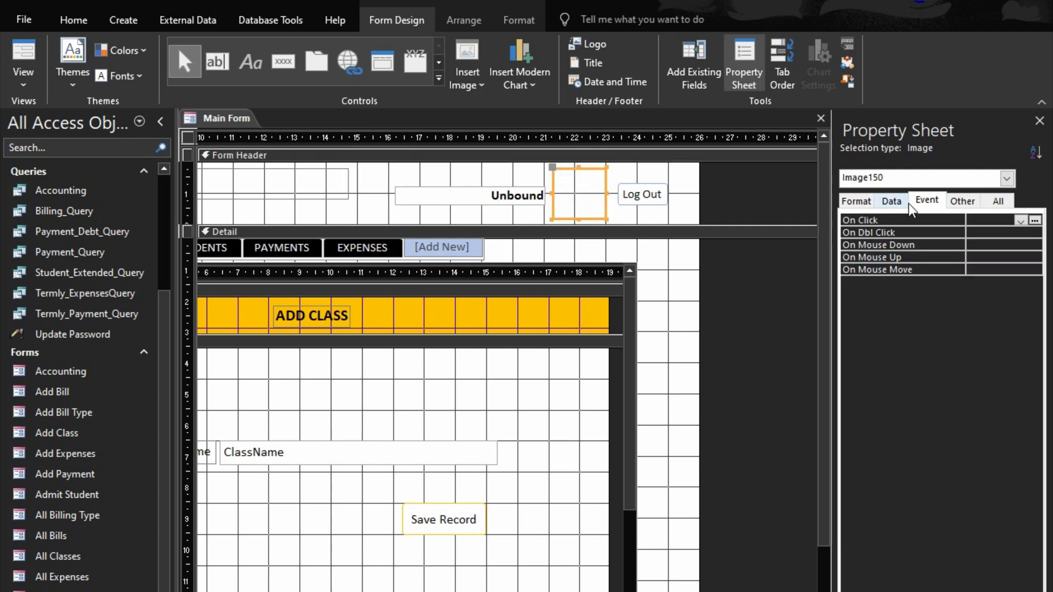
{"action": "mouse_move", "coordinate": [578, 198]}
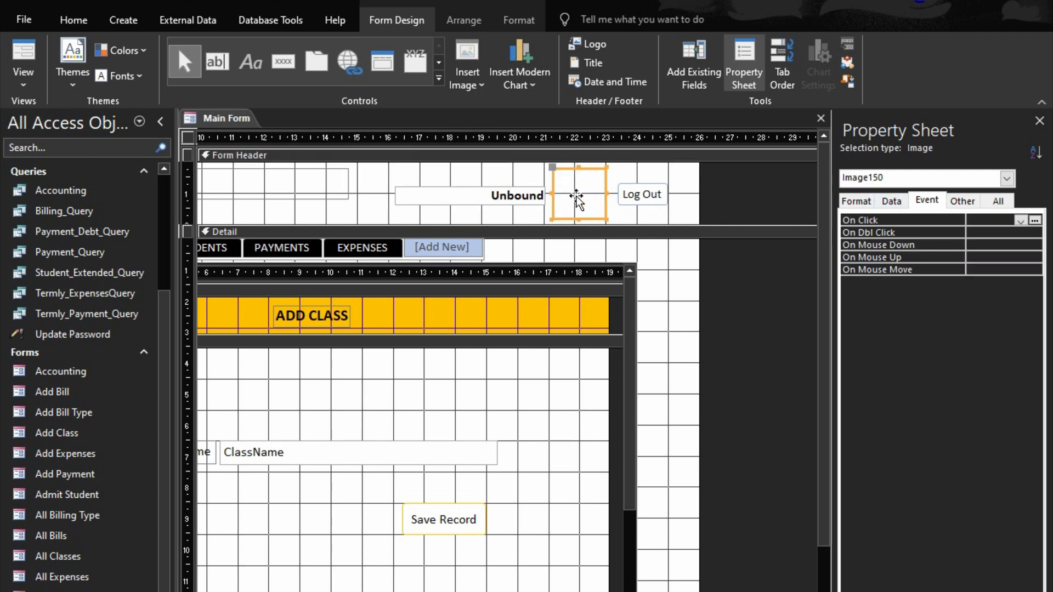
{"action": "mouse_move", "coordinate": [796, 195]}
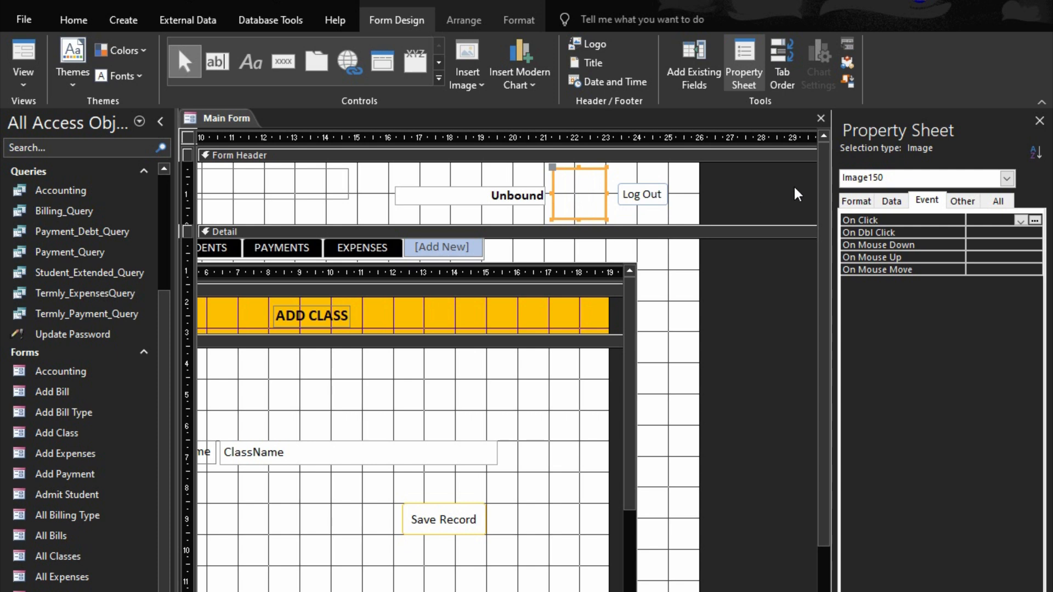
{"action": "mouse_move", "coordinate": [590, 200]}
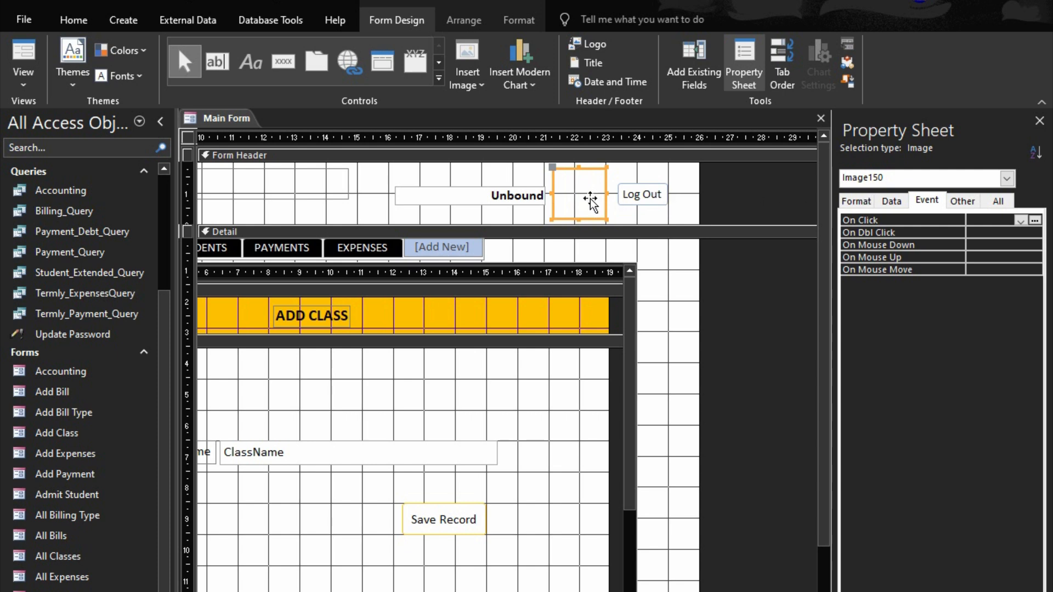
{"action": "left_click", "coordinate": [856, 201]}
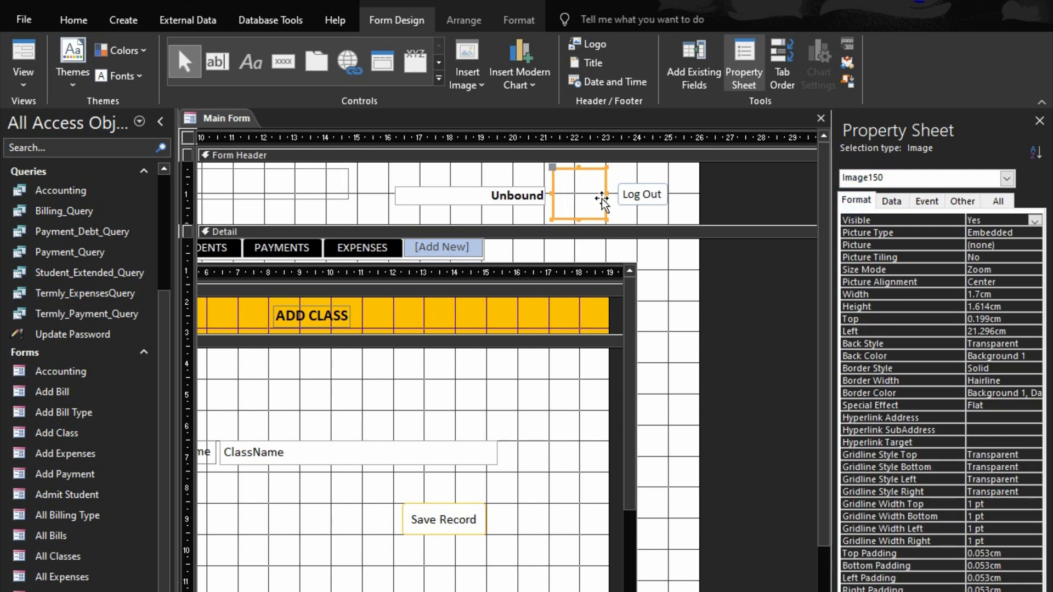
{"action": "mouse_move", "coordinate": [870, 279]}
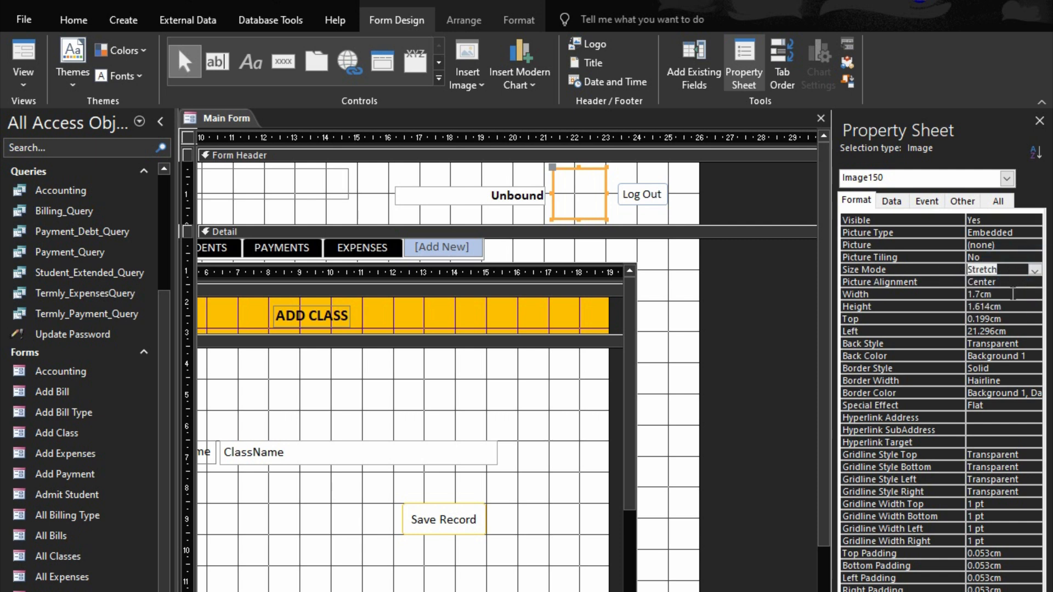
{"action": "mouse_move", "coordinate": [739, 225]}
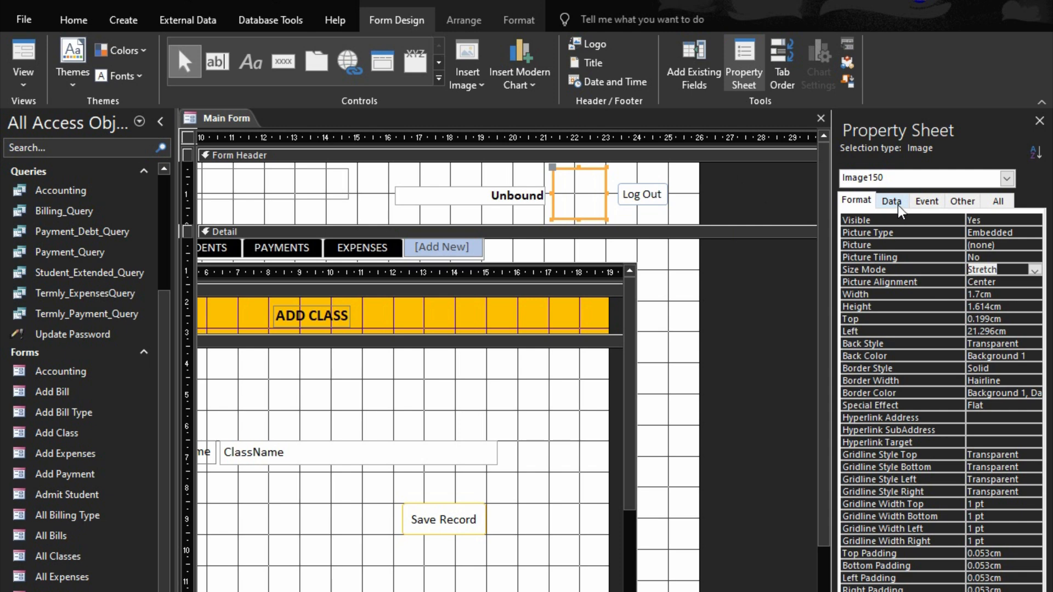
{"action": "left_click", "coordinate": [891, 200]}
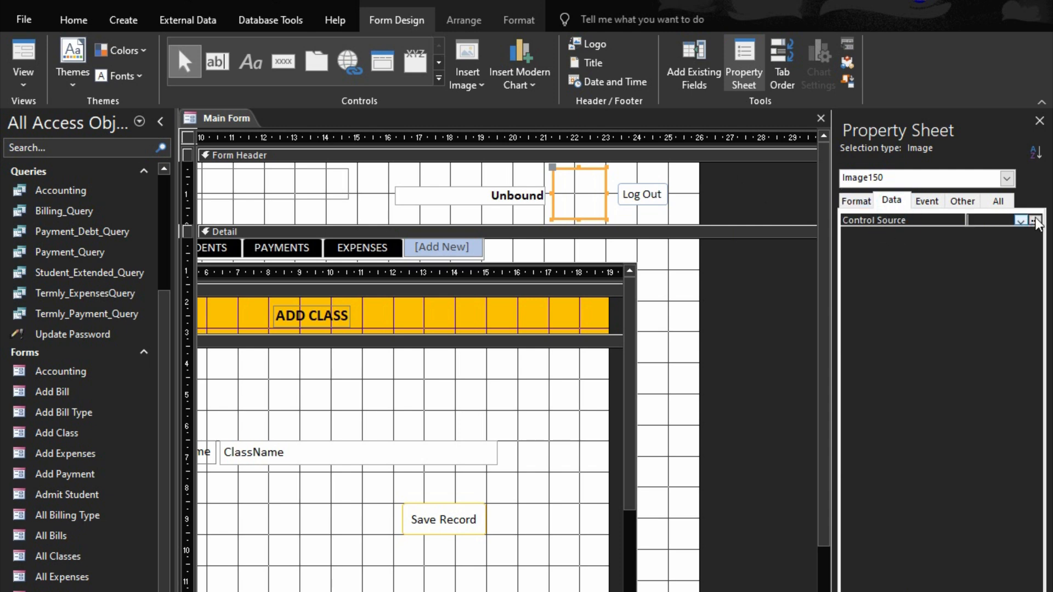
- Set the image Control Source to =Nz(DLookUp("AccountPicture","UserLogin","Username='"&[txtUser]&"'"),0)
{"action": "left_click", "coordinate": [1042, 221]}
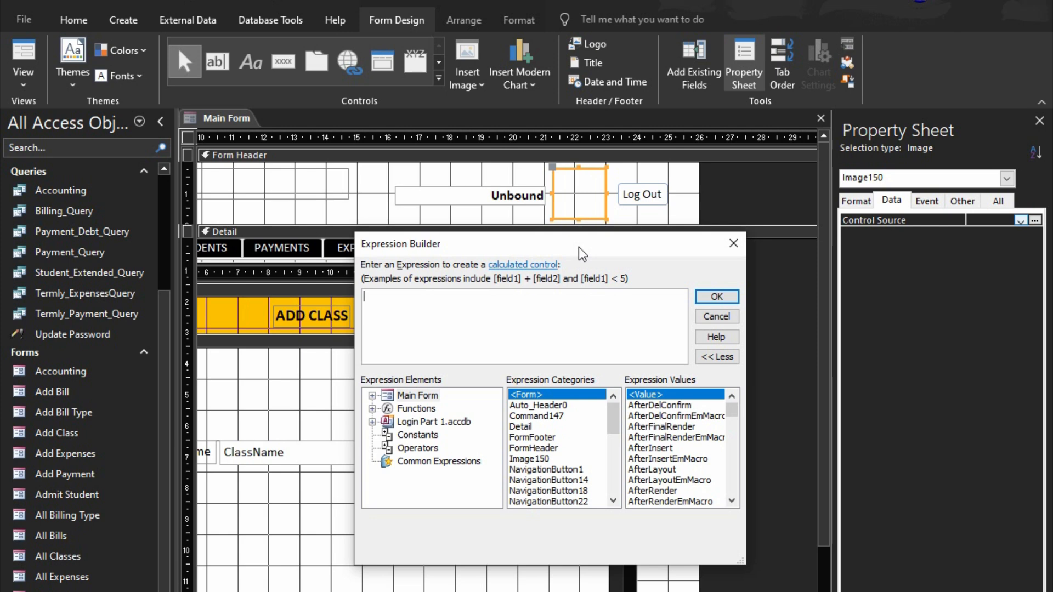
{"action": "type", "text": "-="}
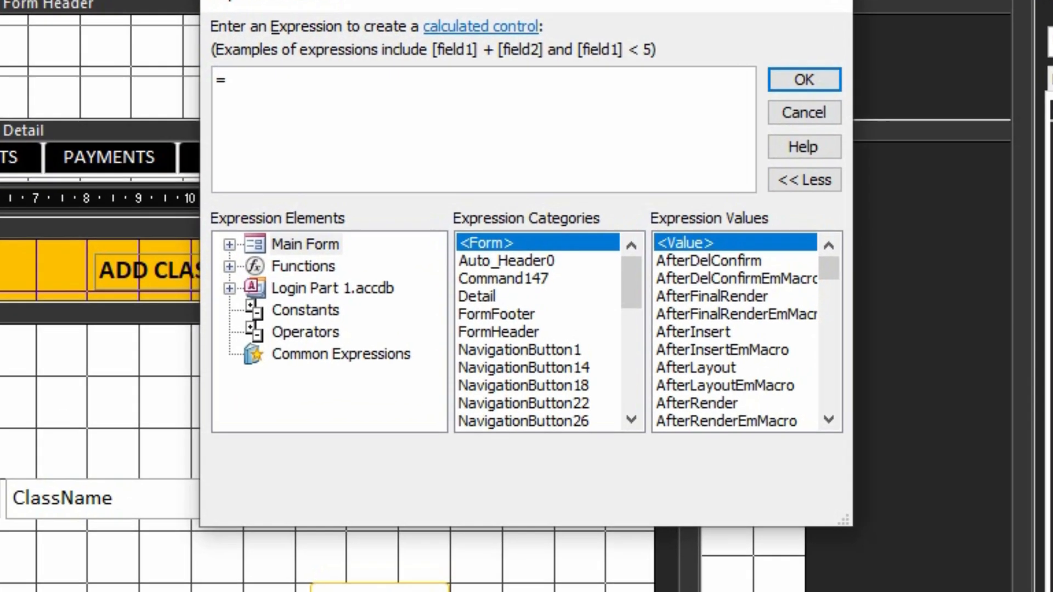
{"action": "type", "text": "N"}
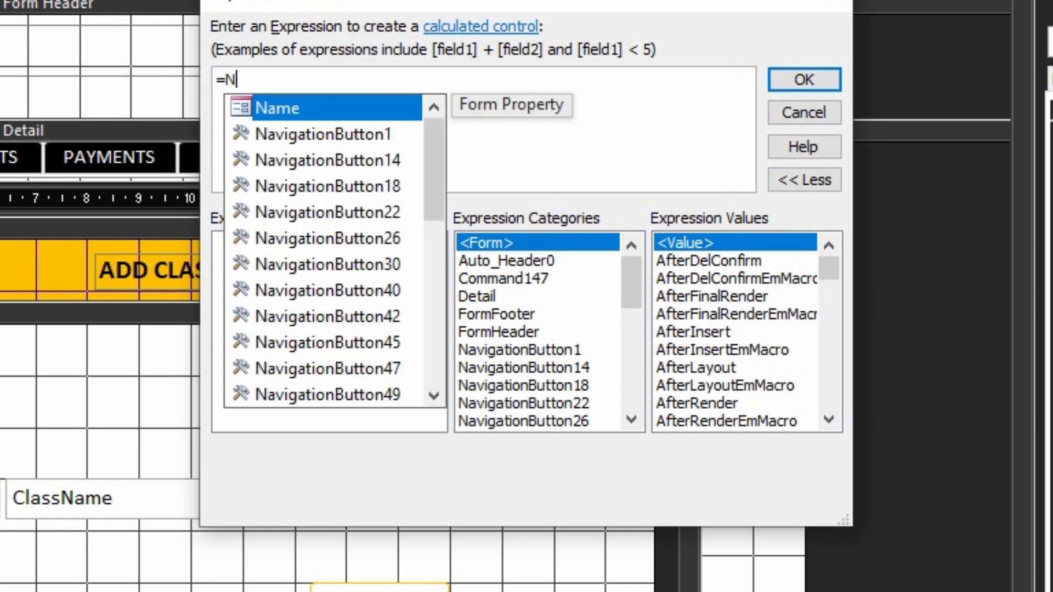
{"action": "type", "text": "z"}
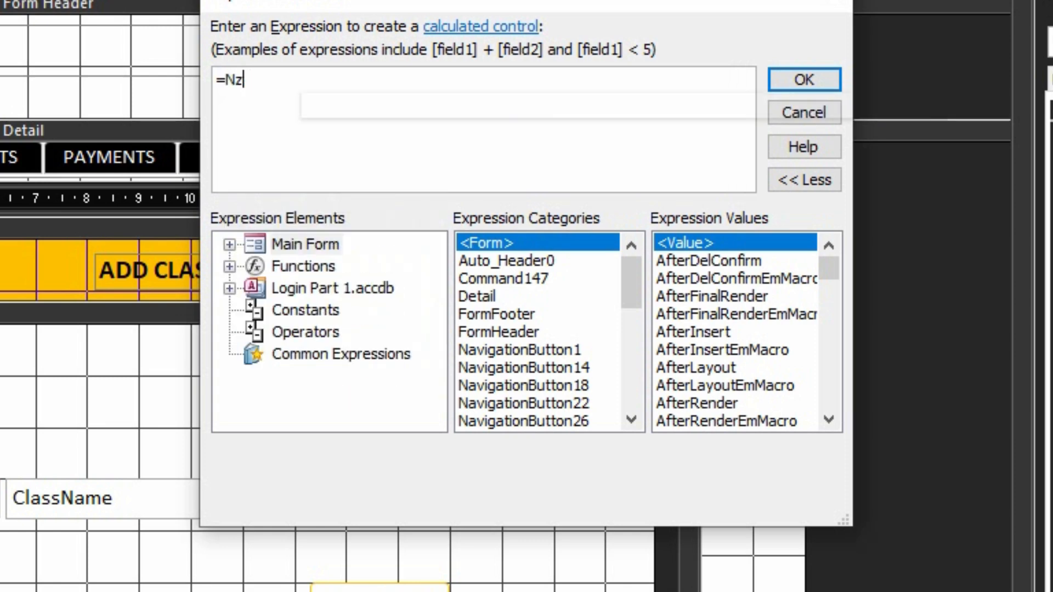
{"action": "type", "text": "(dlo"}
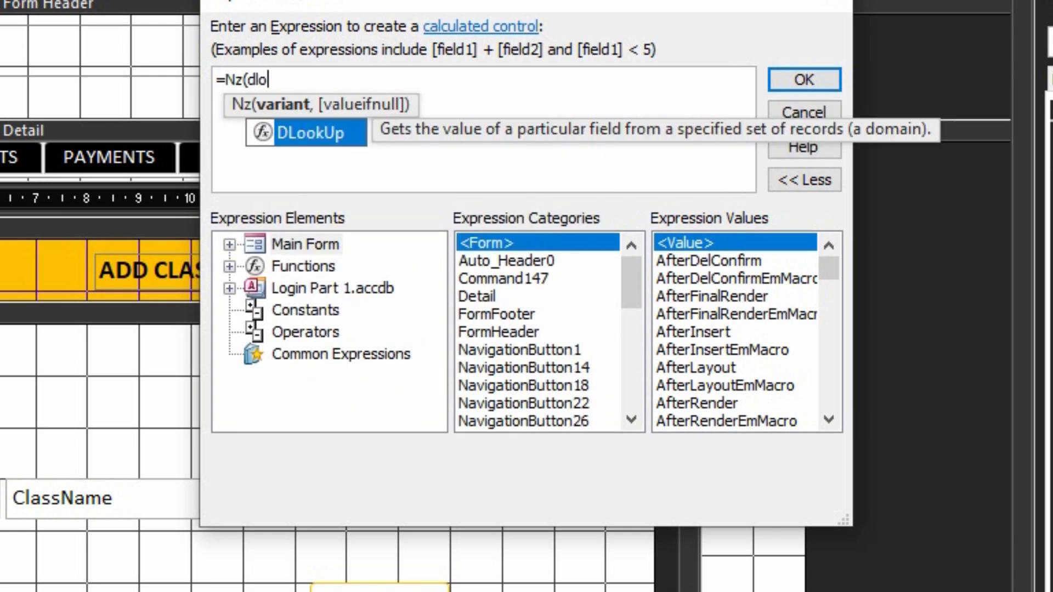
{"action": "type", "text": "DLookUp(\"AccountPicu"}
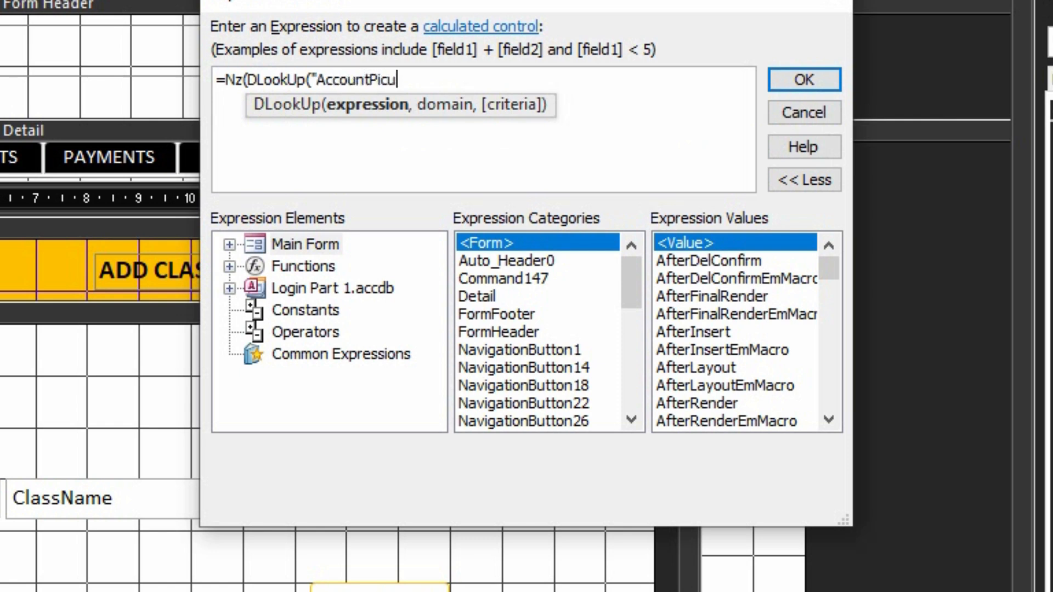
{"action": "key", "text": "Backspace"}
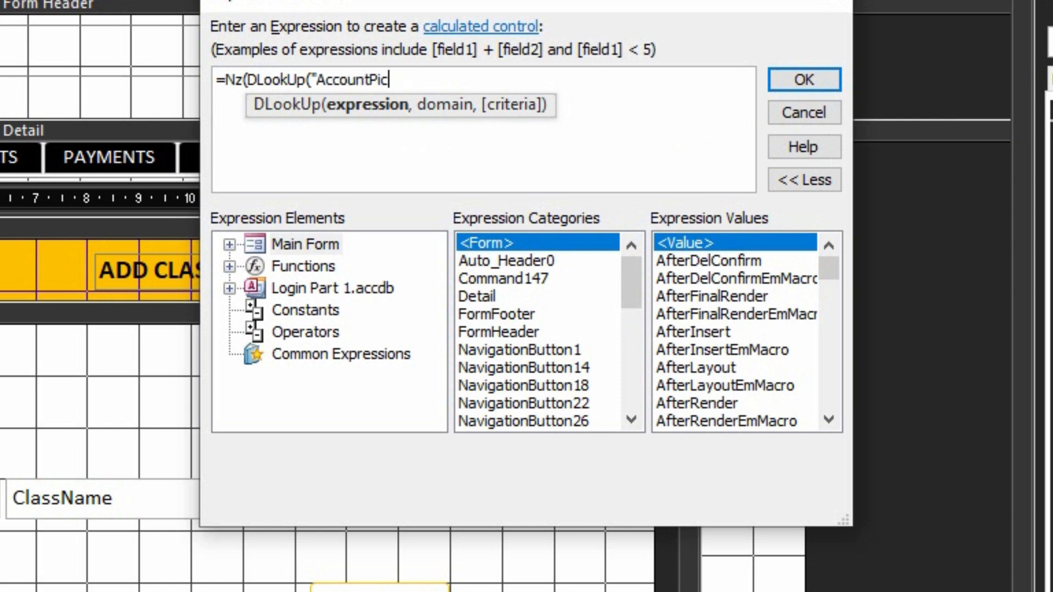
{"action": "type", "text": "ture\","}
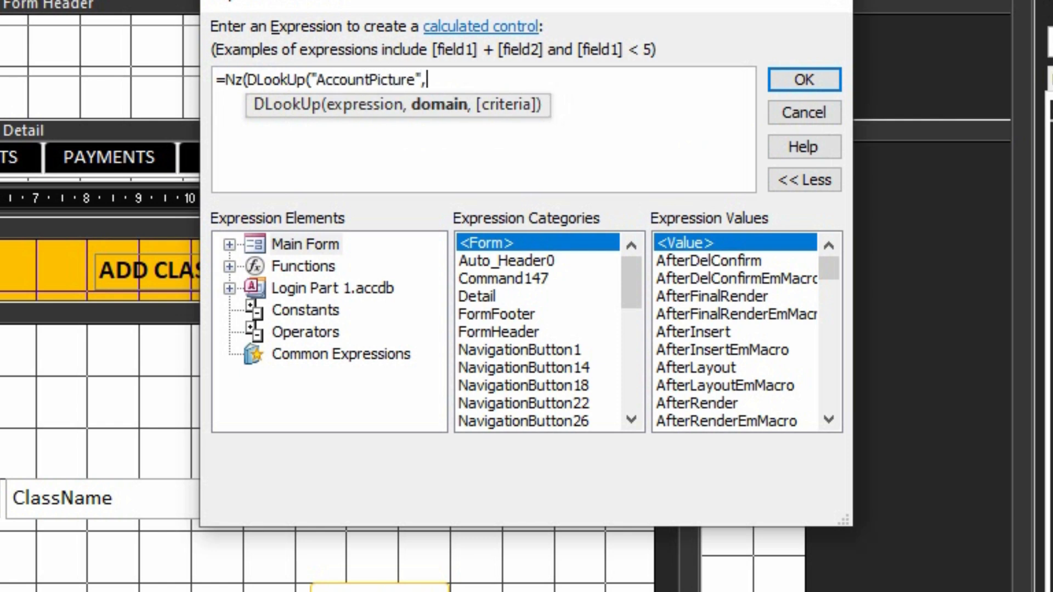
{"action": "type", "text": "\"User"}
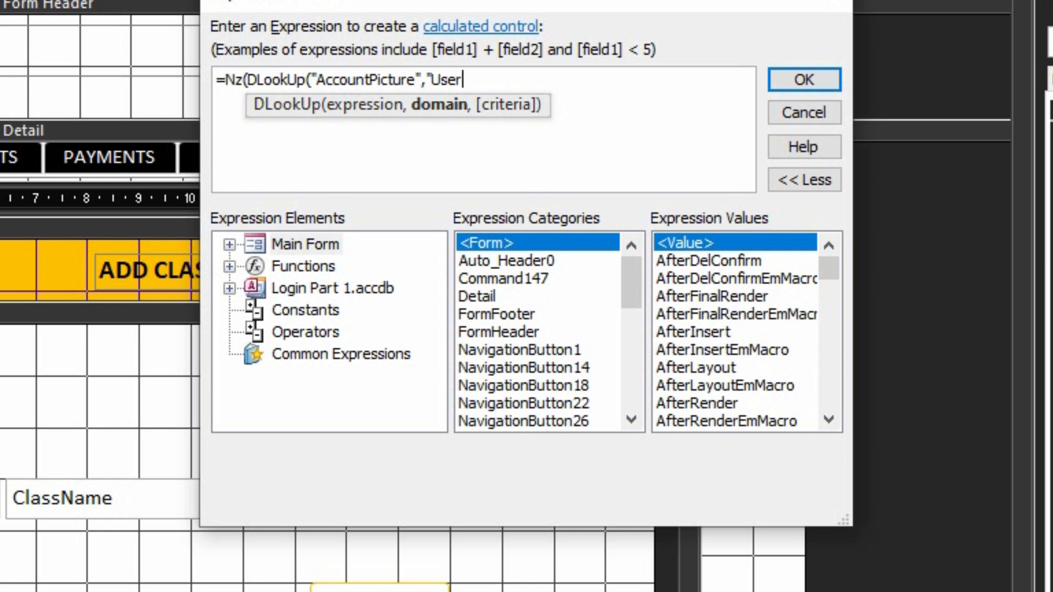
{"action": "type", "text": "Lon"}
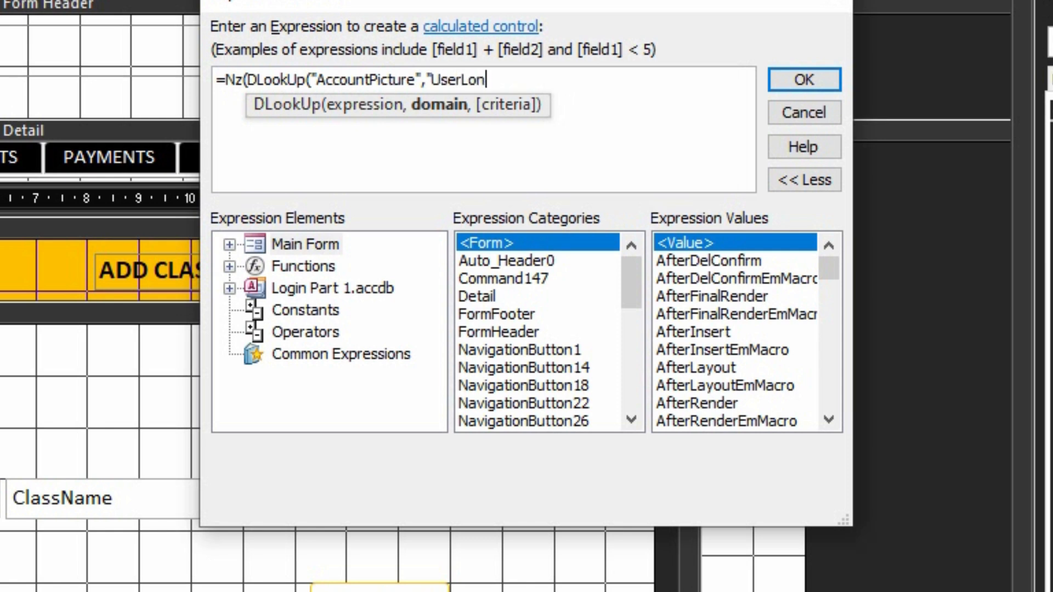
{"action": "type", "text": "gin\","}
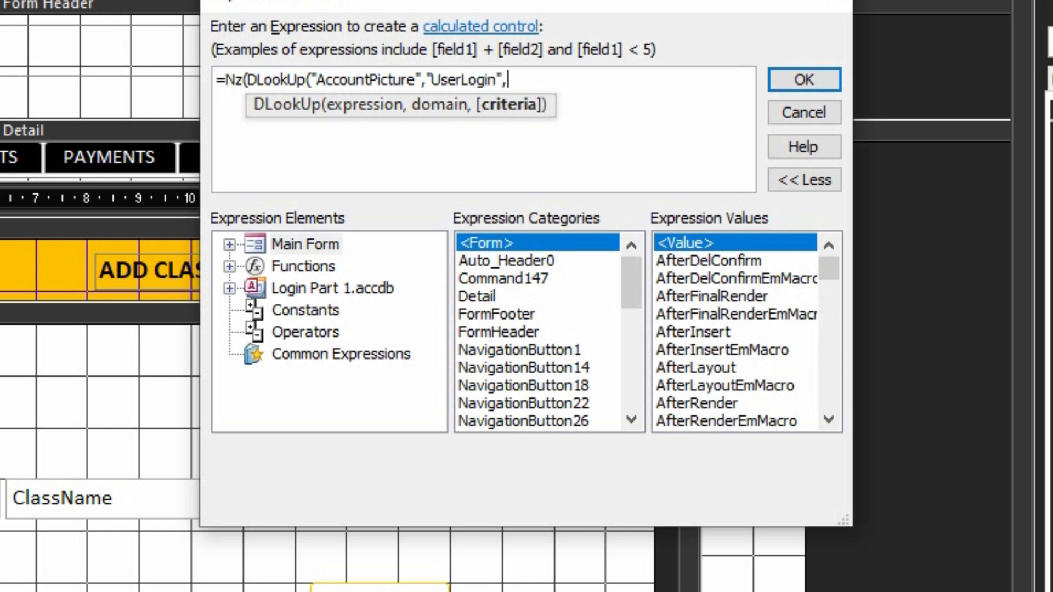
{"action": "type", "text": "\"U"}
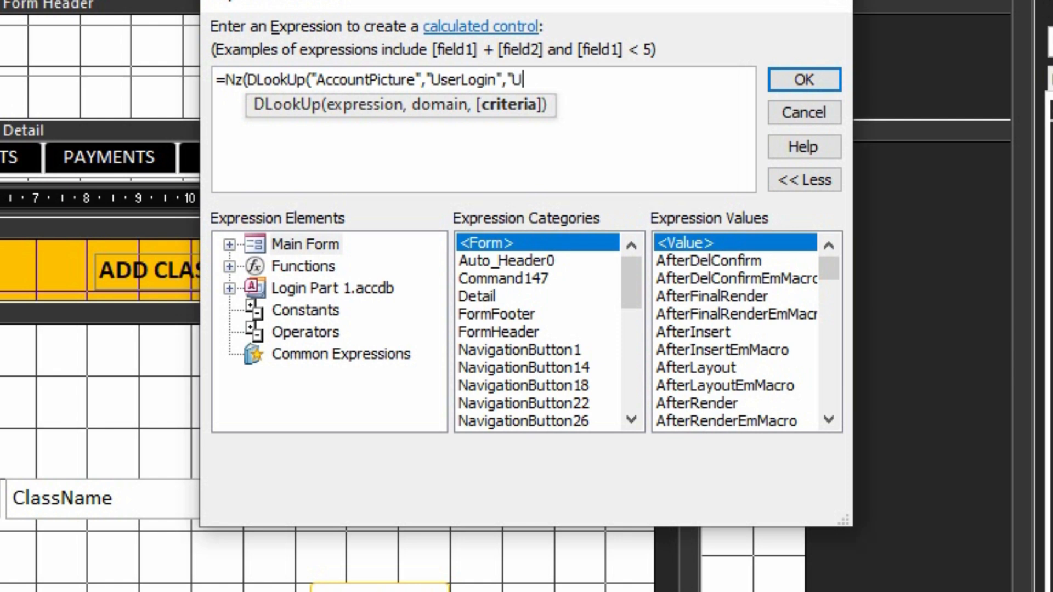
{"action": "type", "text": "sernam"}
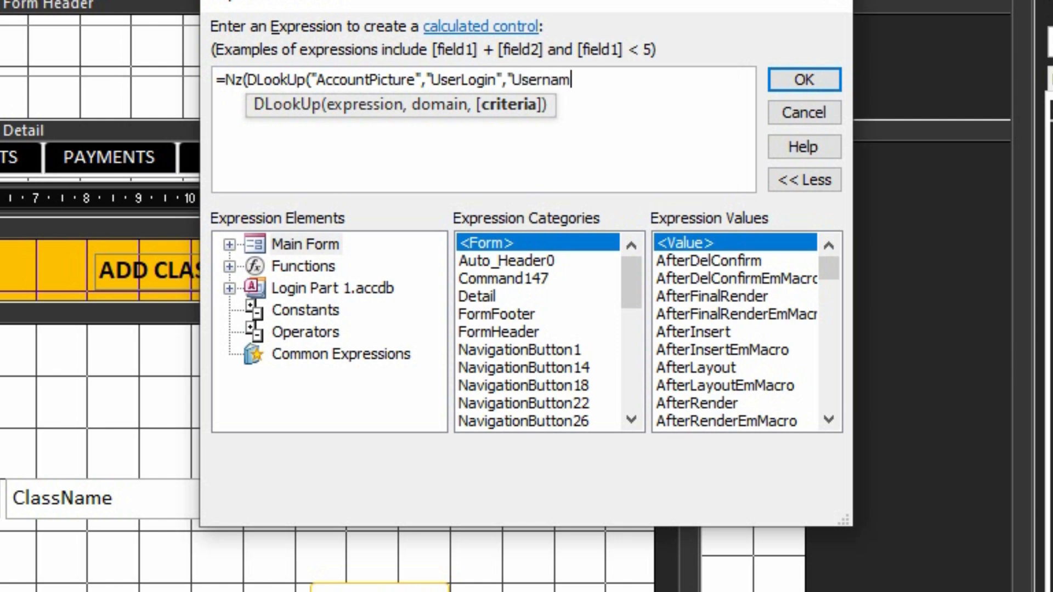
{"action": "type", "text": "e=\""}
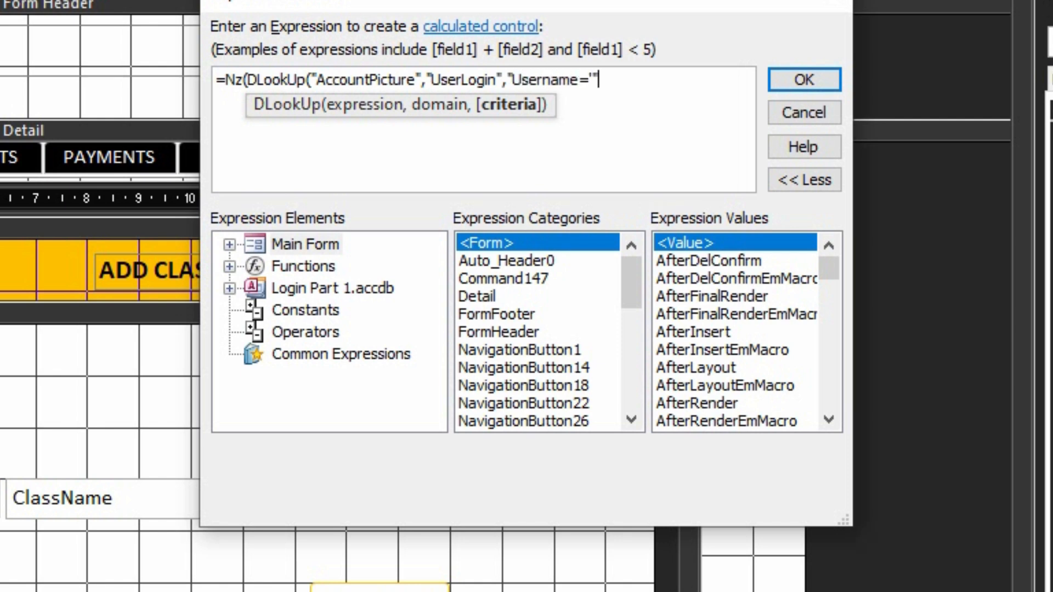
{"action": "type", "text": "&"}
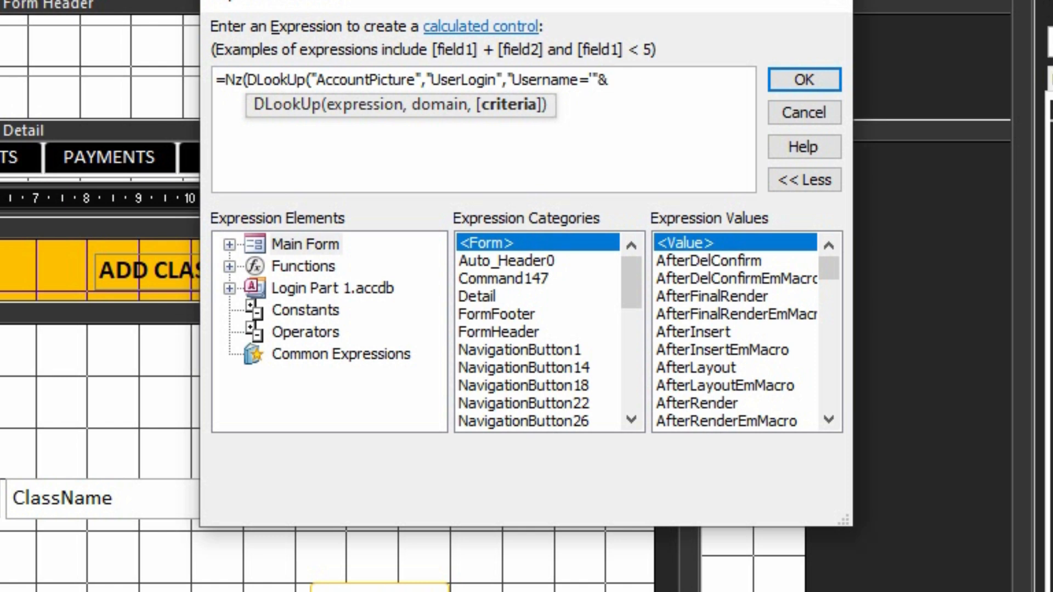
{"action": "type", "text": "txtUser]&"}
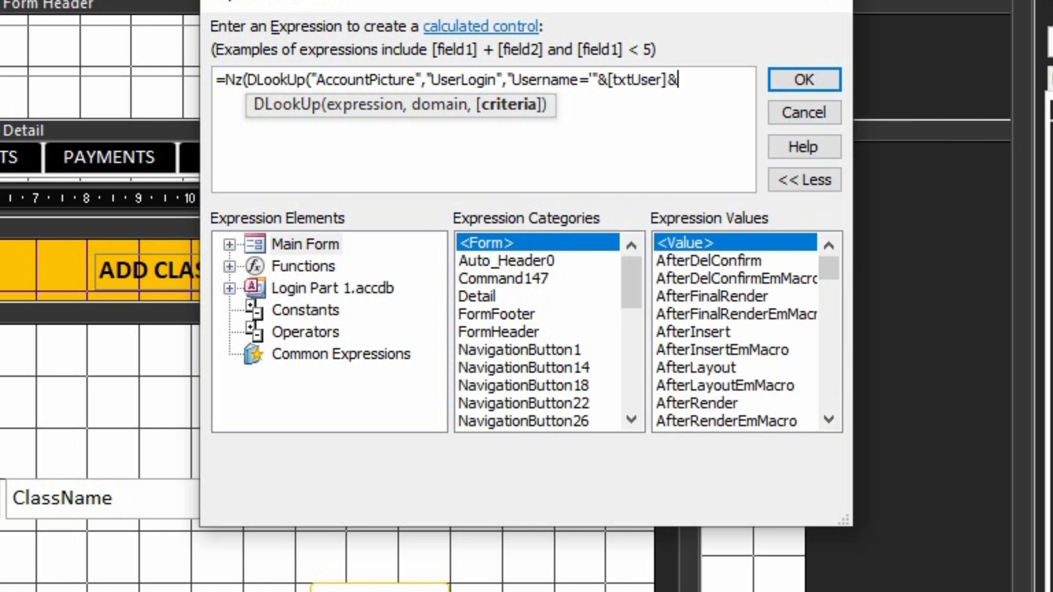
{"action": "type", "text": "\"'\"),"}
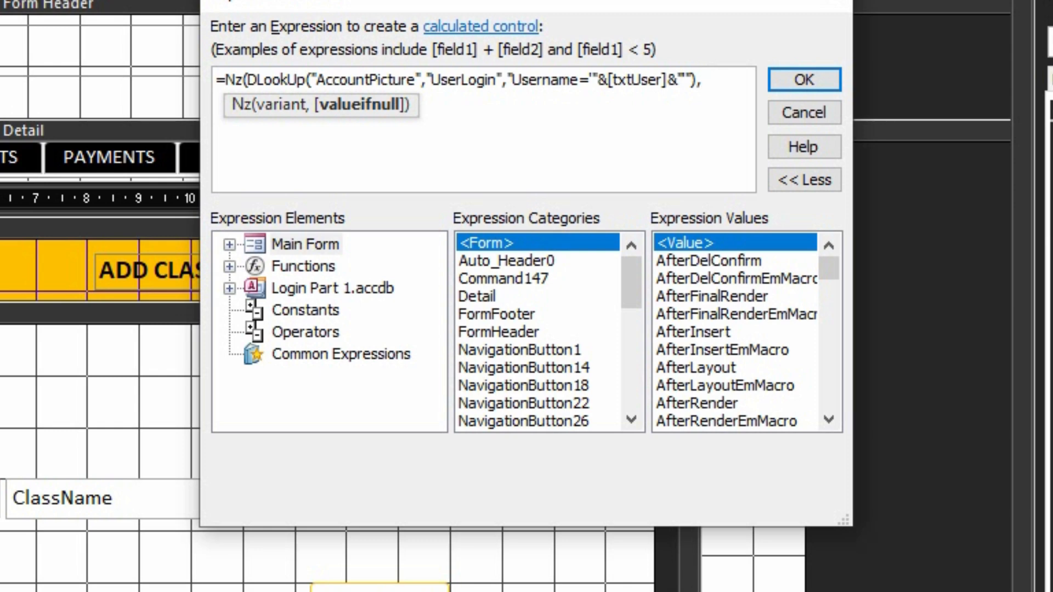
{"action": "type", "text": "0)"}
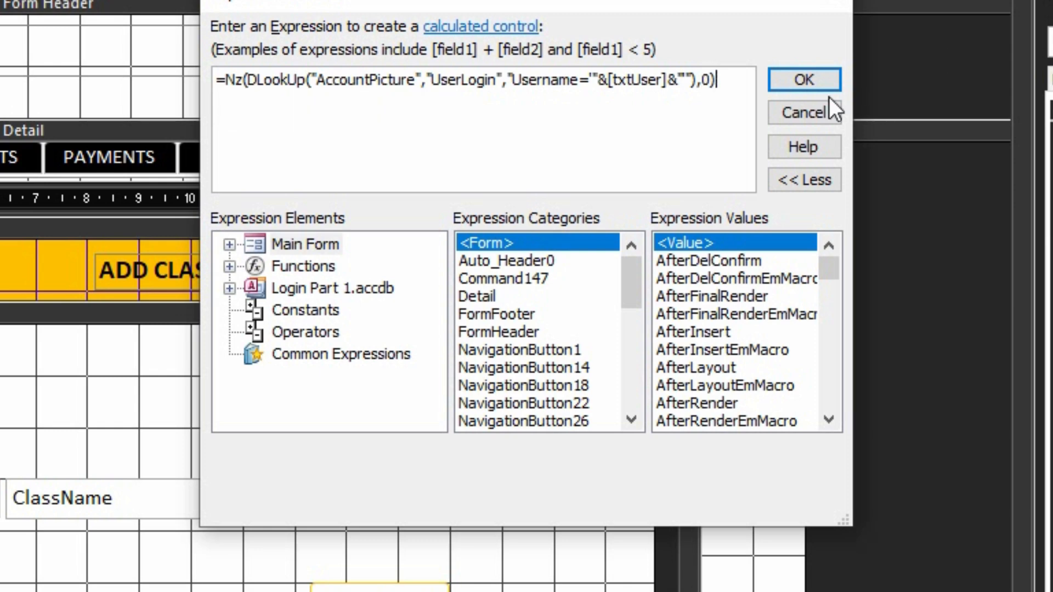
{"action": "left_click", "coordinate": [803, 79]}
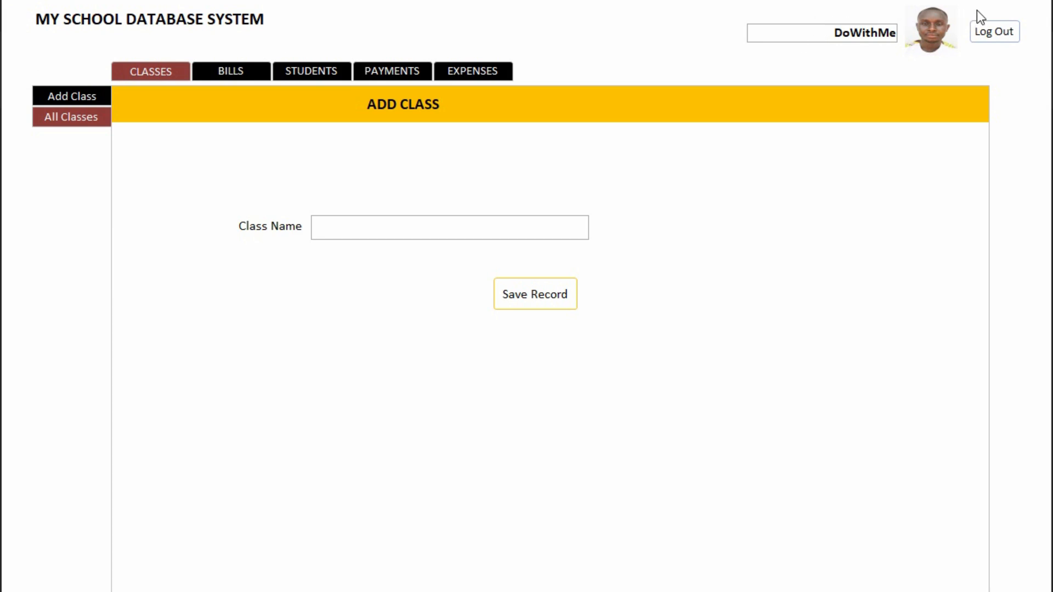
{"action": "mouse_move", "coordinate": [1023, 14]}
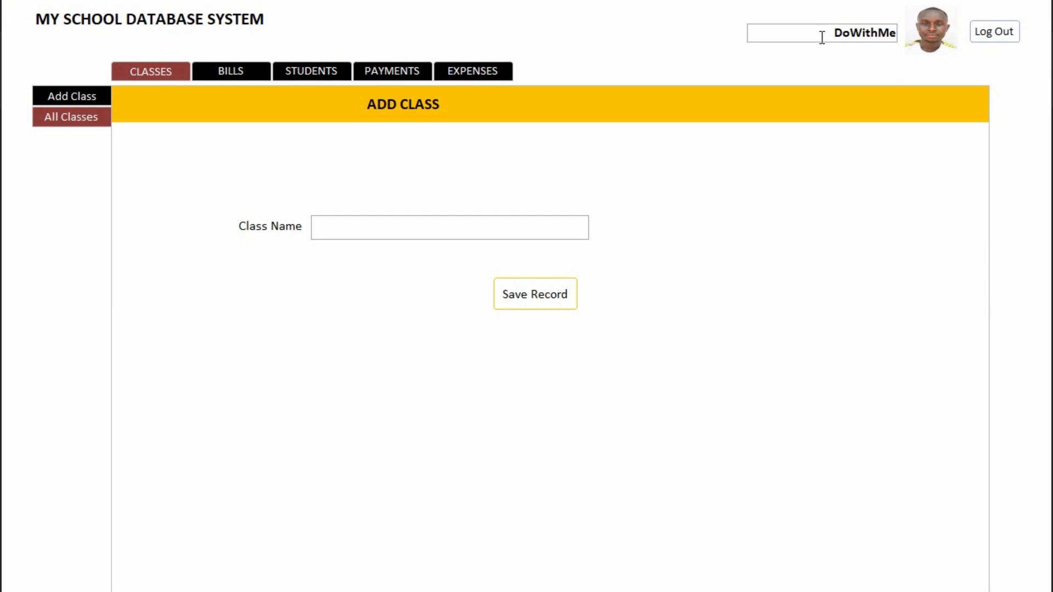
{"action": "right_click", "coordinate": [822, 39]}
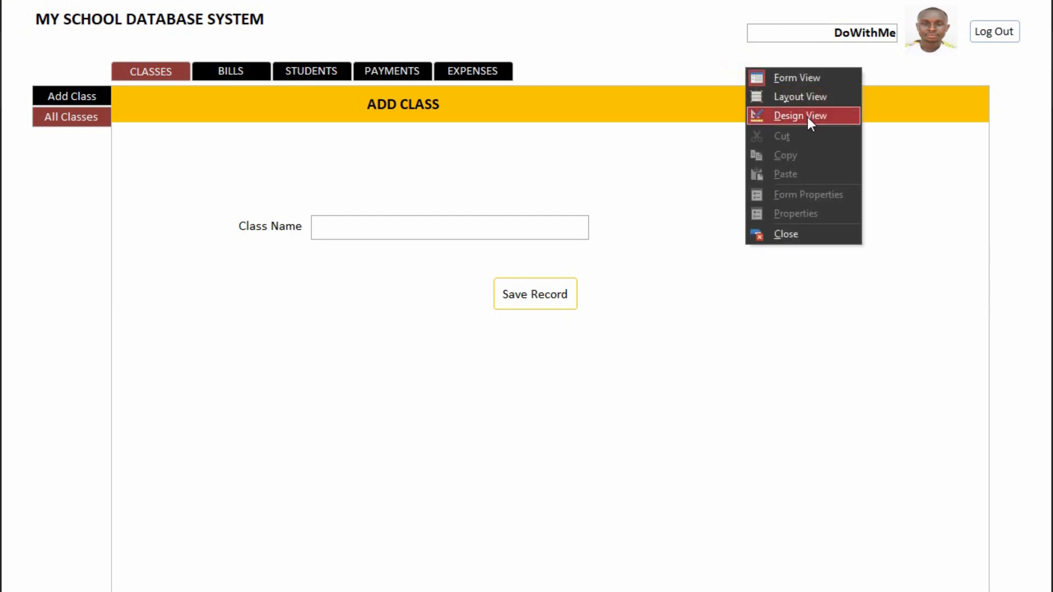
{"action": "left_click", "coordinate": [802, 116]}
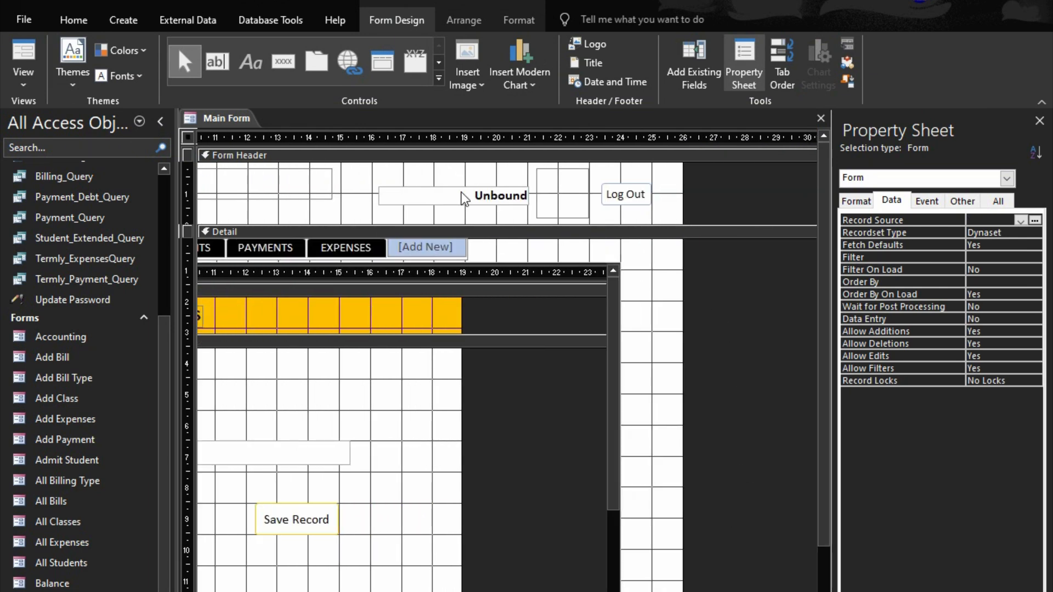
- Make txtUser's background and border transparent and set Enabled to No
{"action": "left_click", "coordinate": [450, 197]}
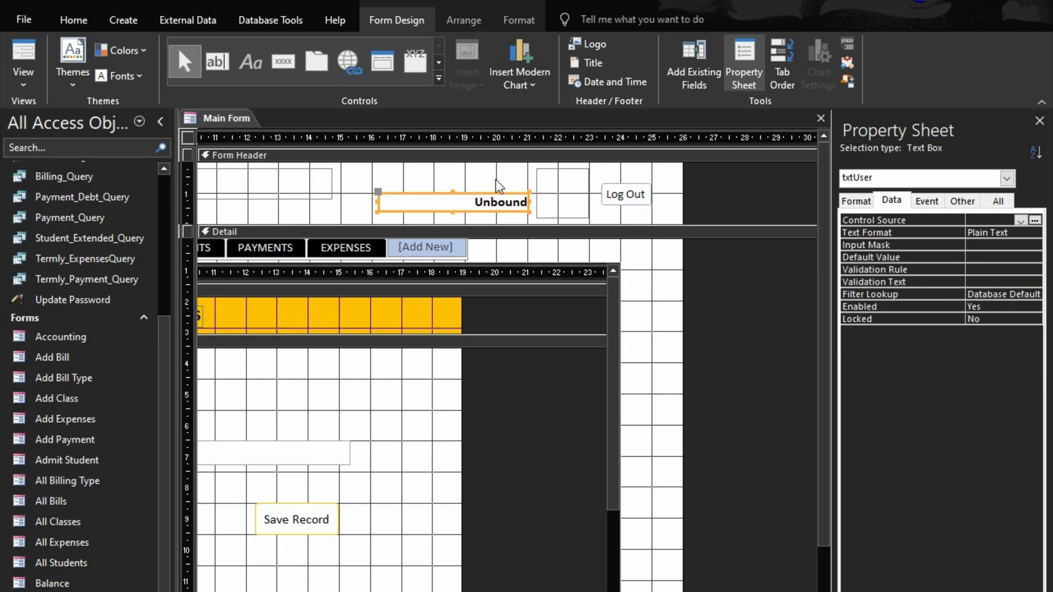
{"action": "left_click", "coordinate": [856, 201]}
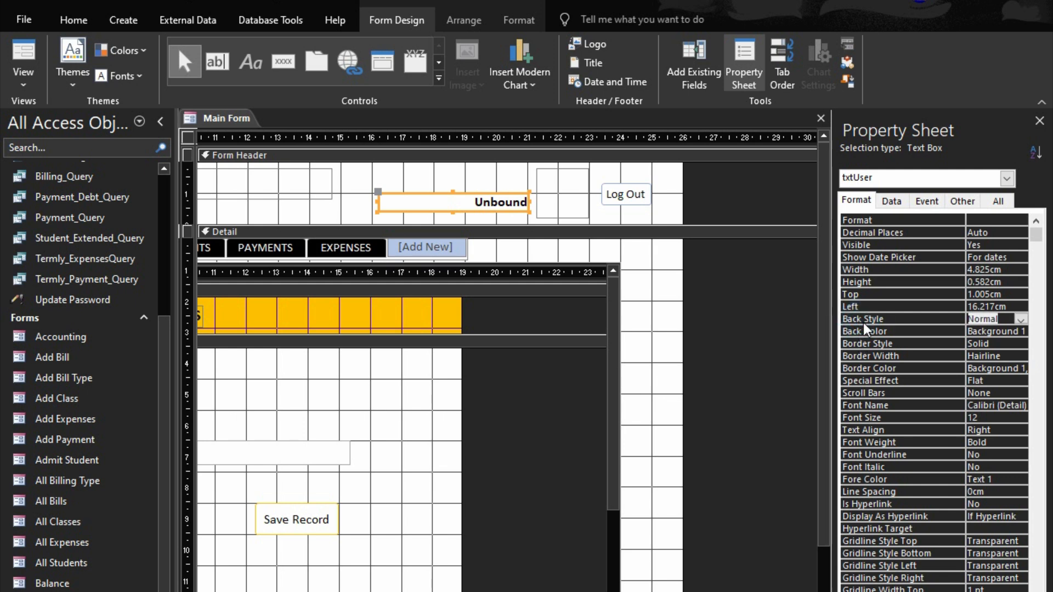
{"action": "left_click", "coordinate": [994, 318]}
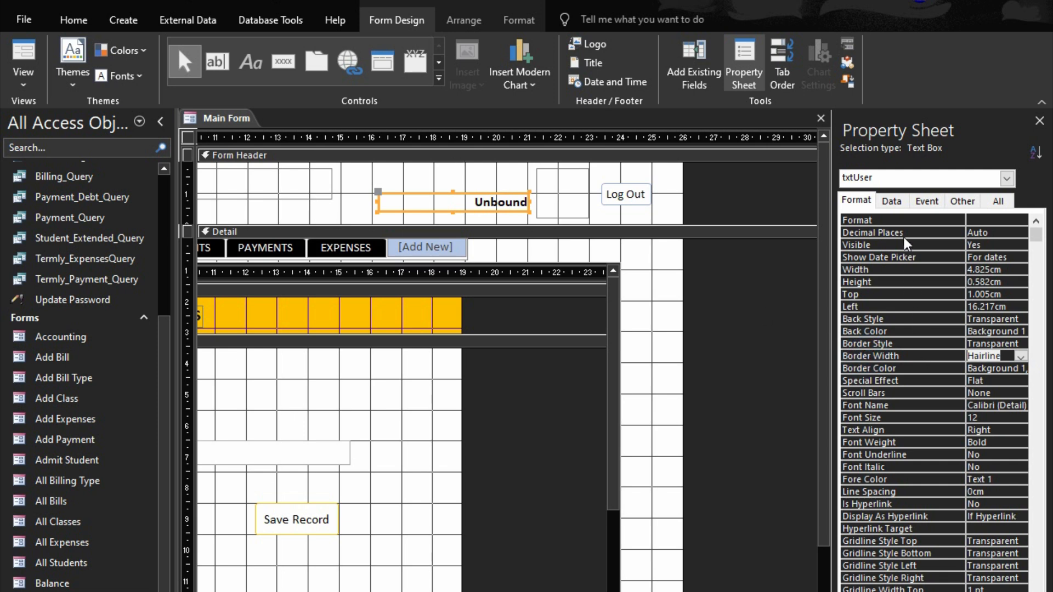
{"action": "left_click", "coordinate": [891, 200]}
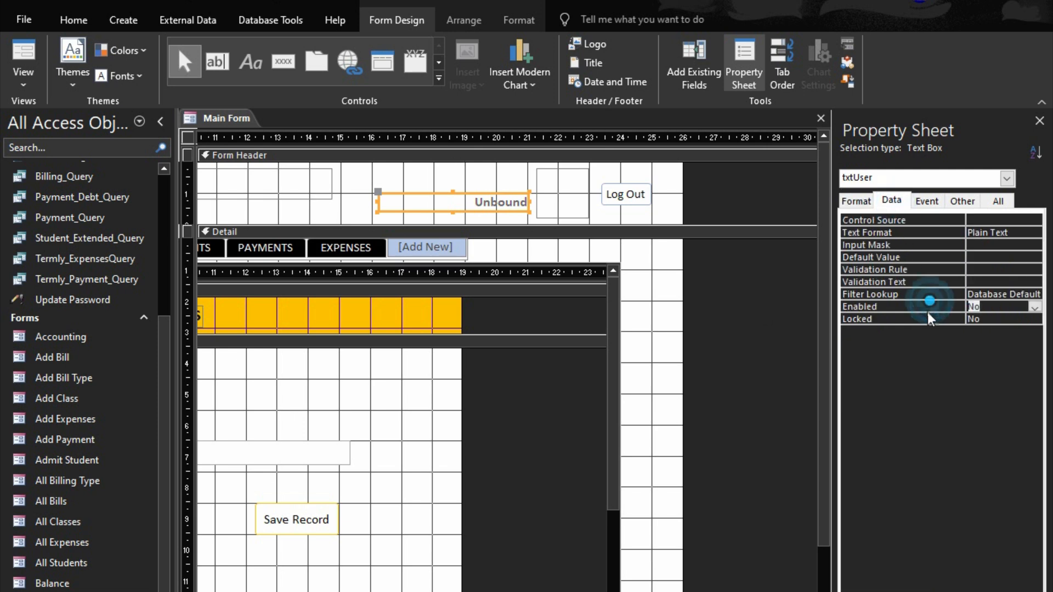
{"action": "left_click", "coordinate": [1004, 320]}
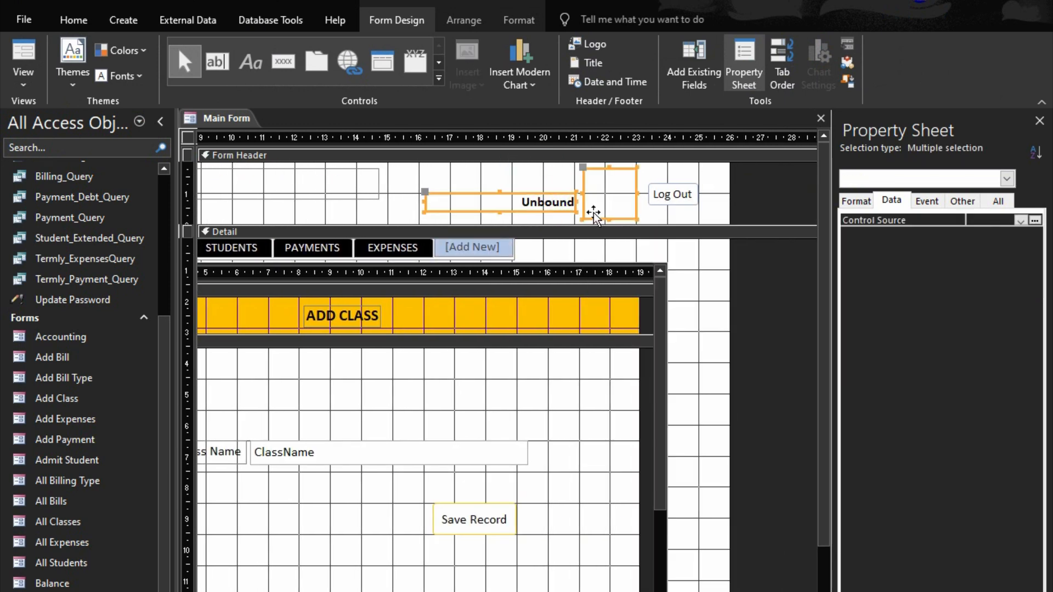
- Bottom-align the username box with the picture frame, close the Property Sheet, and run the form
{"action": "right_click", "coordinate": [591, 212]}
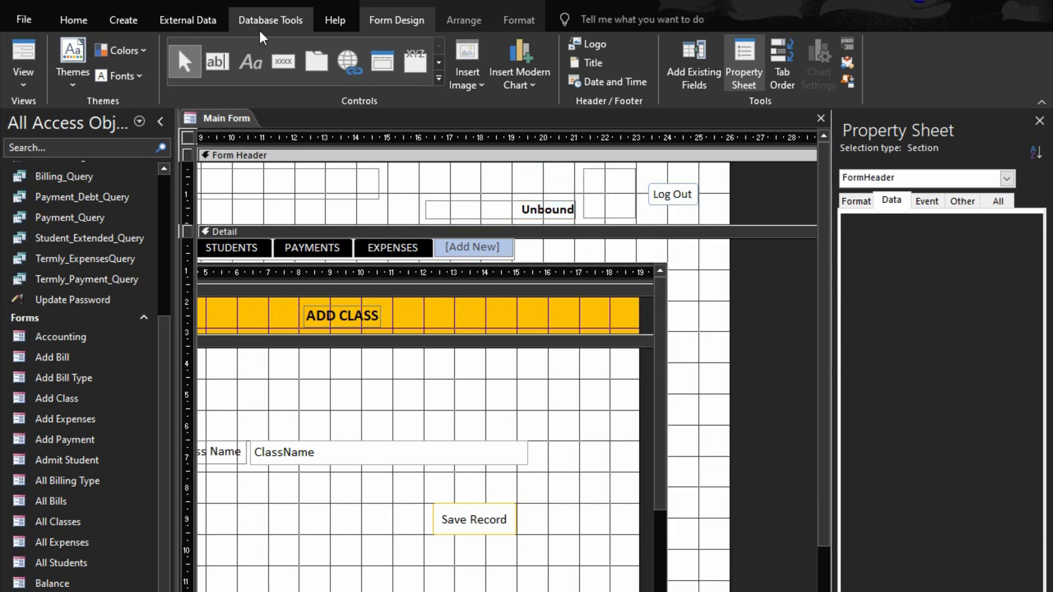
{"action": "left_click", "coordinate": [73, 19]}
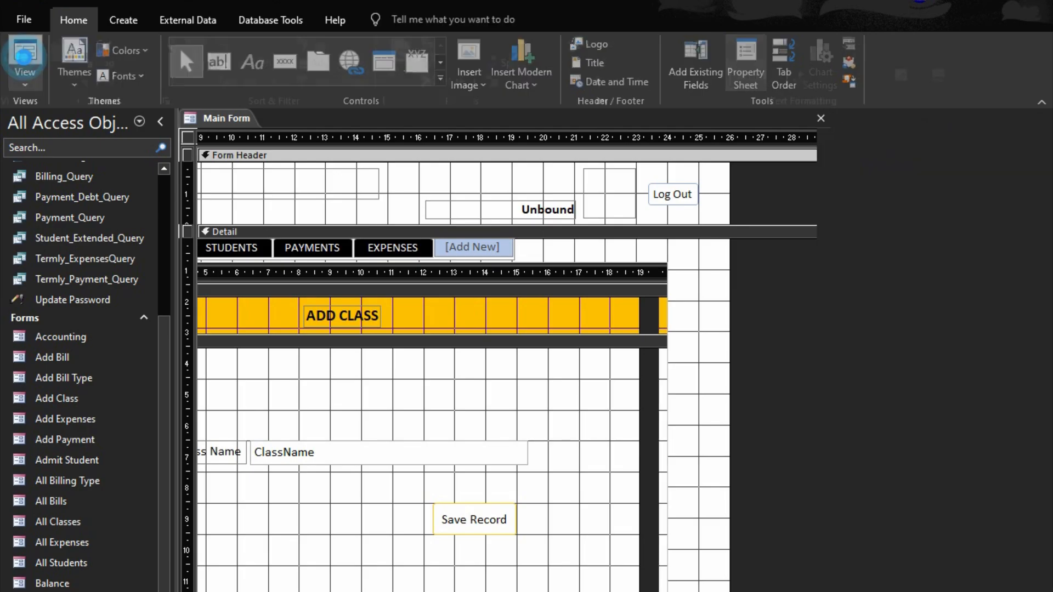
{"action": "left_click", "coordinate": [25, 50]}
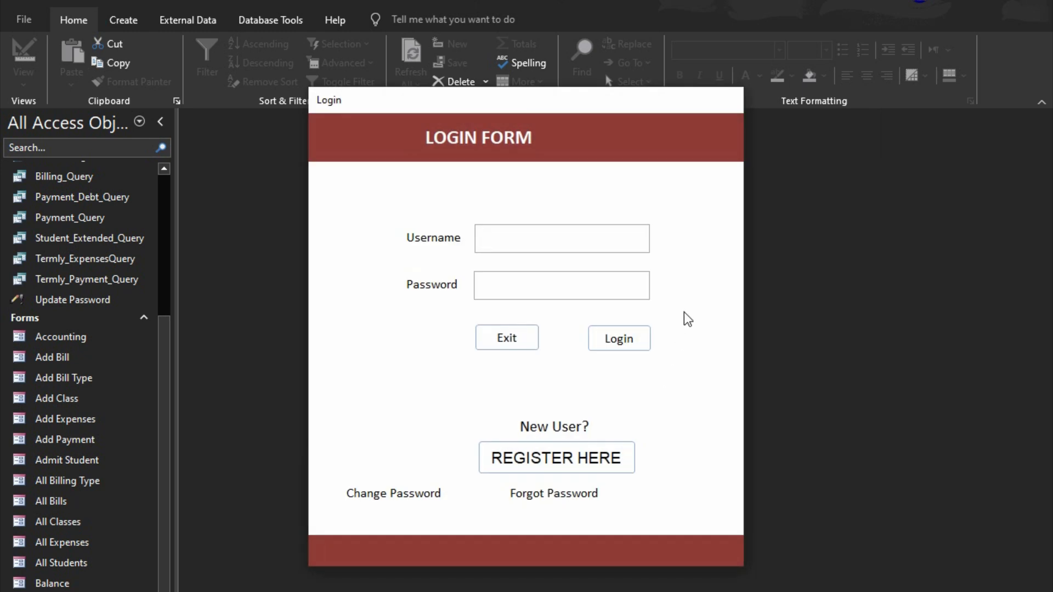
- Close the Login form and reopen it from the Navigation Pane
{"action": "left_click", "coordinate": [561, 237]}
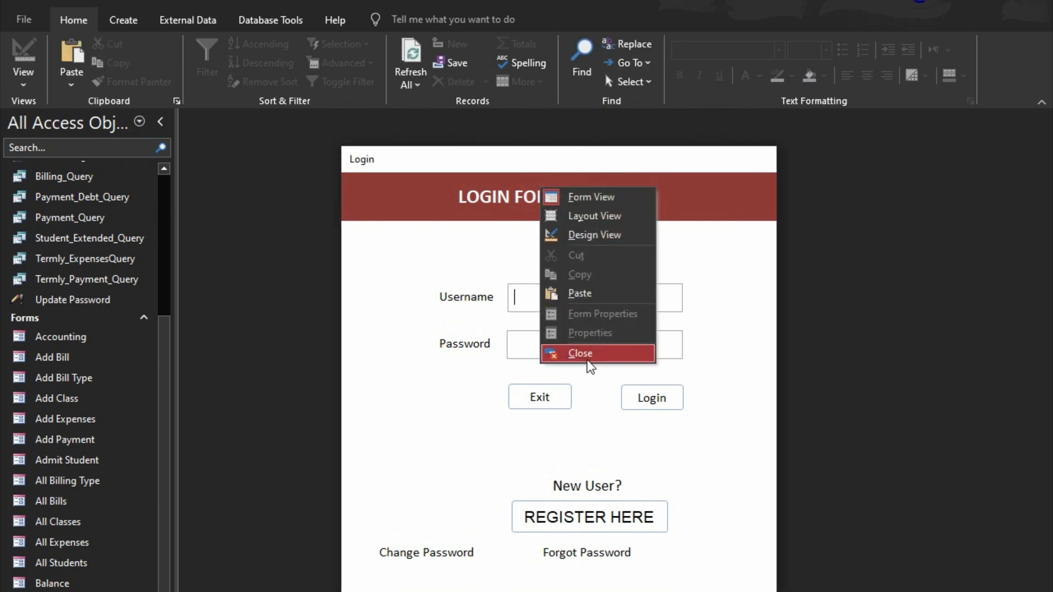
{"action": "left_click", "coordinate": [580, 353]}
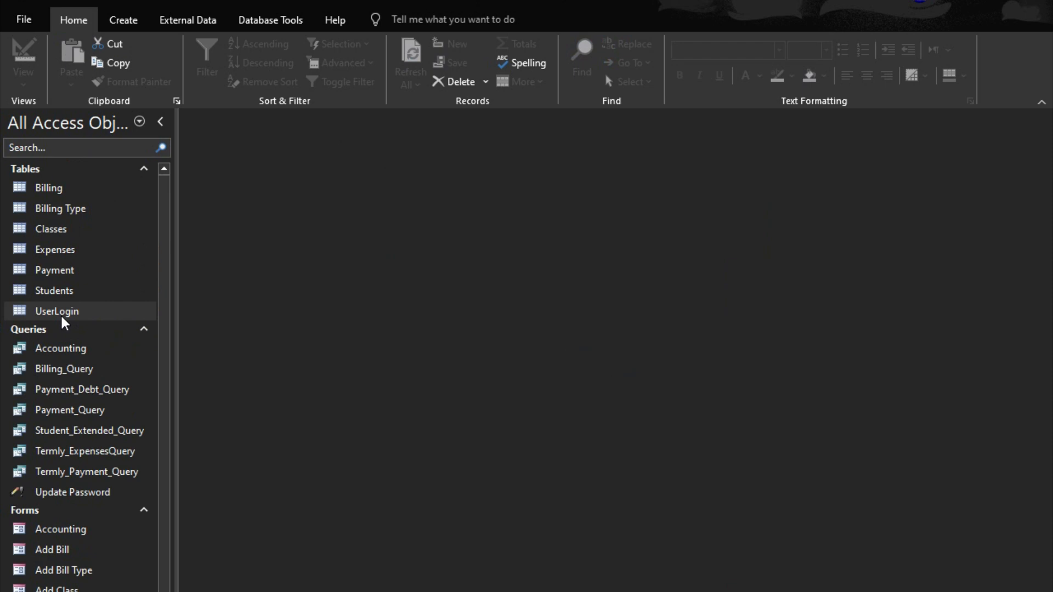
{"action": "double_click", "coordinate": [56, 311]}
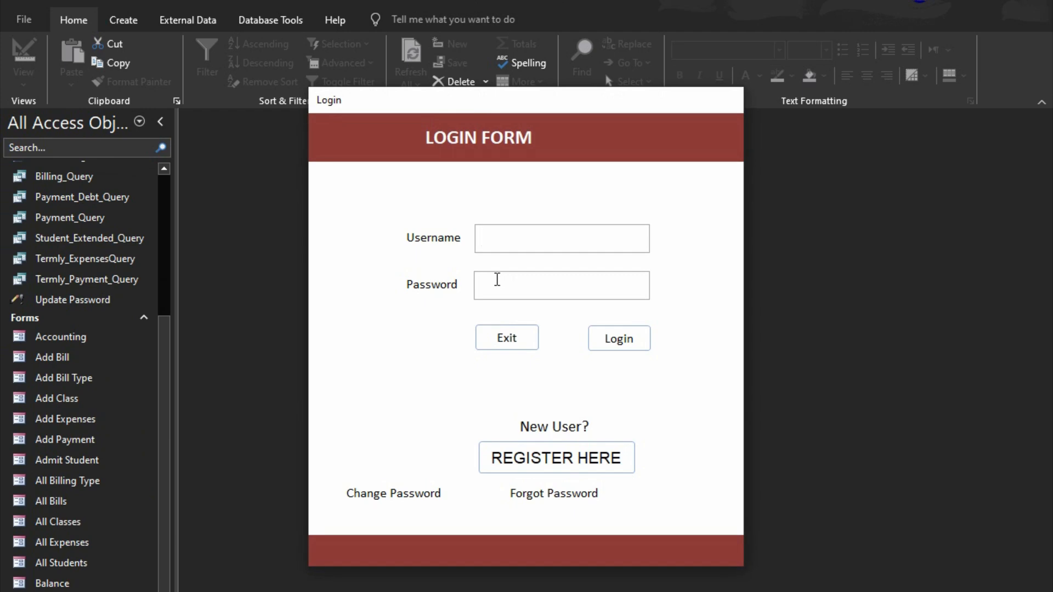
- Log in with the first user's username and password to open the Main Form
{"action": "type", "text": "dd"}
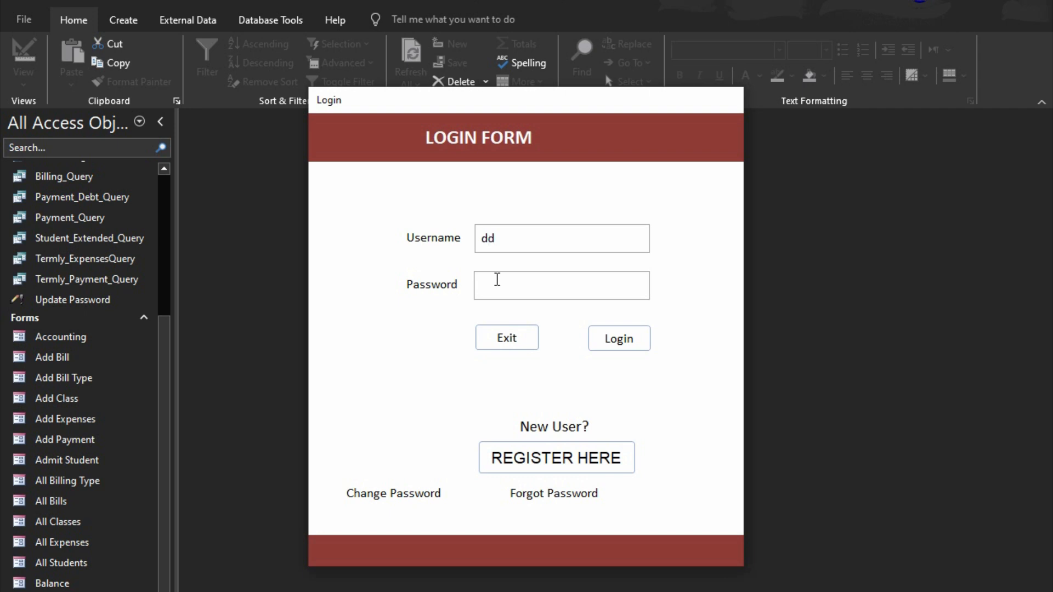
{"action": "left_click", "coordinate": [562, 239]}
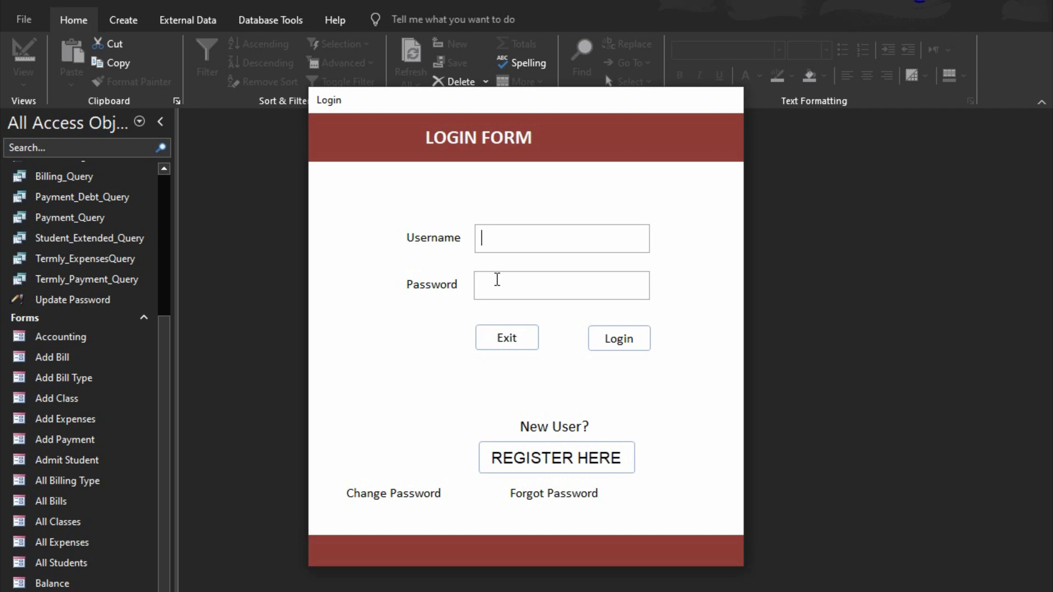
{"action": "type", "text": "DoW"}
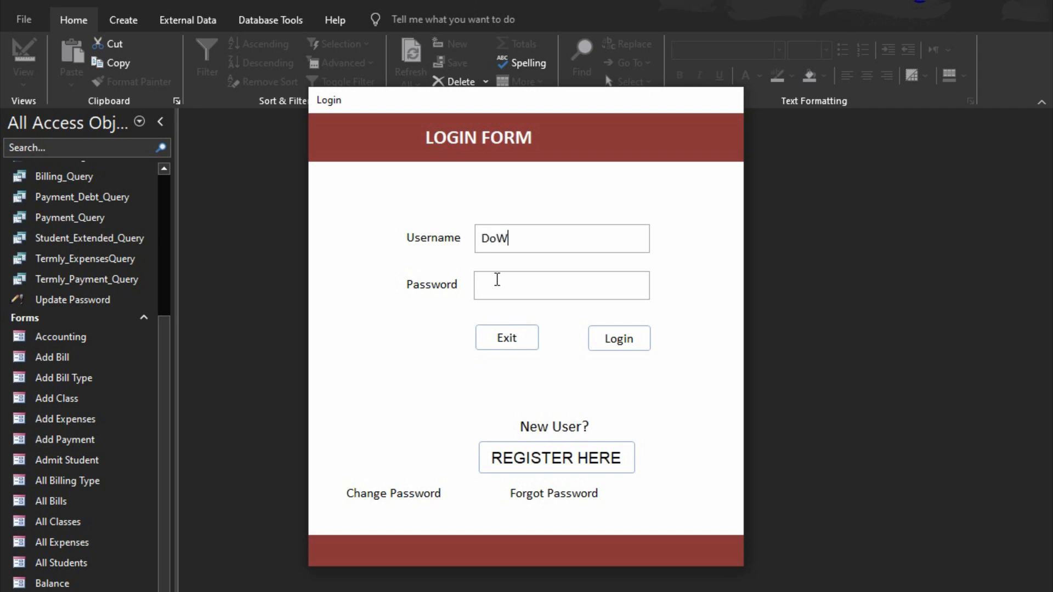
{"action": "type", "text": "WithAccess"}
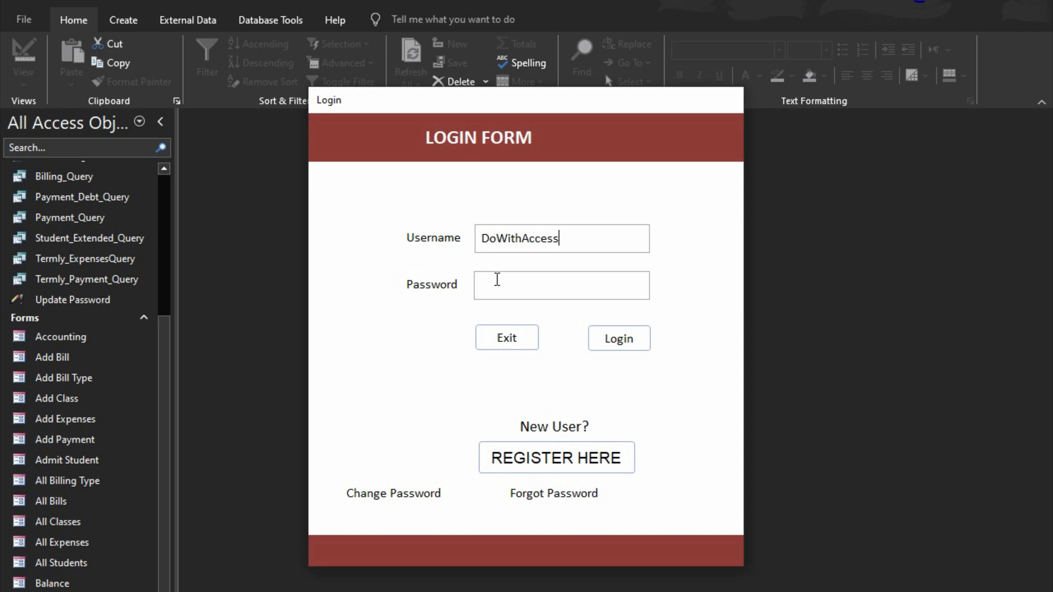
{"action": "type", "text": "****"}
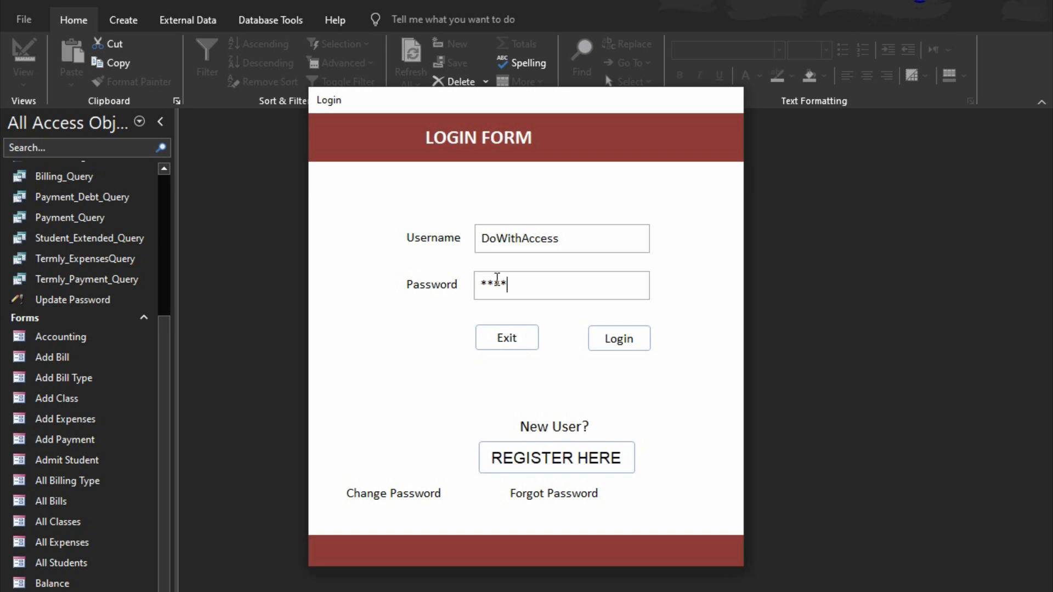
{"action": "type", "text": "**"}
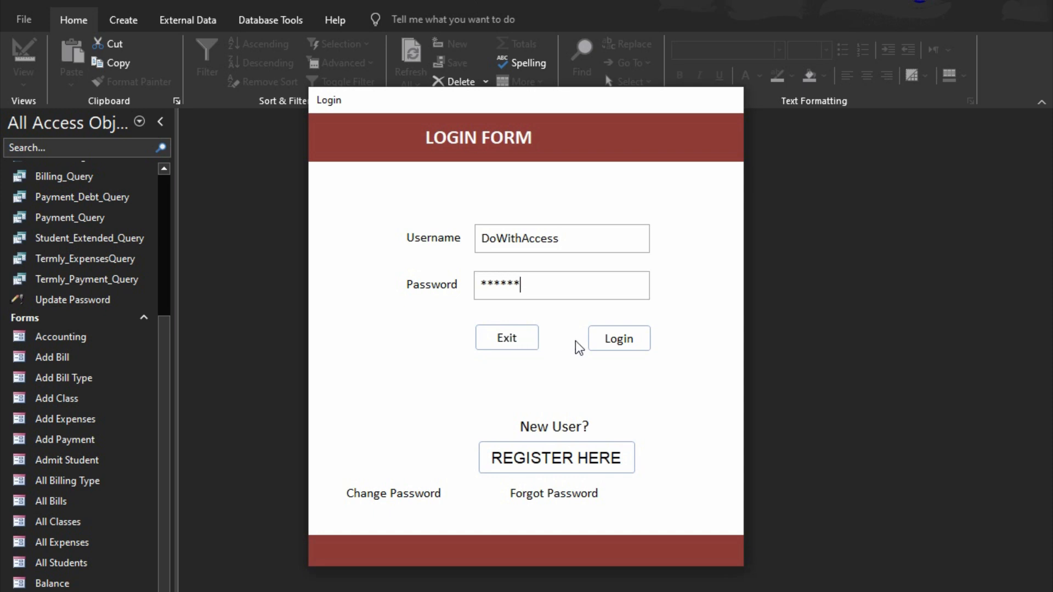
{"action": "left_click", "coordinate": [618, 338]}
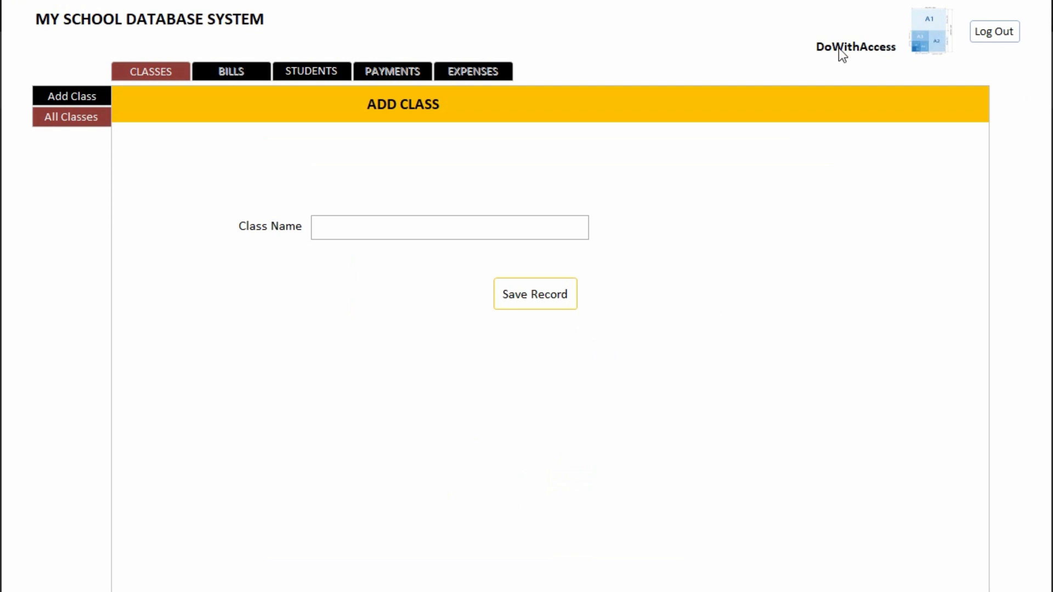
{"action": "mouse_move", "coordinate": [943, 45]}
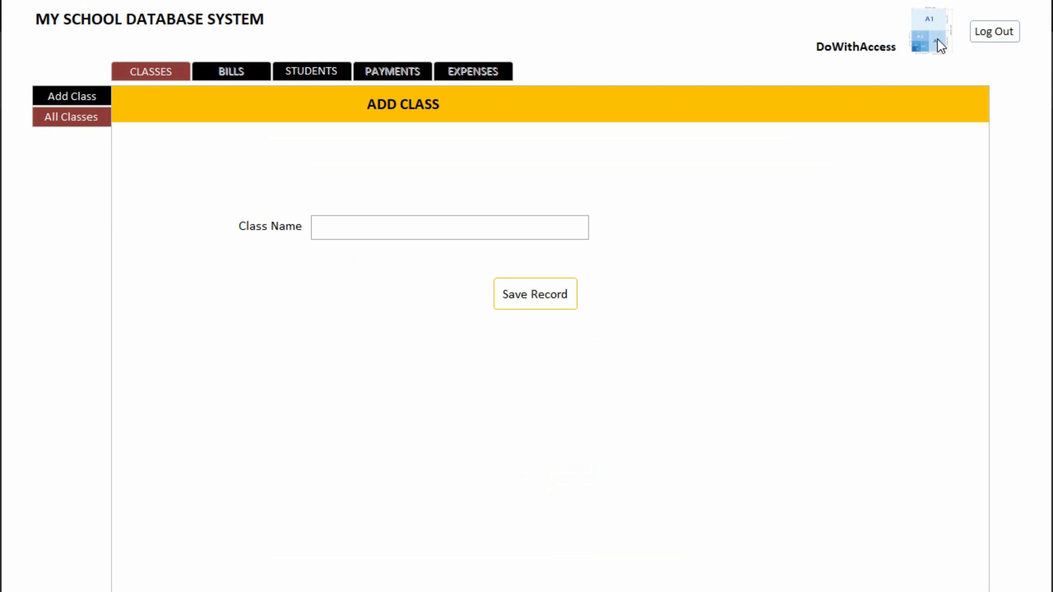
{"action": "mouse_move", "coordinate": [960, 47]}
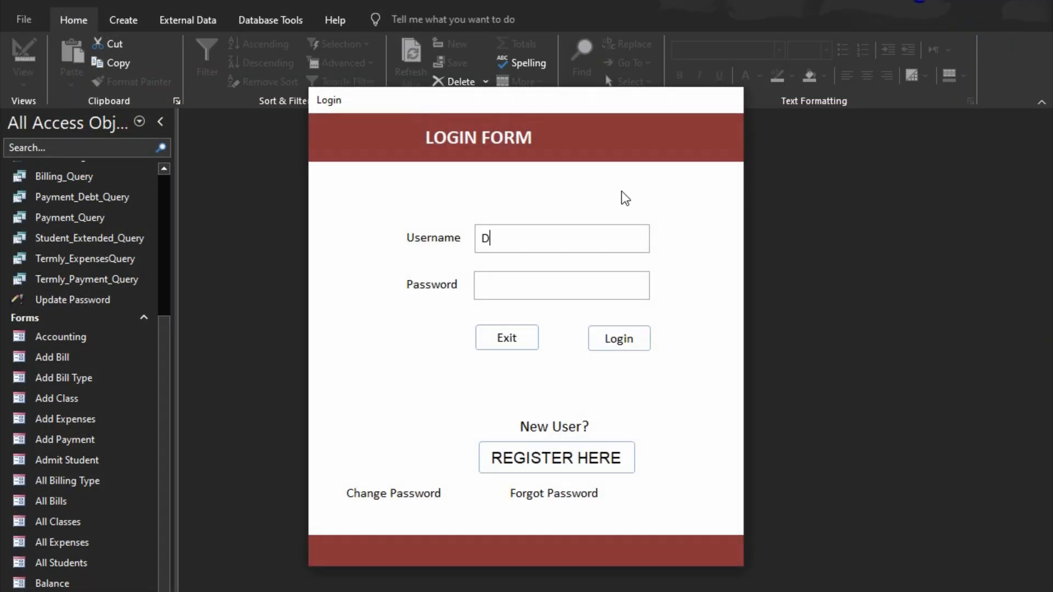
- Log in with the second user's username and password to see their name and photo
{"action": "type", "text": "oWithMe"}
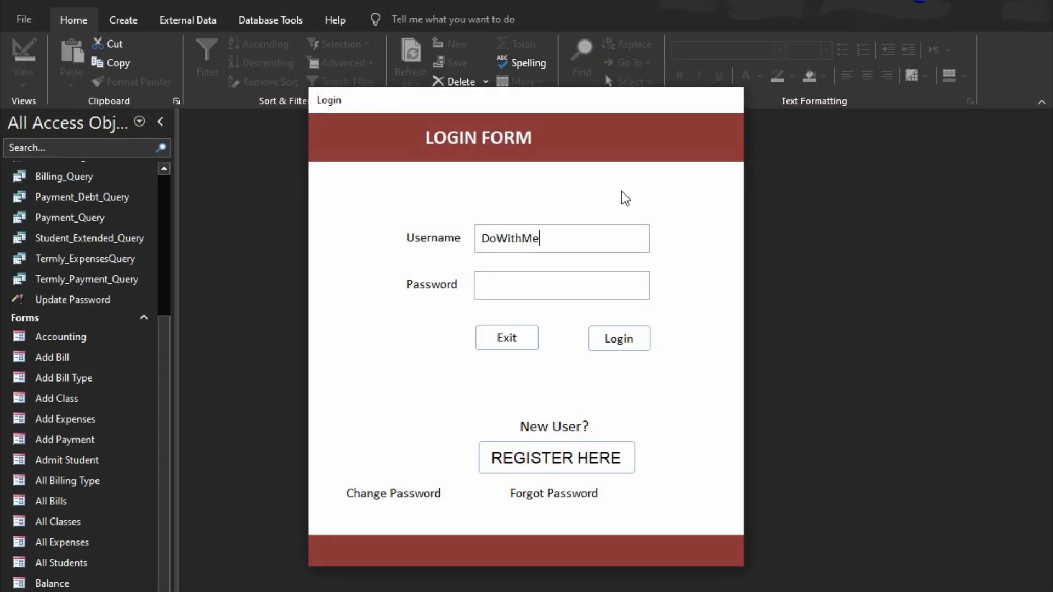
{"action": "type", "text": "****"}
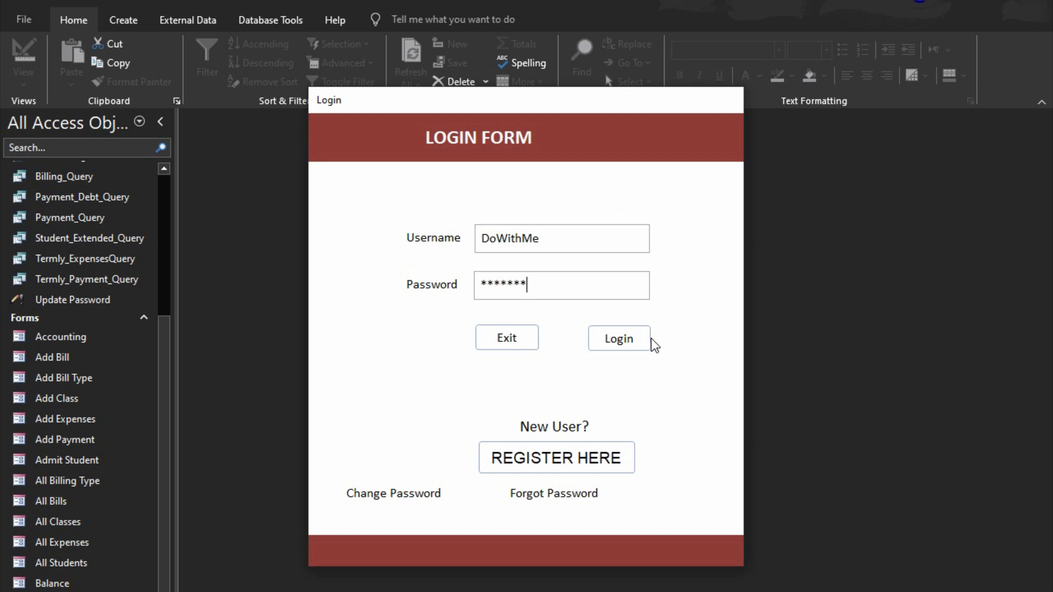
{"action": "left_click", "coordinate": [618, 338]}
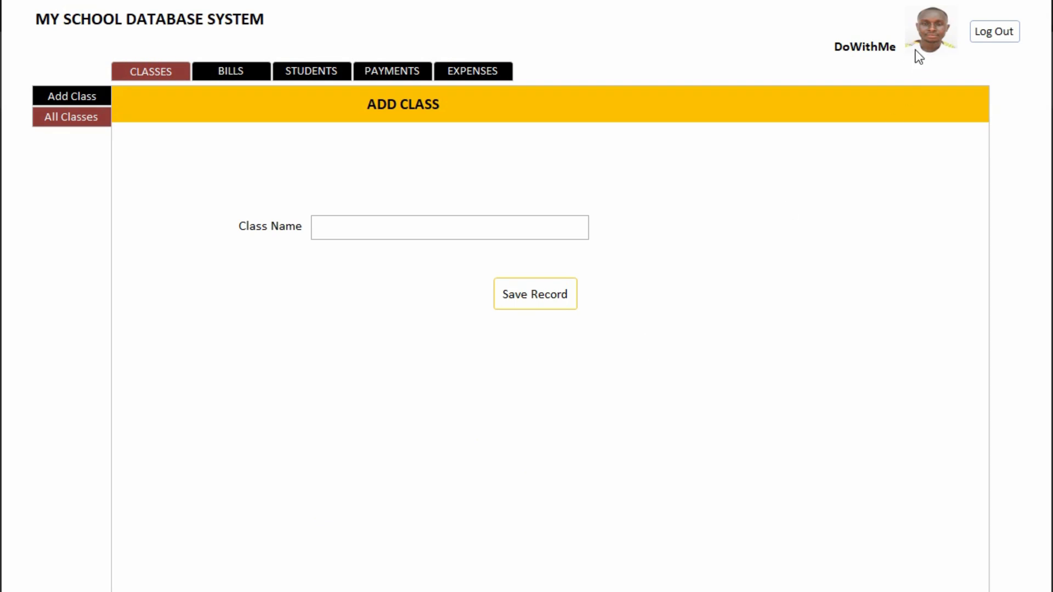
{"action": "mouse_move", "coordinate": [650, 126]}
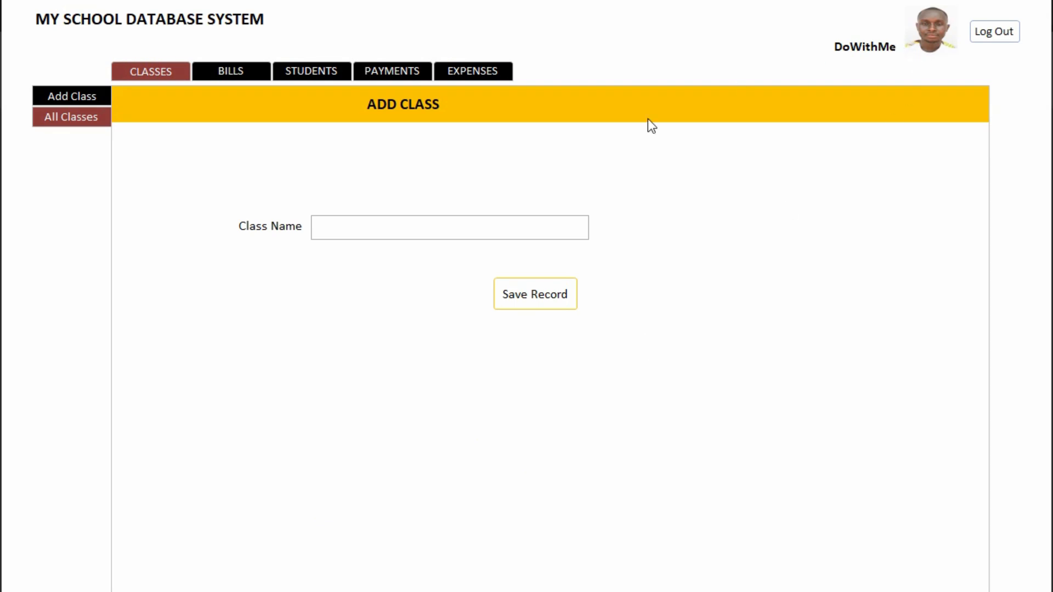